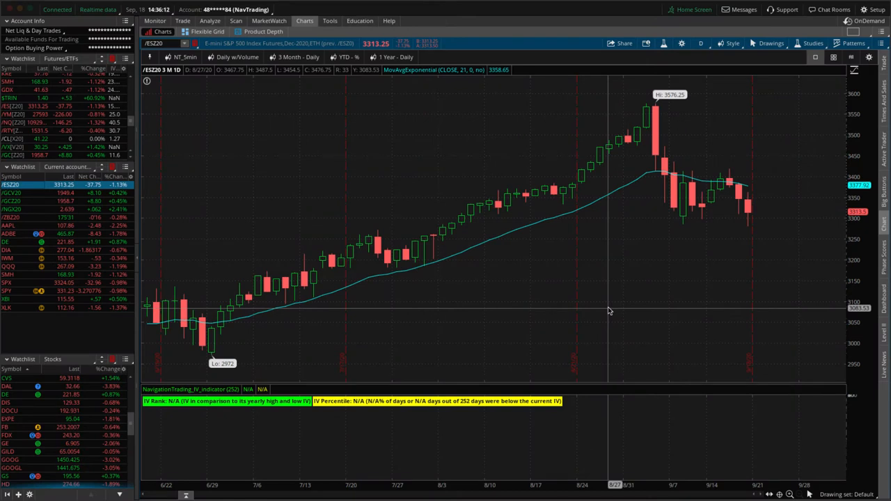
{"action": "mouse_move", "coordinate": [738, 208]}
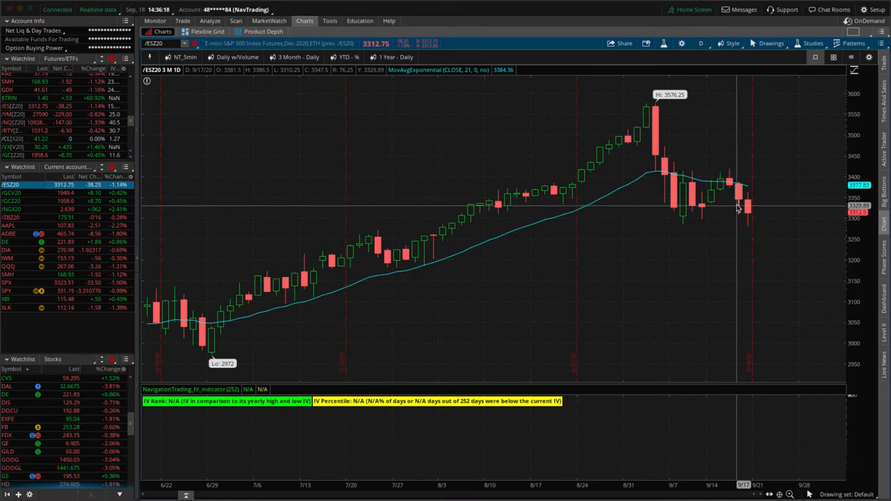
{"action": "mouse_move", "coordinate": [682, 209]}
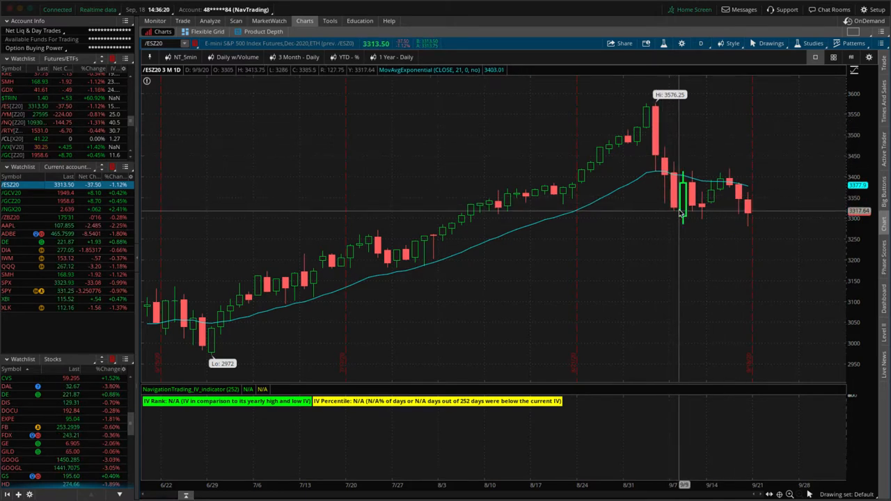
{"action": "mouse_move", "coordinate": [682, 188]}
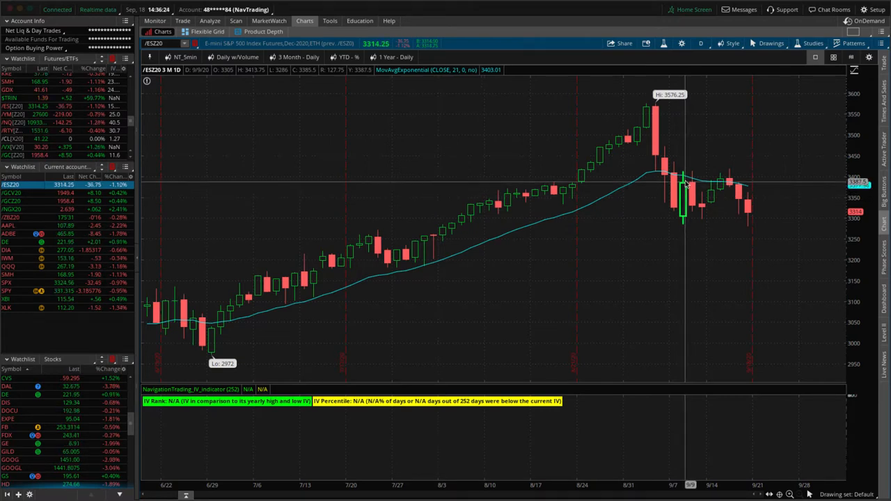
{"action": "mouse_move", "coordinate": [686, 186]}
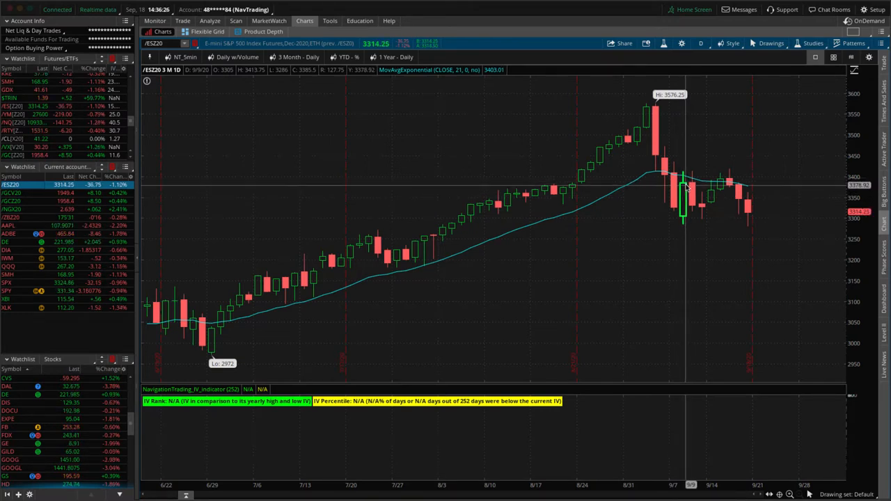
{"action": "mouse_move", "coordinate": [689, 208]}
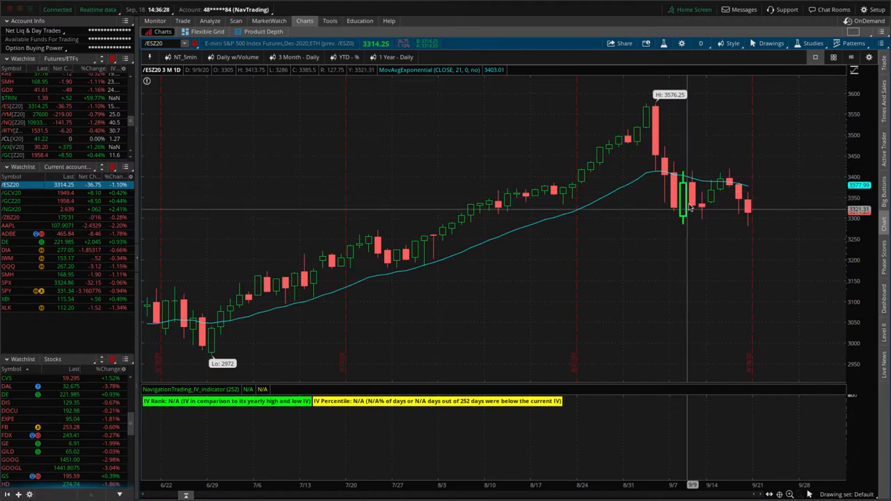
{"action": "mouse_move", "coordinate": [755, 180]}
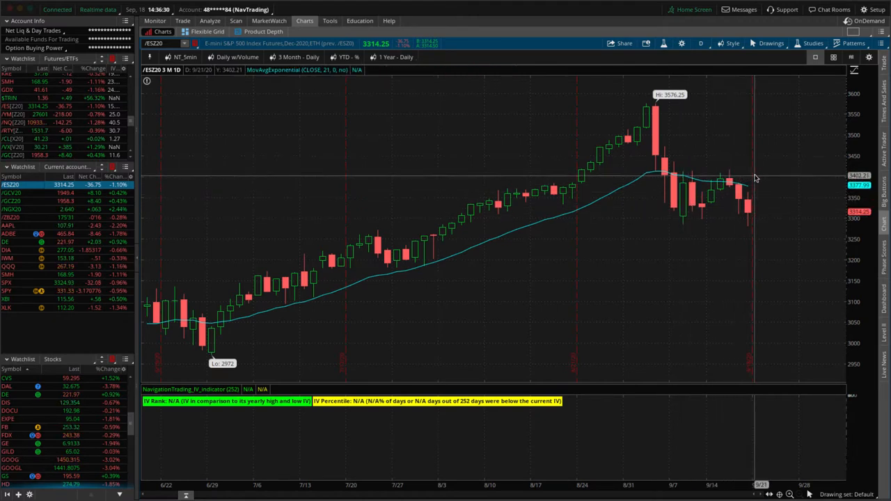
{"action": "mouse_move", "coordinate": [741, 176]}
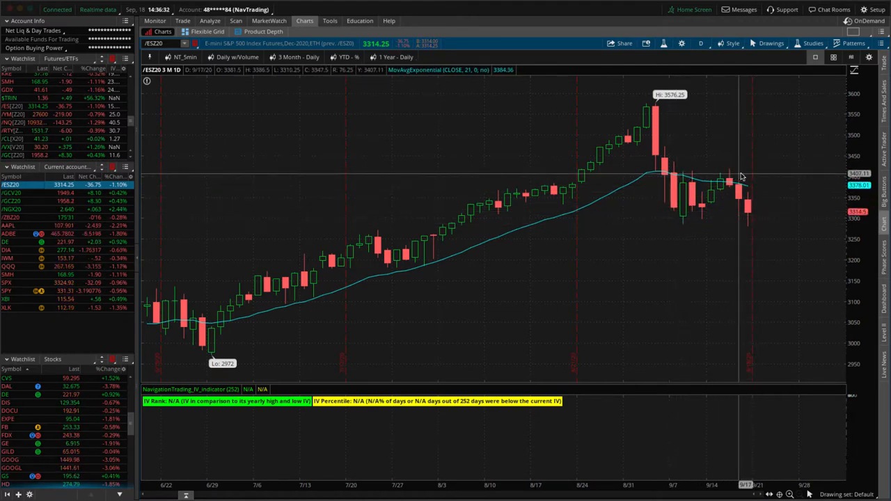
{"action": "mouse_move", "coordinate": [694, 193]}
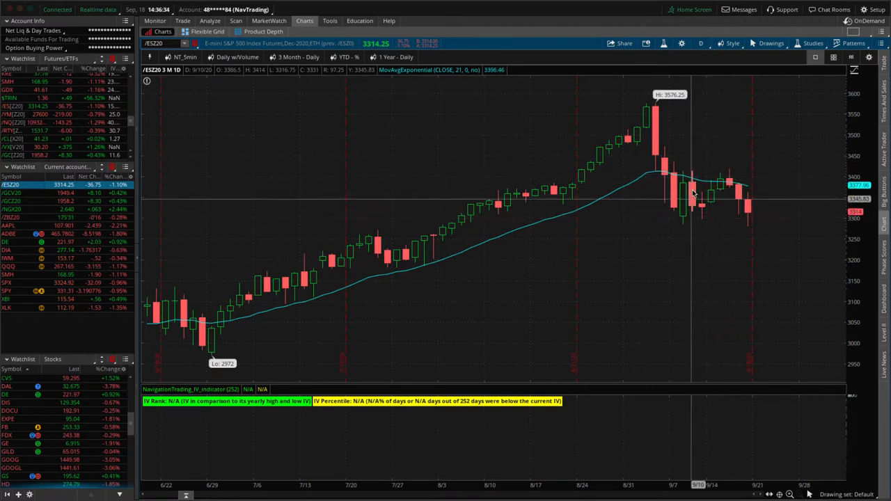
{"action": "mouse_move", "coordinate": [710, 209]}
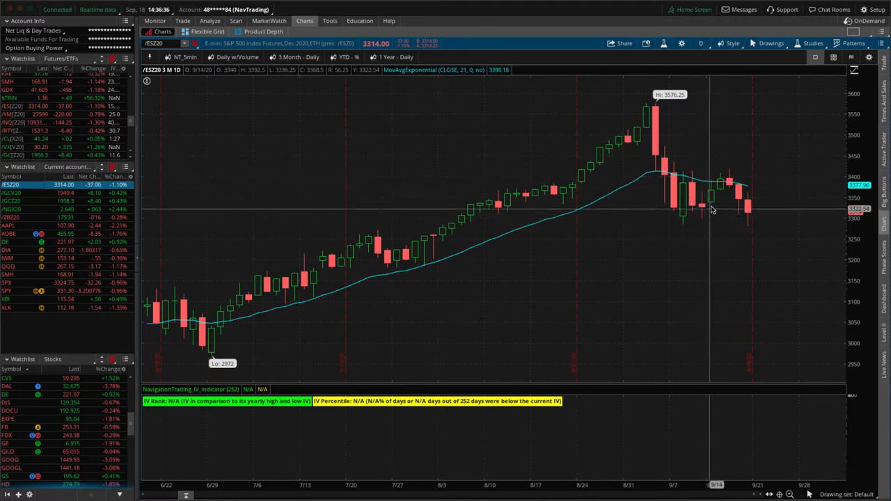
{"action": "mouse_move", "coordinate": [748, 213]}
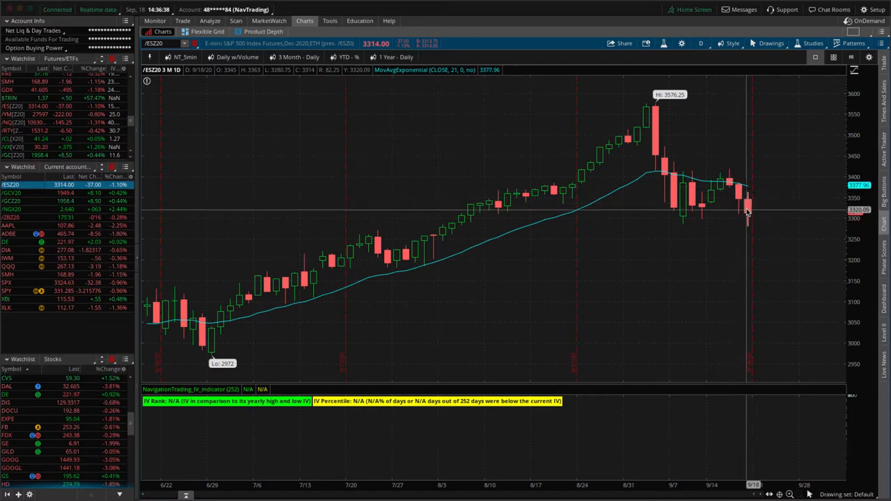
{"action": "mouse_move", "coordinate": [762, 232]}
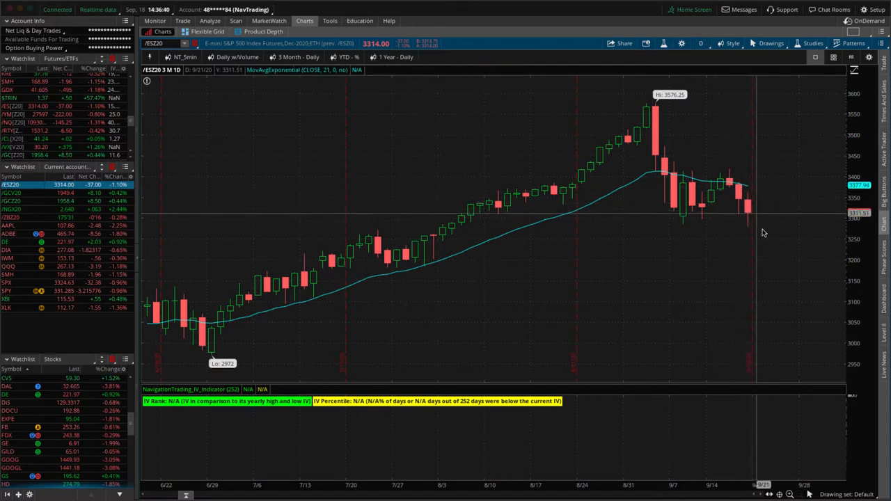
{"action": "mouse_move", "coordinate": [756, 270]}
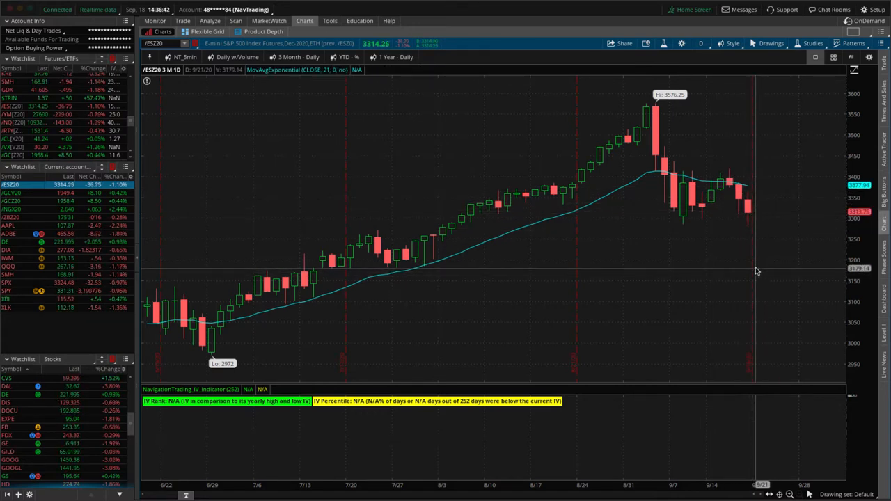
{"action": "mouse_move", "coordinate": [733, 225]}
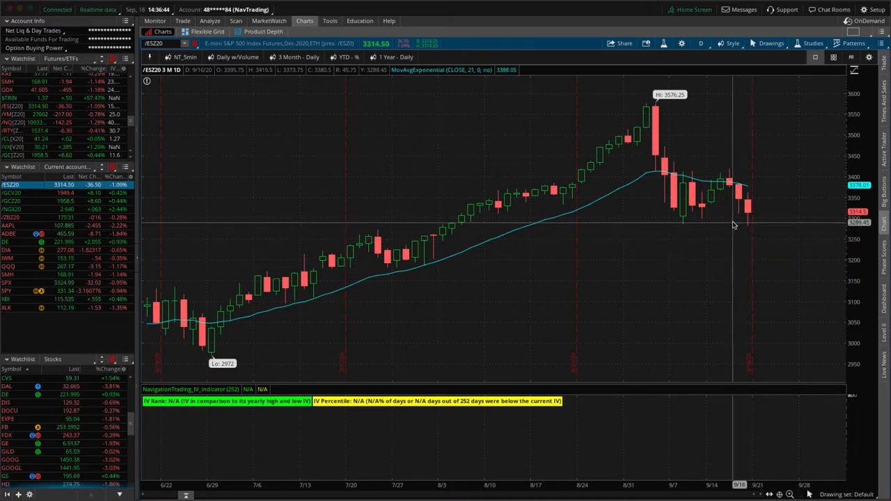
{"action": "mouse_move", "coordinate": [748, 222]}
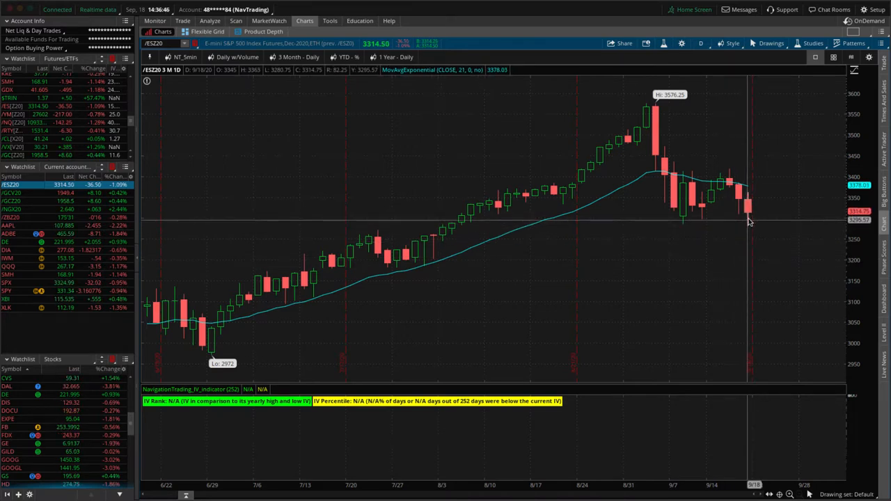
{"action": "mouse_move", "coordinate": [706, 220]}
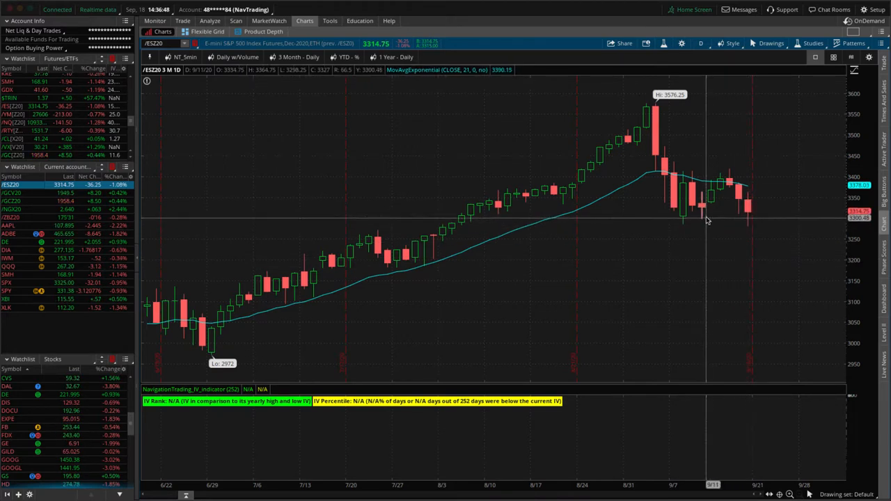
{"action": "mouse_move", "coordinate": [746, 224]}
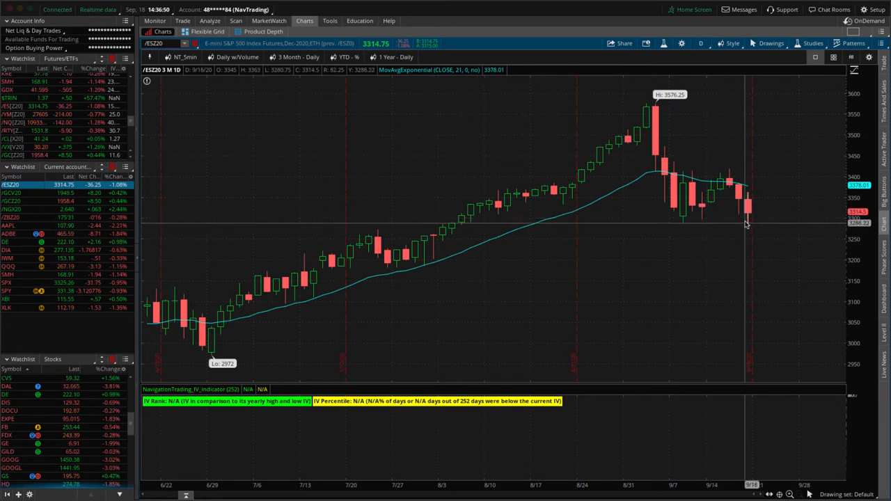
{"action": "mouse_move", "coordinate": [749, 224]}
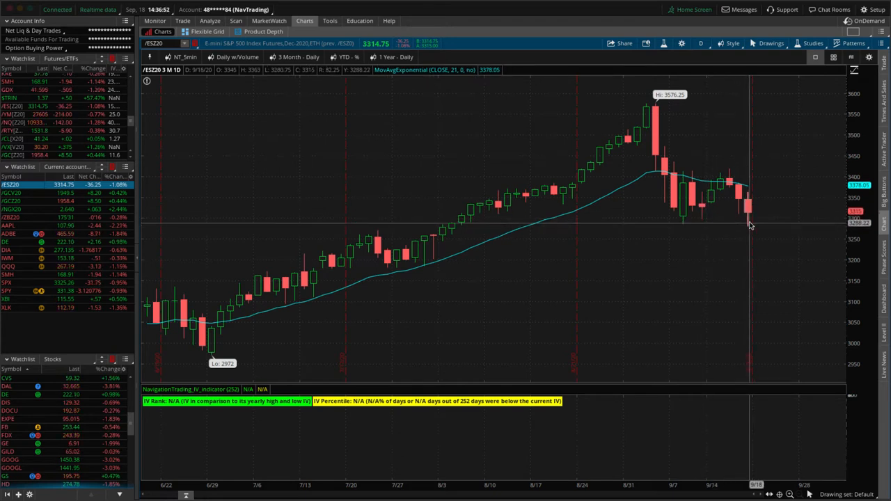
{"action": "mouse_move", "coordinate": [757, 195]}
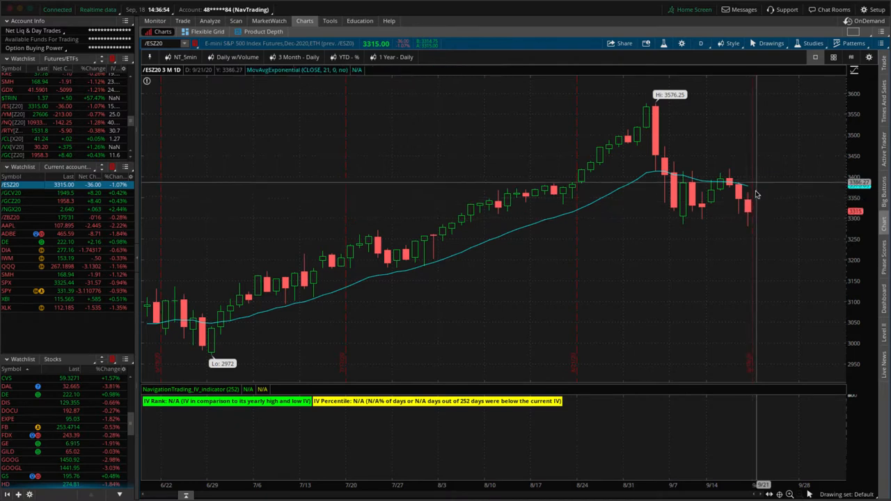
{"action": "mouse_move", "coordinate": [745, 176]}
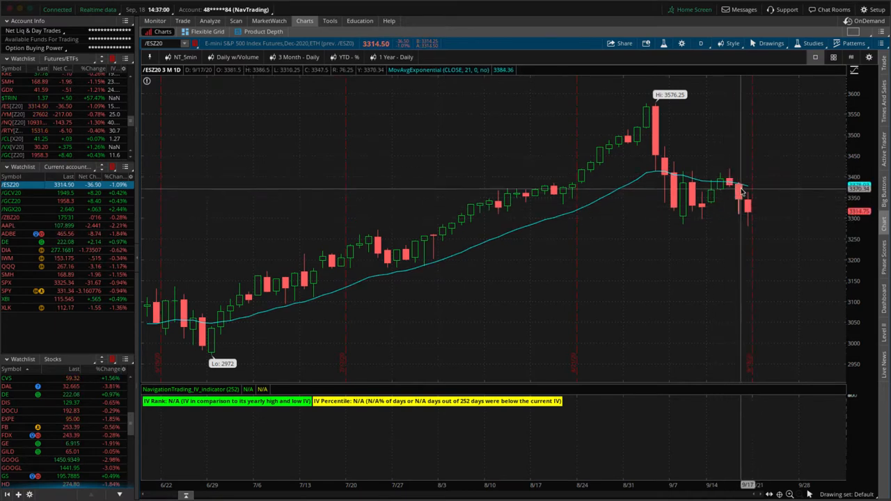
{"action": "mouse_move", "coordinate": [755, 203]}
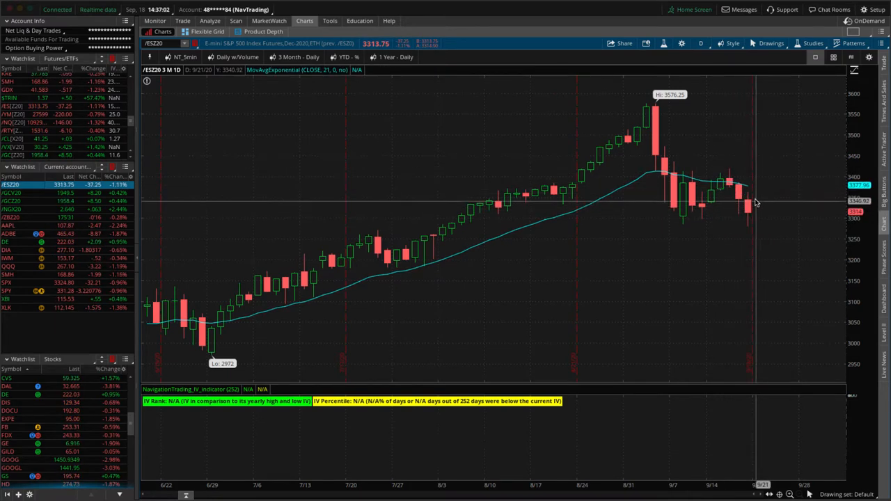
{"action": "mouse_move", "coordinate": [765, 247]}
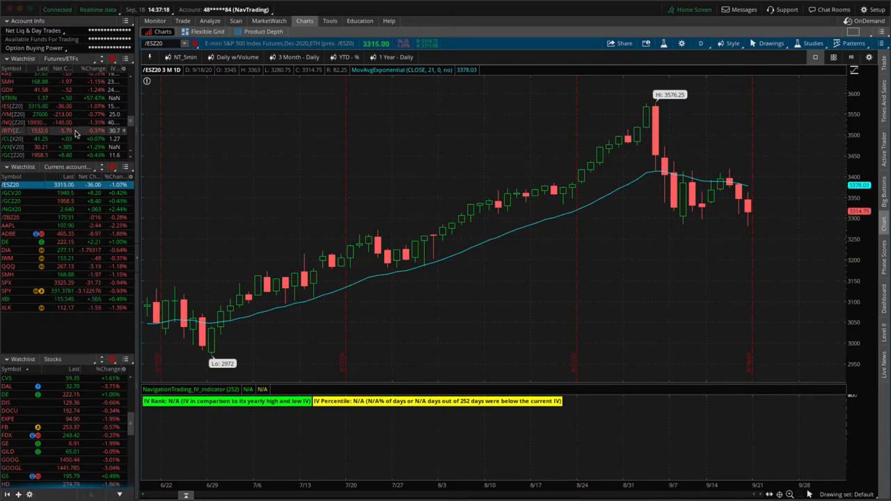
{"action": "mouse_move", "coordinate": [193, 178]}
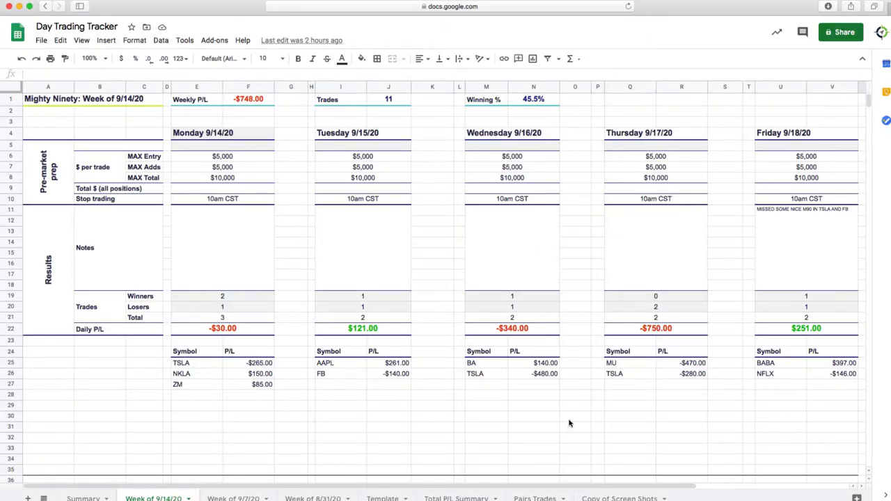
{"action": "mouse_move", "coordinate": [125, 115]}
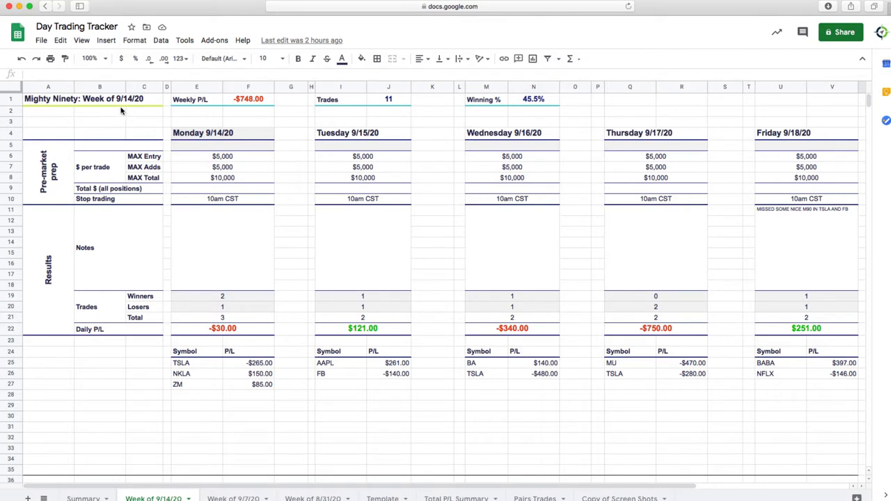
{"action": "mouse_move", "coordinate": [261, 108]}
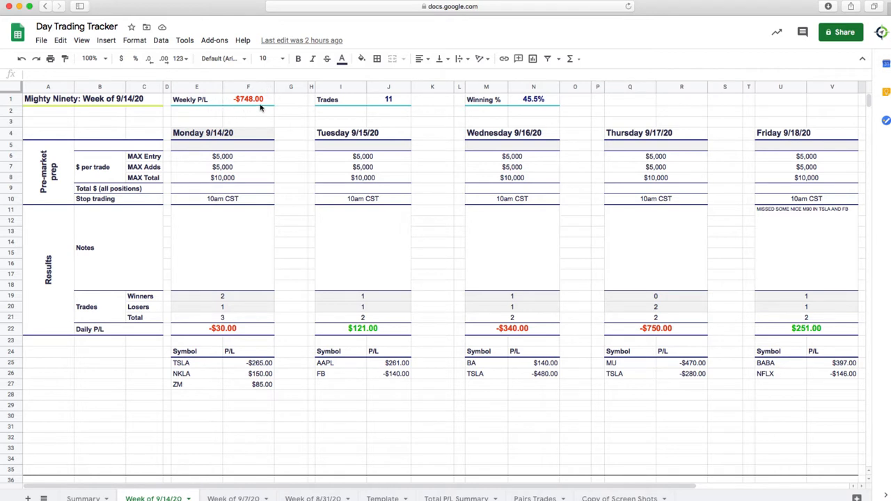
{"action": "mouse_move", "coordinate": [286, 368]}
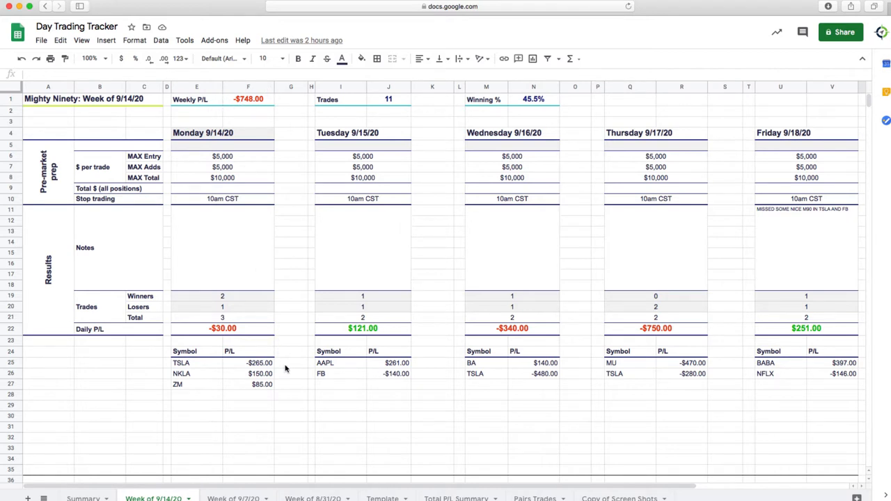
{"action": "mouse_move", "coordinate": [644, 379]}
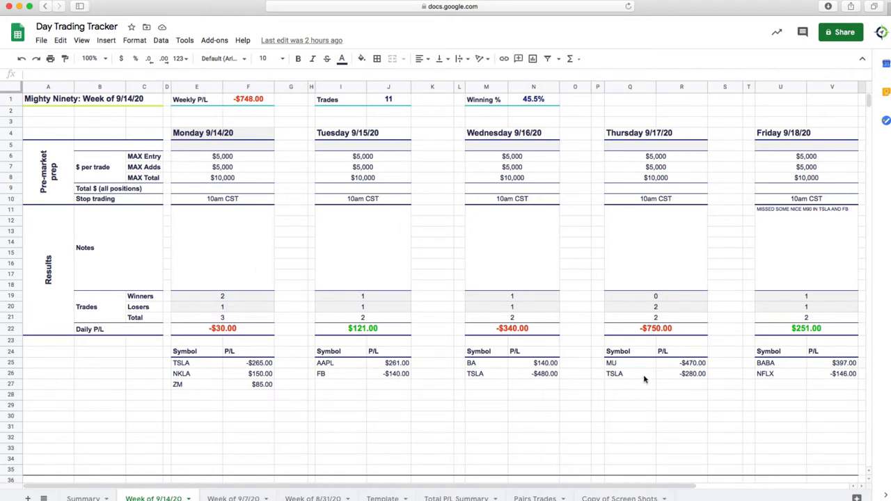
{"action": "mouse_move", "coordinate": [591, 380]}
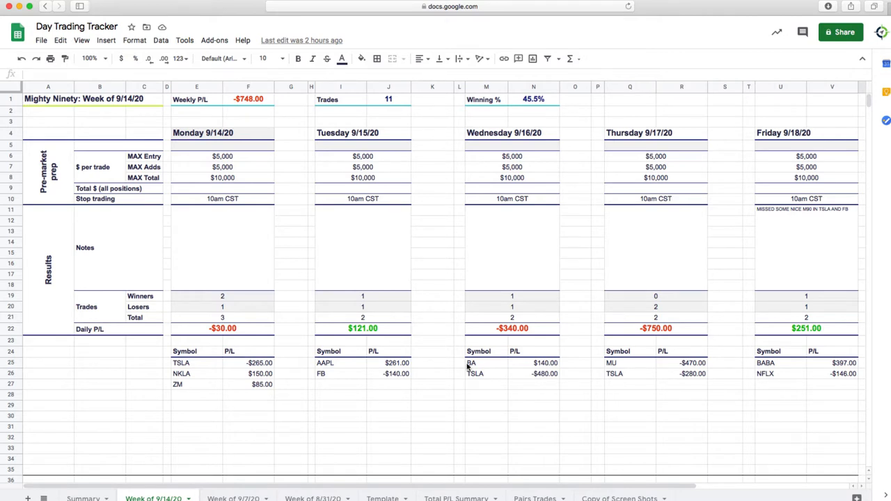
{"action": "mouse_move", "coordinate": [537, 251]}
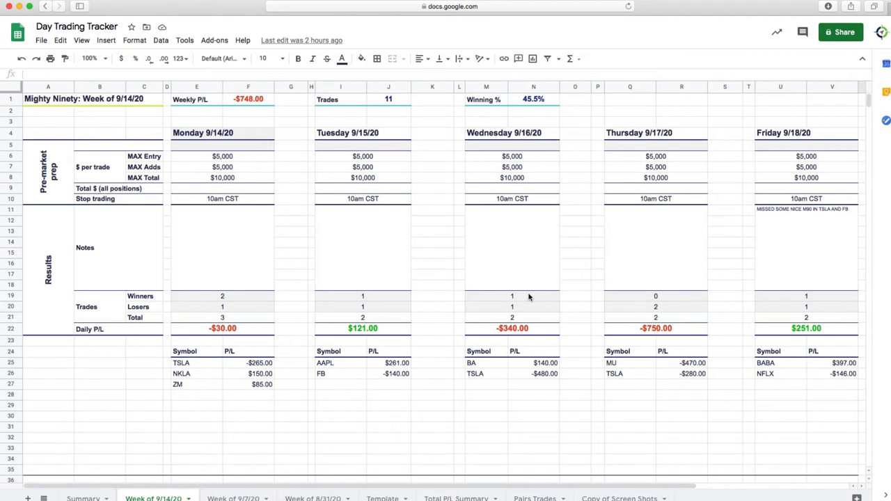
{"action": "mouse_move", "coordinate": [235, 111]}
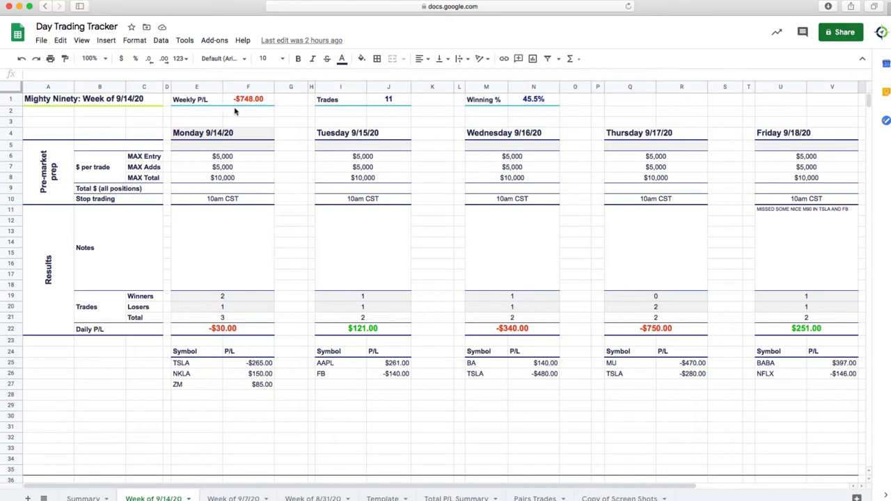
{"action": "mouse_move", "coordinate": [263, 121]}
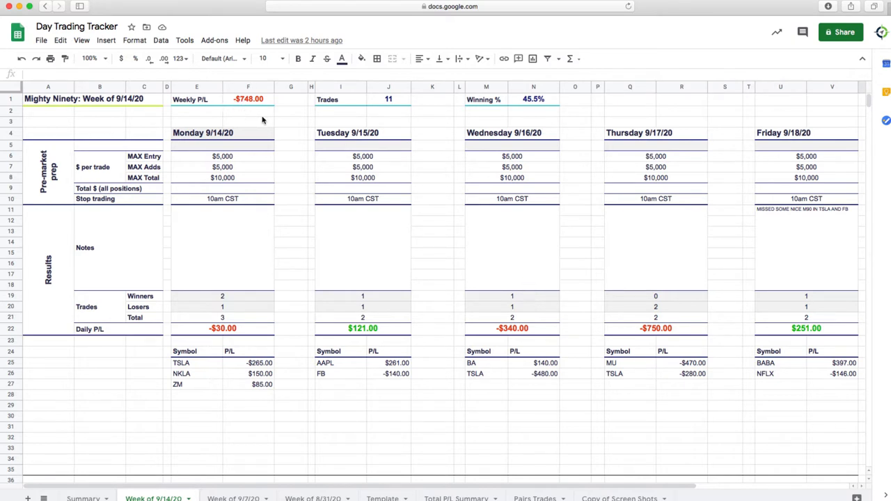
{"action": "mouse_move", "coordinate": [249, 108]}
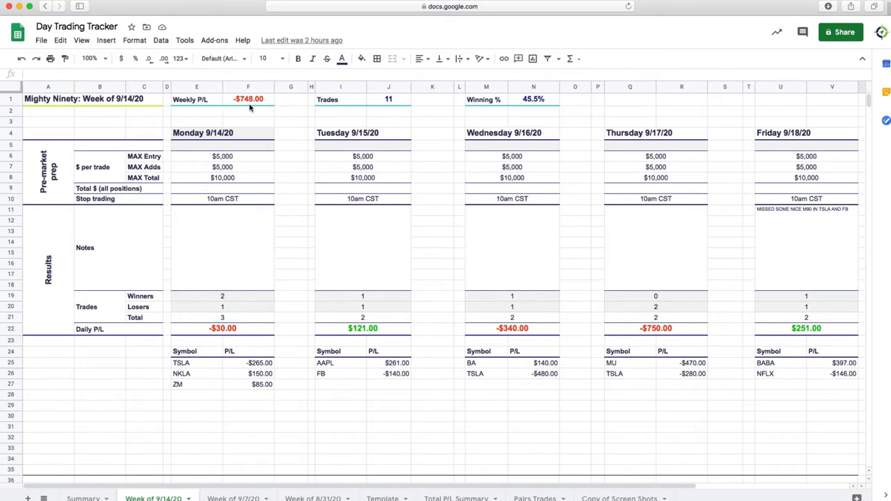
{"action": "mouse_move", "coordinate": [484, 365]}
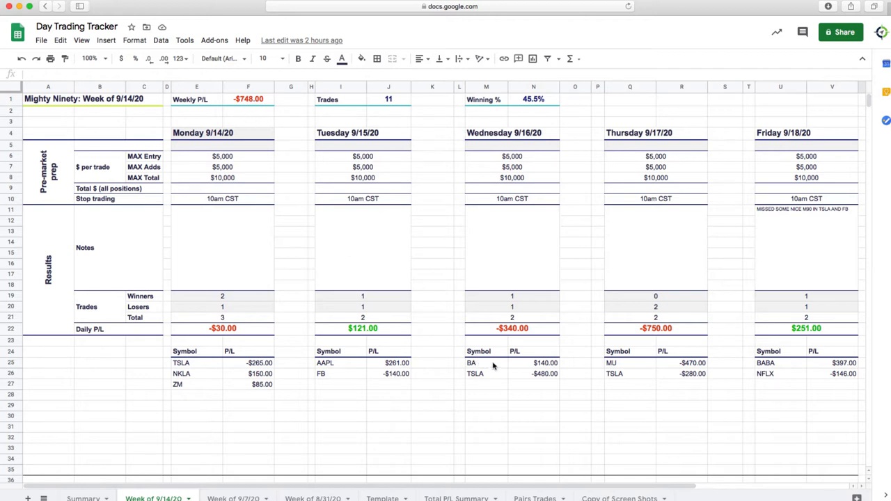
{"action": "mouse_move", "coordinate": [394, 108]}
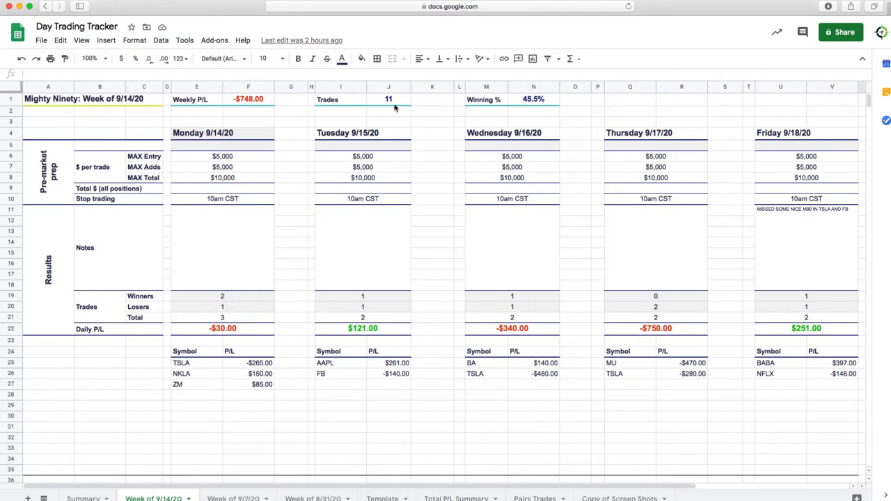
{"action": "mouse_move", "coordinate": [801, 219]}
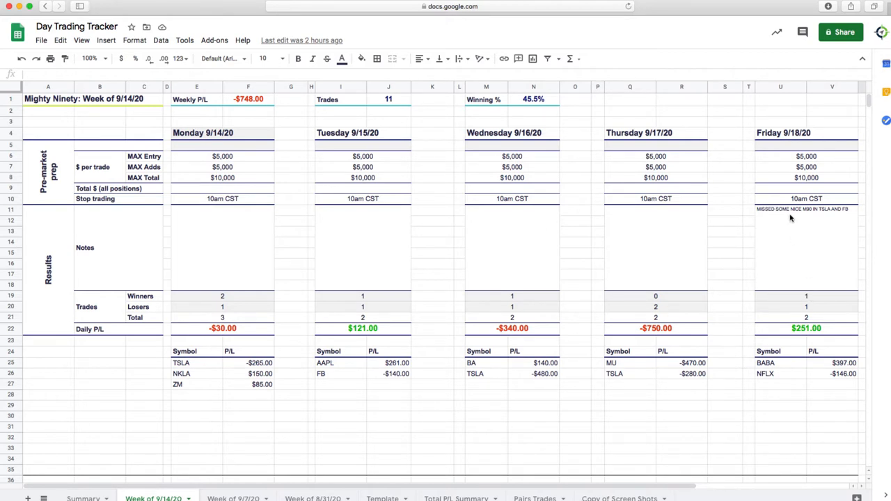
{"action": "mouse_move", "coordinate": [838, 221]}
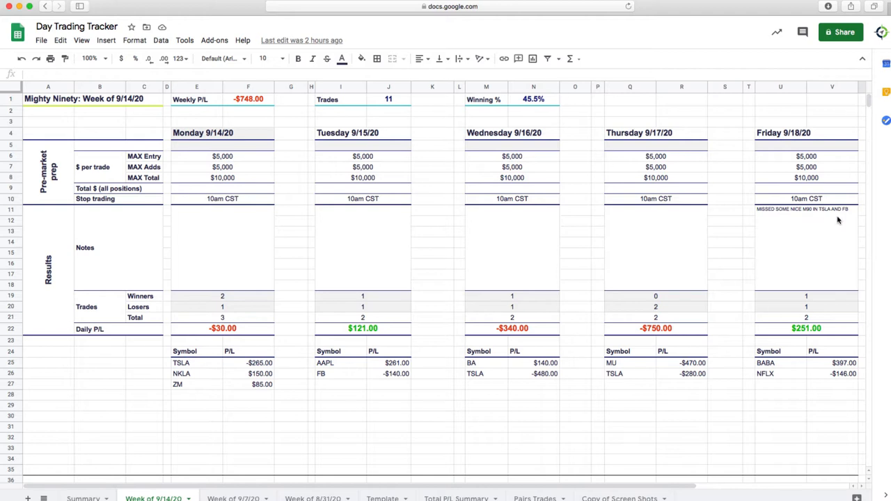
{"action": "mouse_move", "coordinate": [781, 274]}
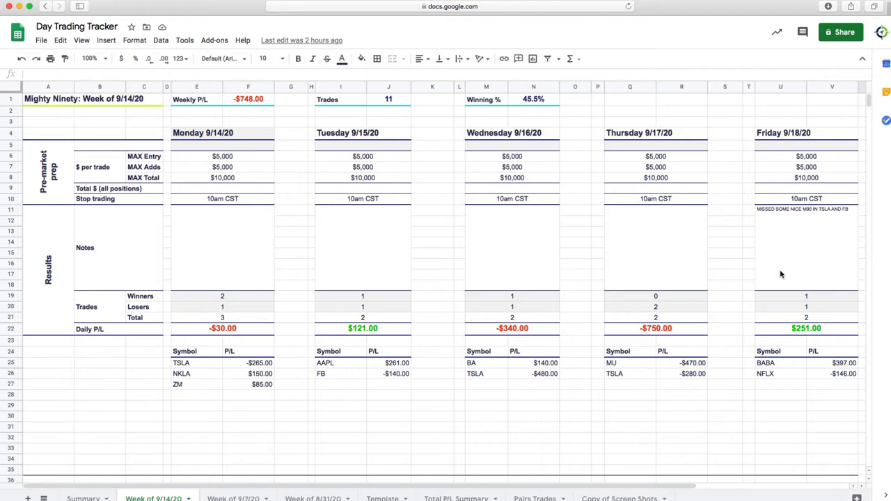
{"action": "mouse_move", "coordinate": [758, 309]}
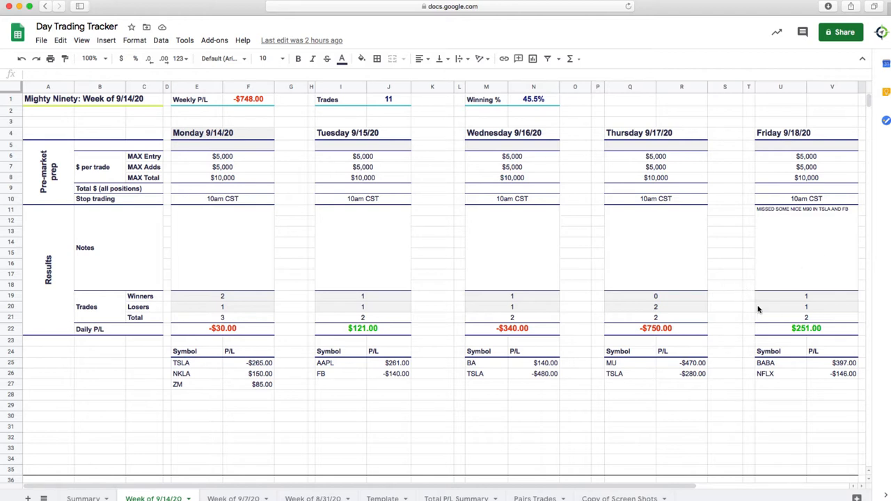
{"action": "mouse_move", "coordinate": [771, 334]}
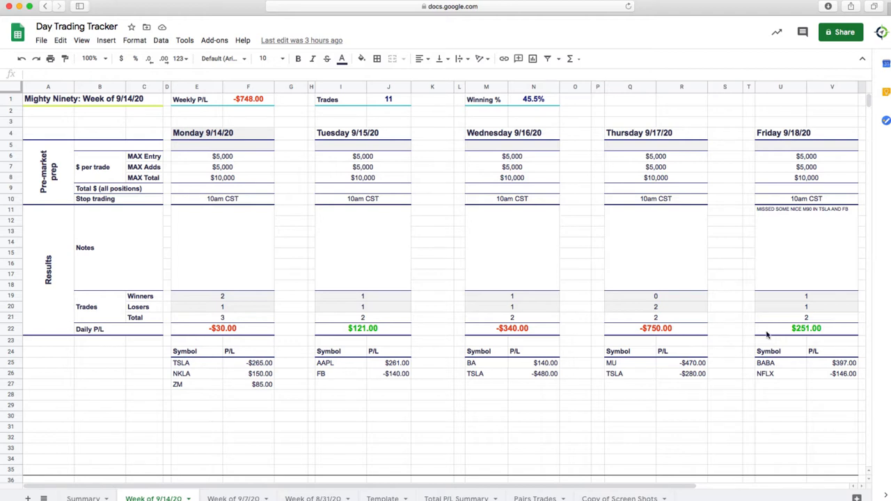
{"action": "mouse_move", "coordinate": [768, 341]}
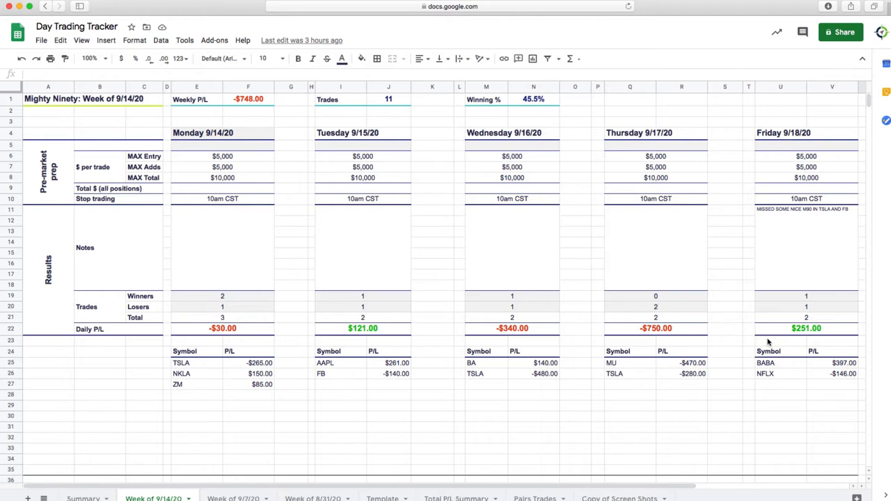
{"action": "mouse_move", "coordinate": [739, 381]}
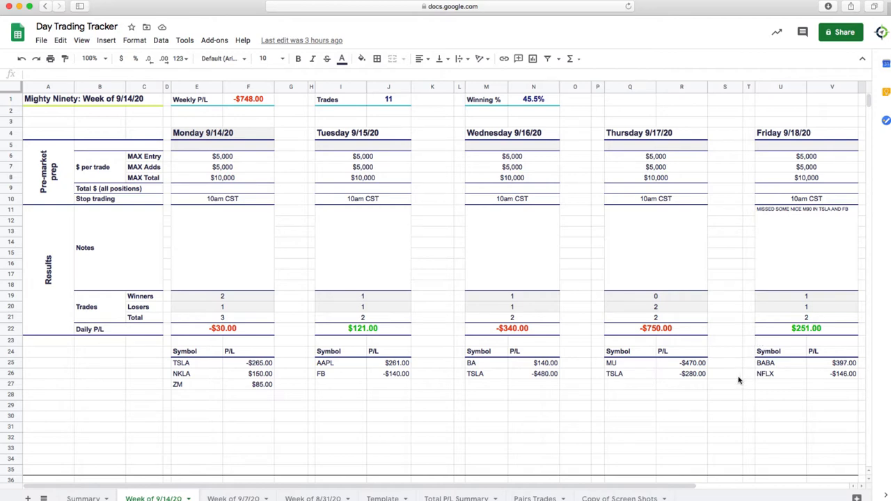
{"action": "mouse_move", "coordinate": [660, 371]}
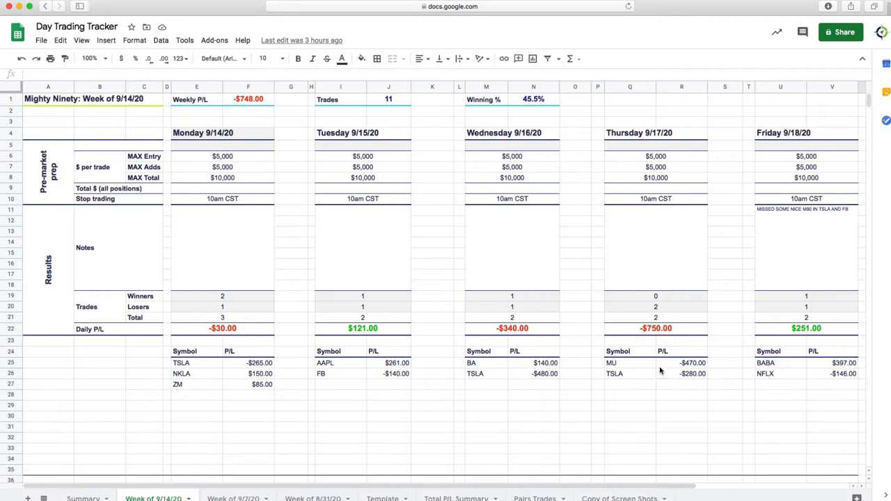
- Show the Runners: Week of 9/8/20 section with 45 trades and $7,890 weekly P/L
{"action": "scroll", "scroll_direction": "down", "scroll_amount": 3}
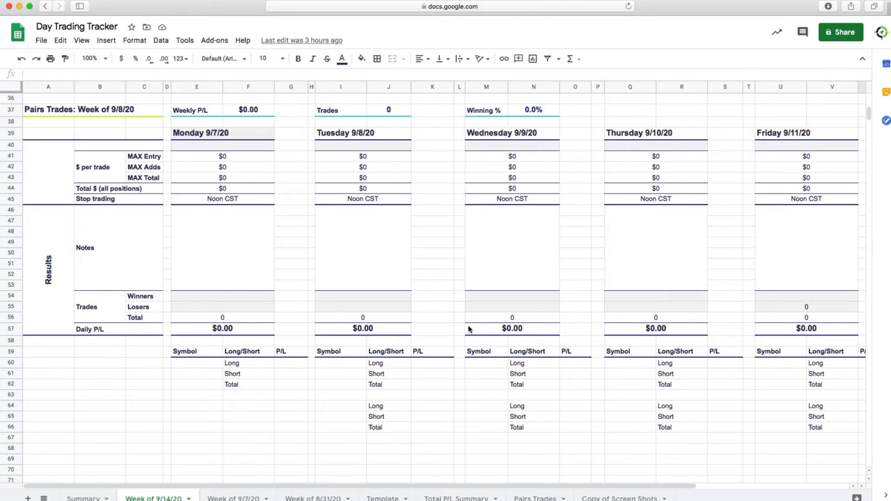
{"action": "mouse_move", "coordinate": [416, 306]}
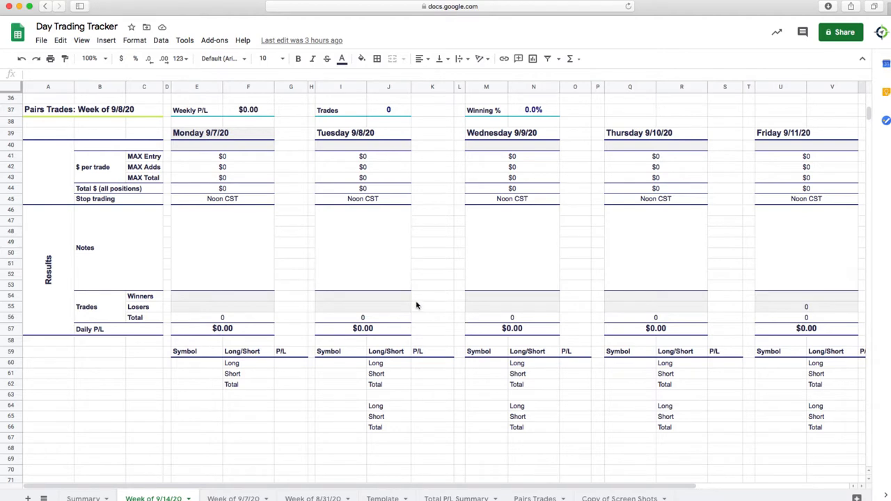
{"action": "scroll", "scroll_direction": "down", "scroll_amount": 3}
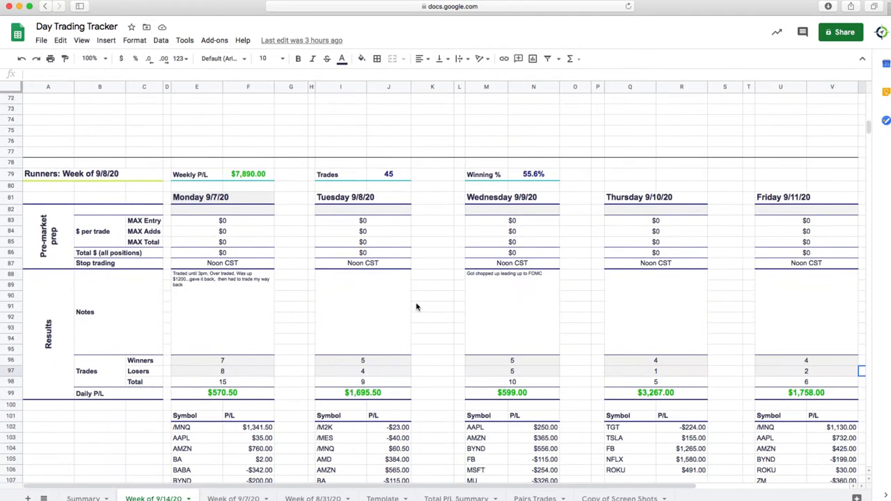
{"action": "scroll", "scroll_direction": "down", "scroll_amount": 3}
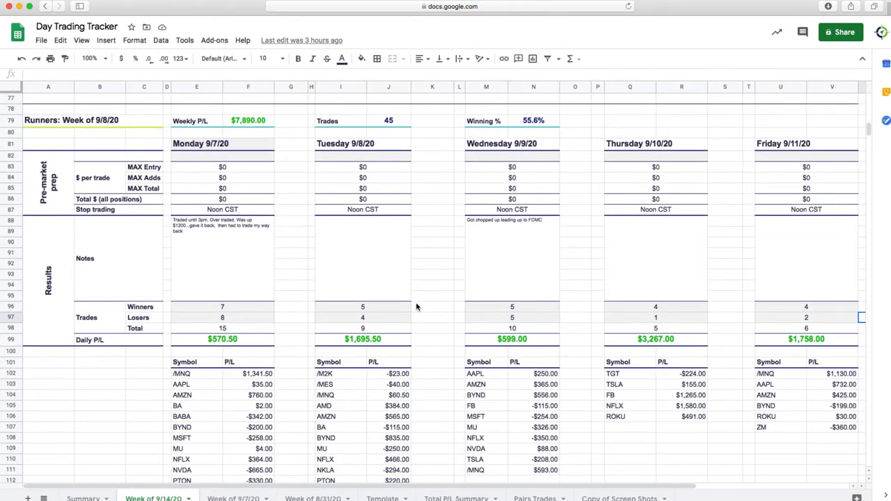
{"action": "scroll", "scroll_direction": "up", "scroll_amount": 3}
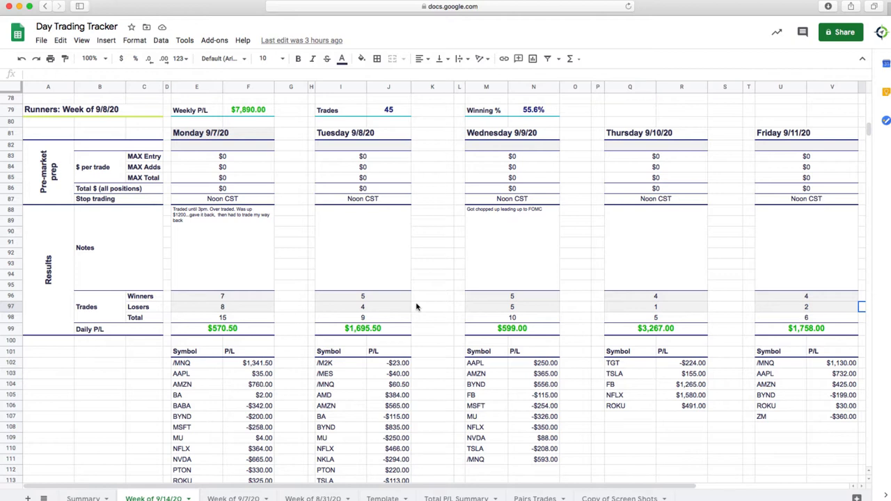
{"action": "mouse_move", "coordinate": [223, 339]}
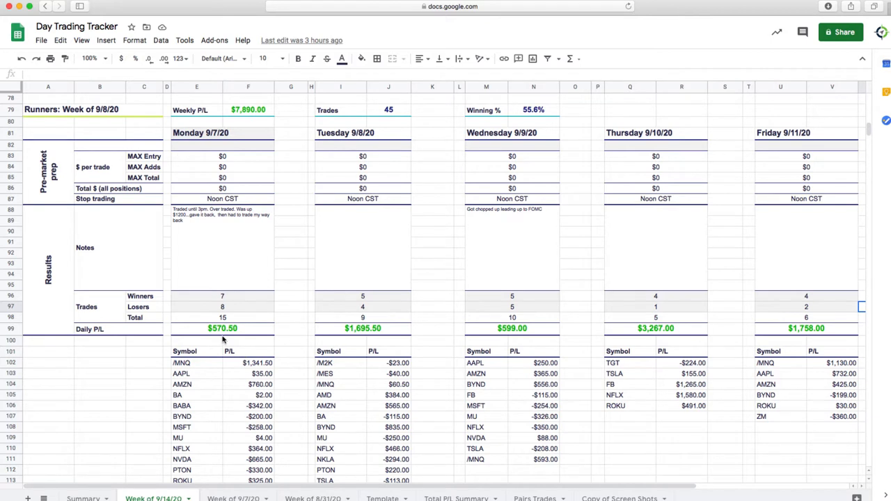
{"action": "mouse_move", "coordinate": [367, 339]}
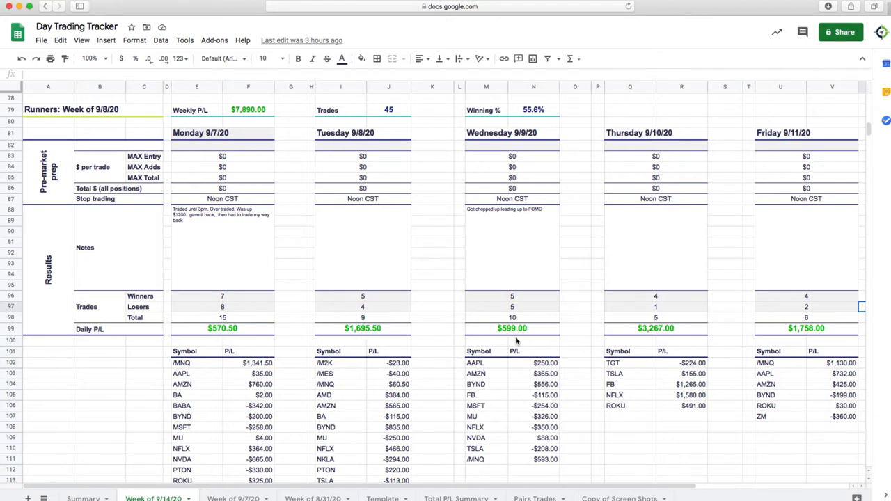
{"action": "mouse_move", "coordinate": [666, 342]}
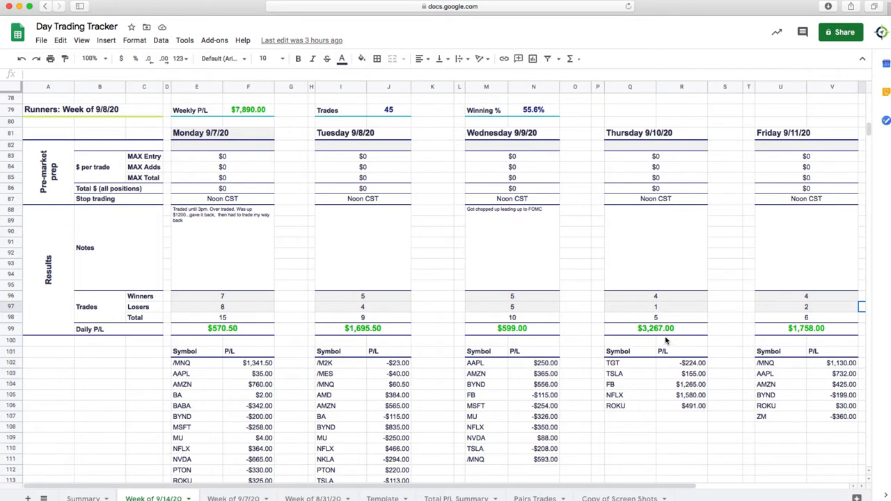
{"action": "mouse_move", "coordinate": [823, 339]}
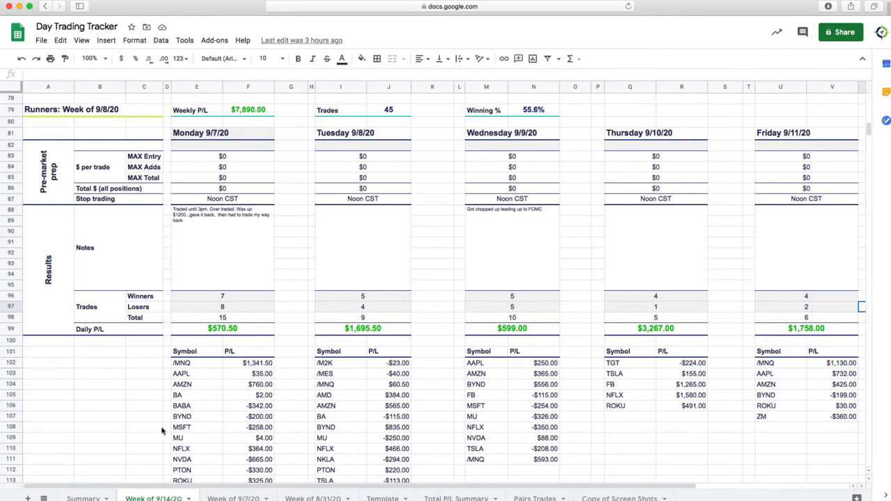
{"action": "left_click", "coordinate": [83, 497]}
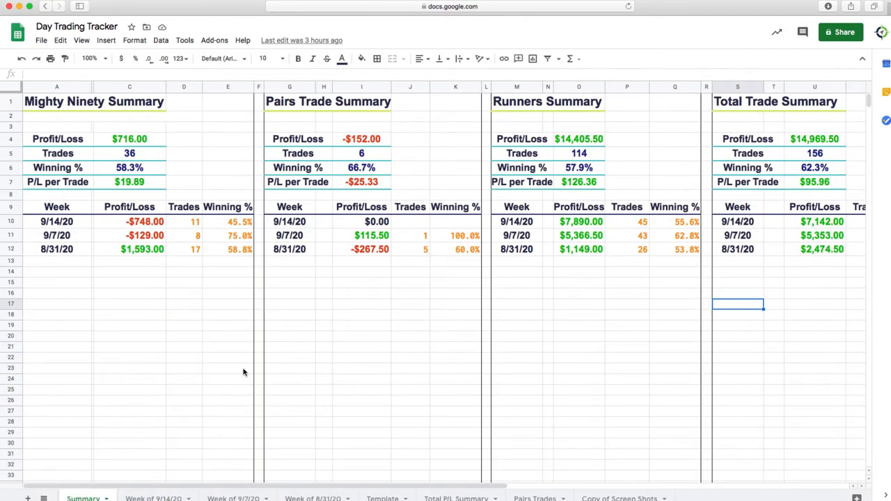
{"action": "mouse_move", "coordinate": [778, 233]}
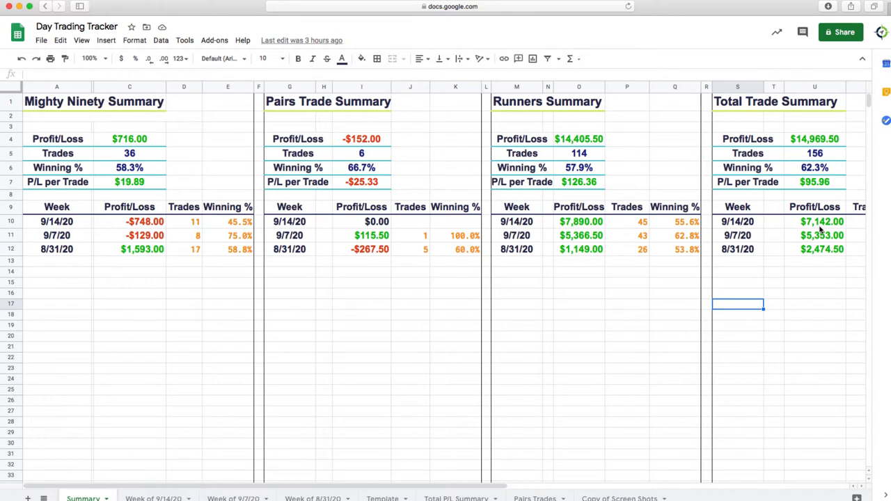
{"action": "mouse_move", "coordinate": [351, 169]}
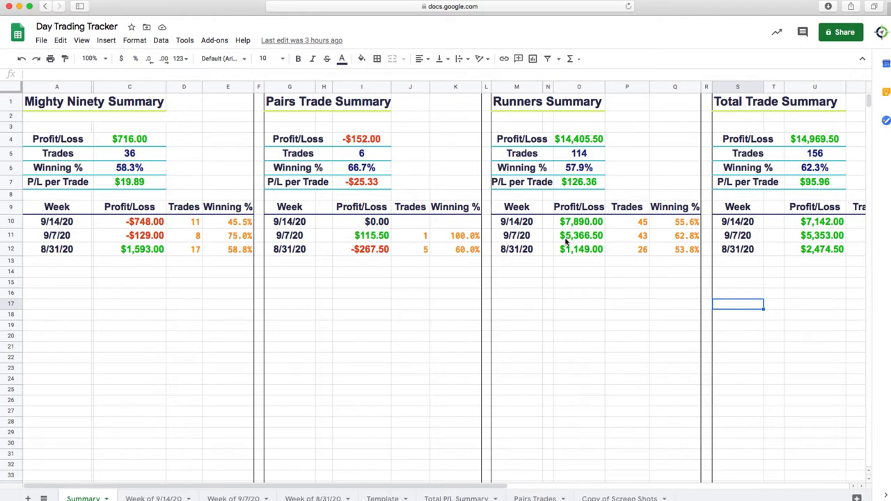
{"action": "mouse_move", "coordinate": [474, 294]}
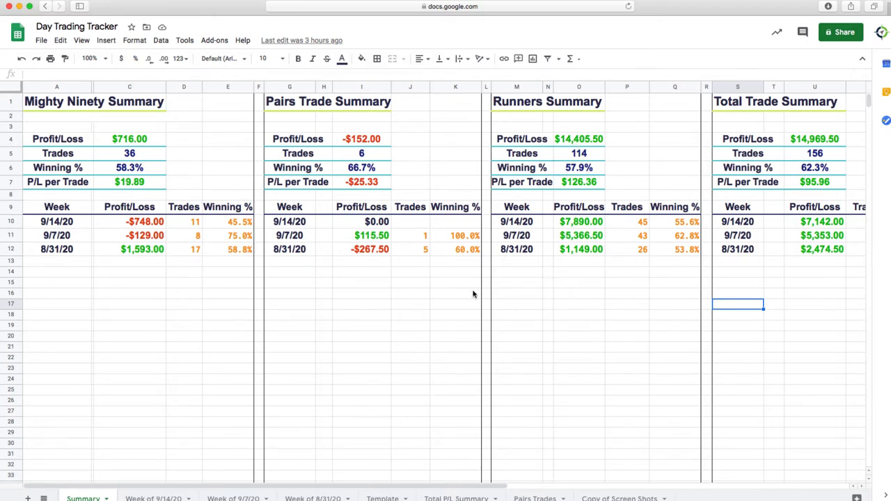
{"action": "mouse_move", "coordinate": [379, 288]}
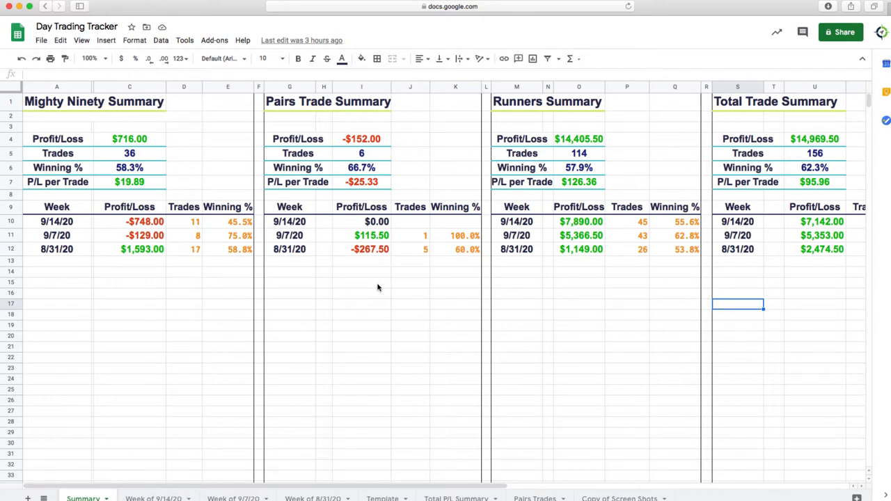
{"action": "mouse_move", "coordinate": [316, 269]}
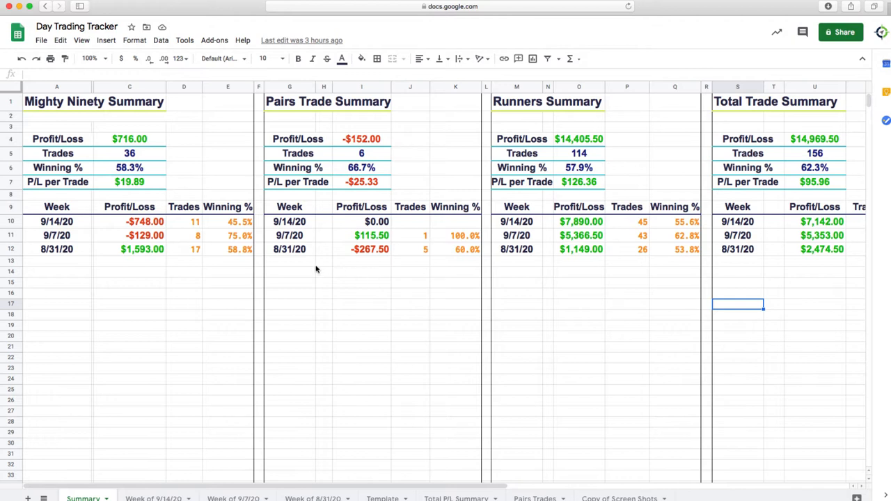
{"action": "mouse_move", "coordinate": [151, 187]}
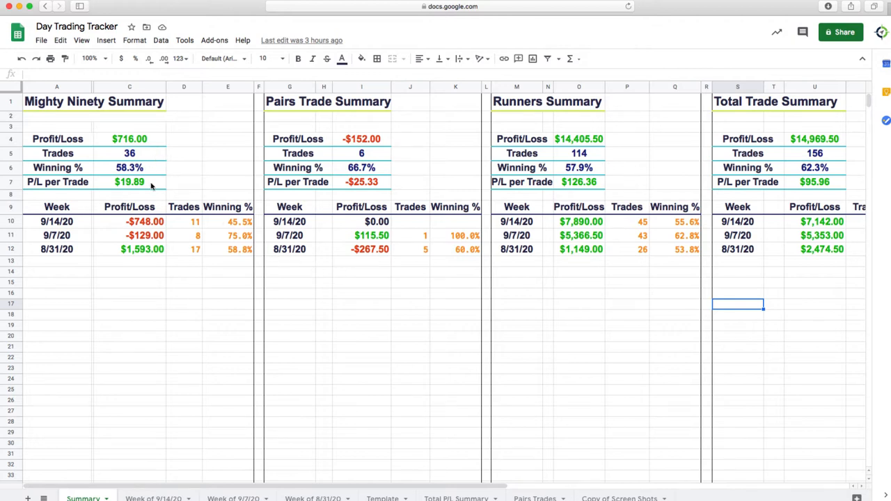
{"action": "mouse_move", "coordinate": [157, 230]}
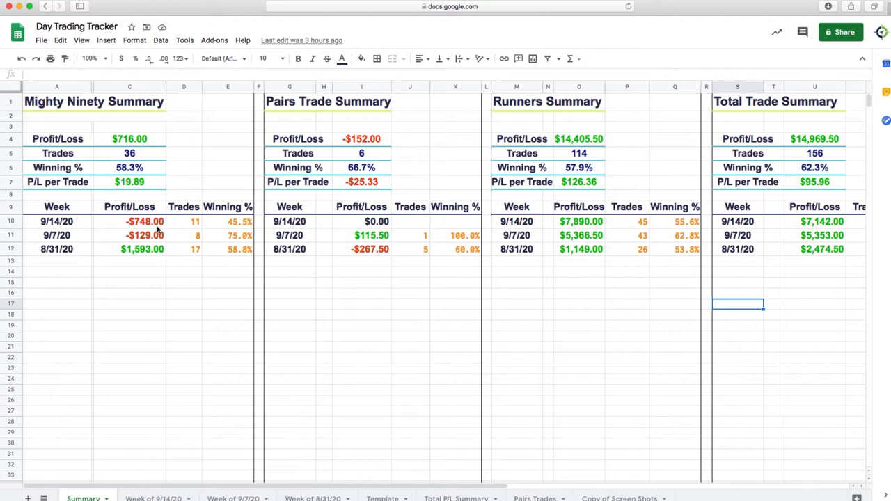
{"action": "mouse_move", "coordinate": [252, 243]}
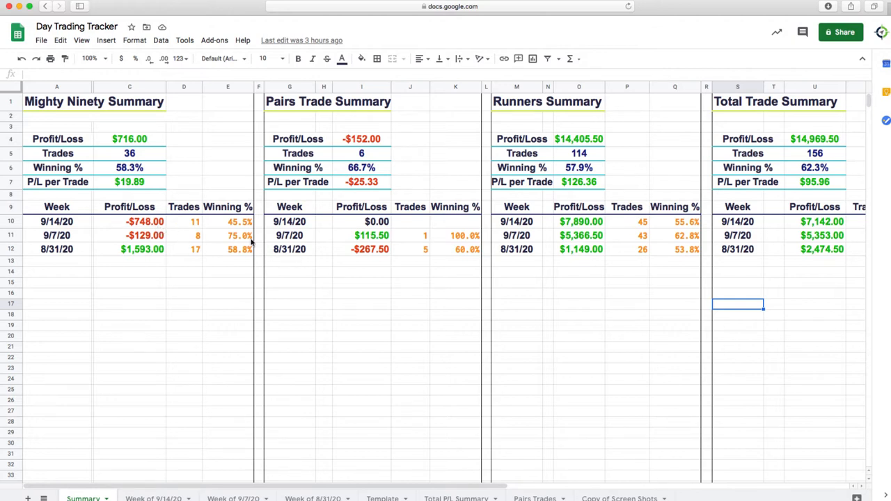
{"action": "mouse_move", "coordinate": [161, 230]}
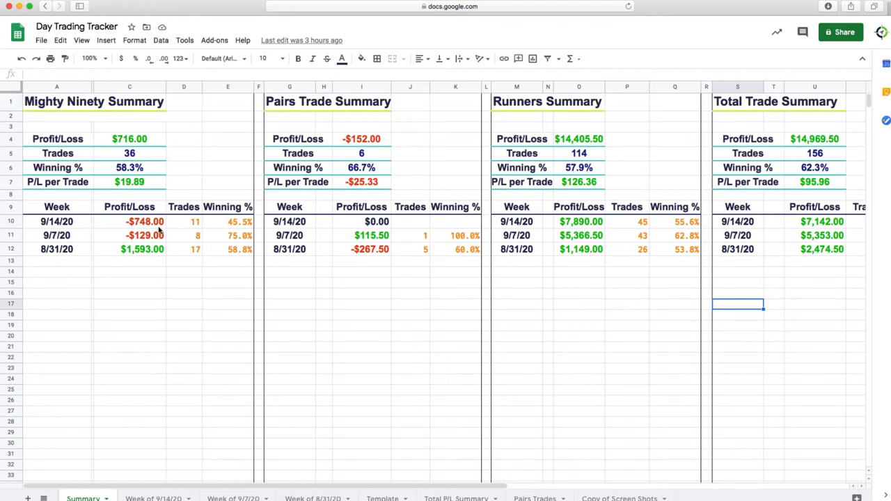
{"action": "mouse_move", "coordinate": [161, 270]}
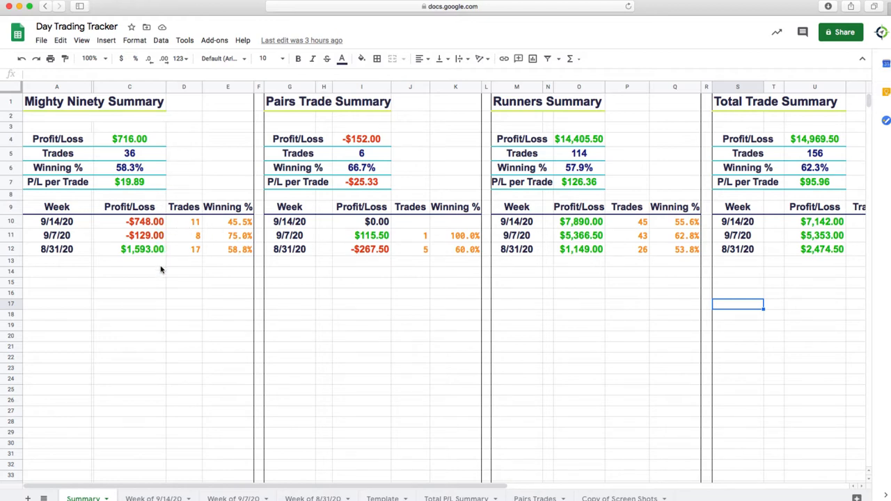
{"action": "mouse_move", "coordinate": [539, 235]}
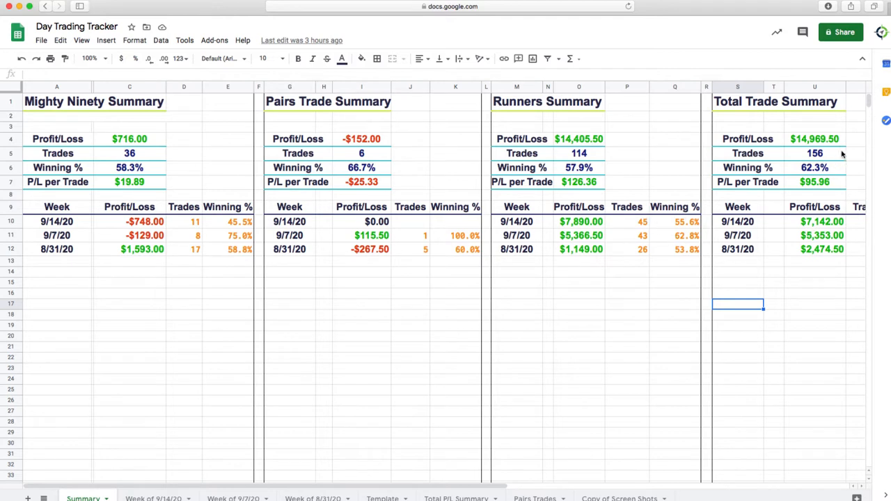
{"action": "mouse_move", "coordinate": [846, 139]}
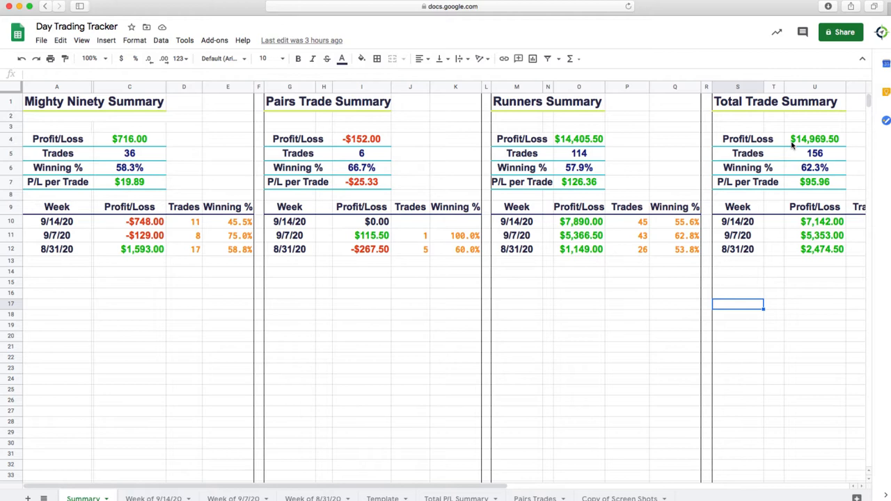
{"action": "mouse_move", "coordinate": [821, 145]}
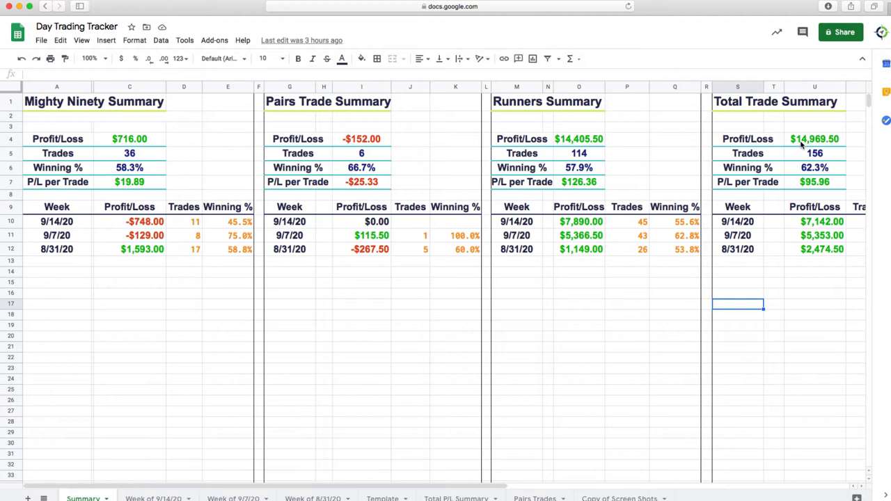
{"action": "mouse_move", "coordinate": [619, 200]}
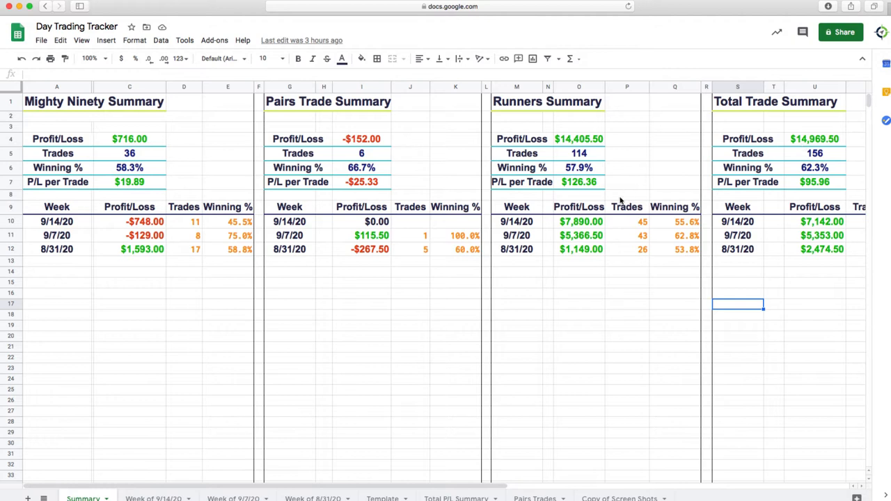
{"action": "mouse_move", "coordinate": [527, 203]}
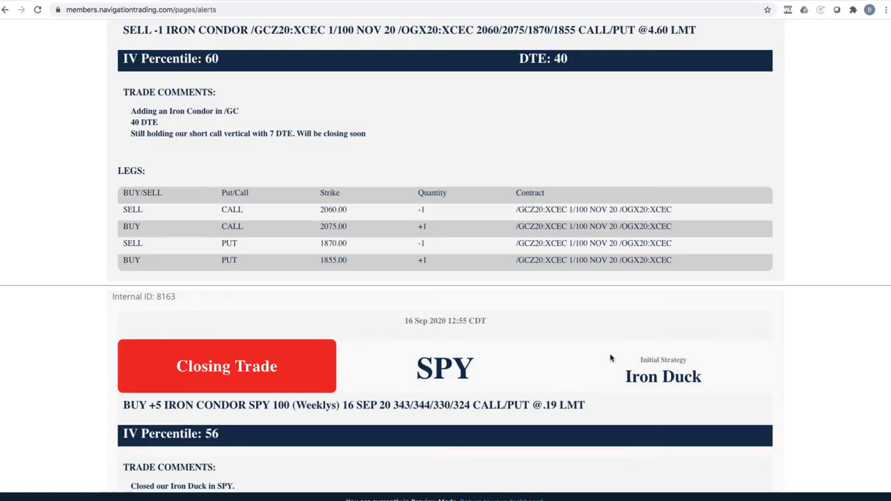
- Scroll the alerts past the /GC, SPY and ADBE entries to the QQQ Bunker Trade alert
{"action": "scroll", "scroll_direction": "up", "scroll_amount": 3}
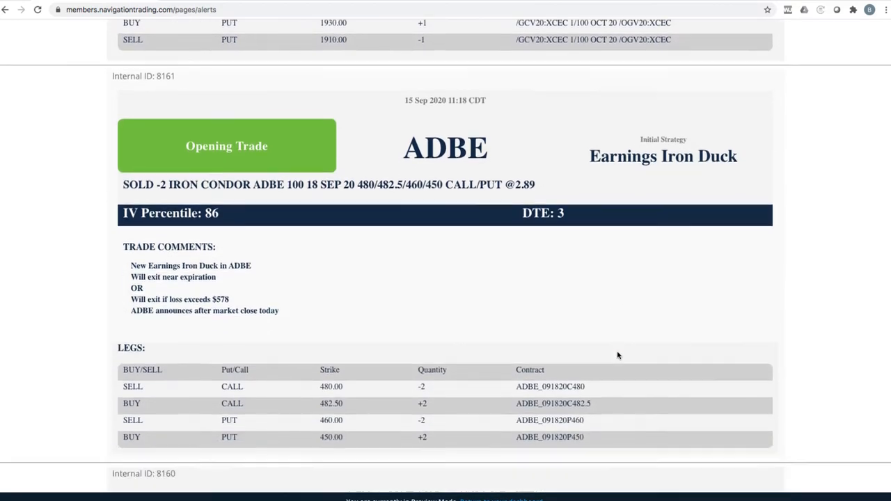
{"action": "scroll", "scroll_direction": "down", "scroll_amount": 3}
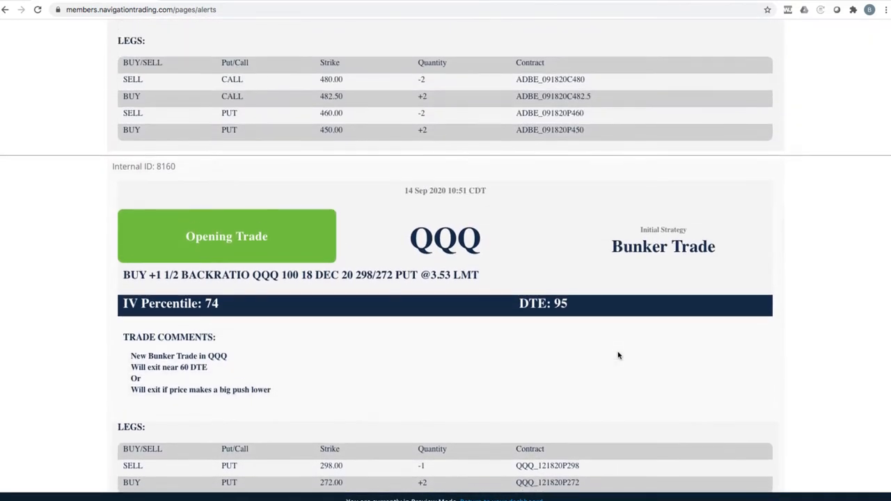
{"action": "scroll", "scroll_direction": "down", "scroll_amount": 3}
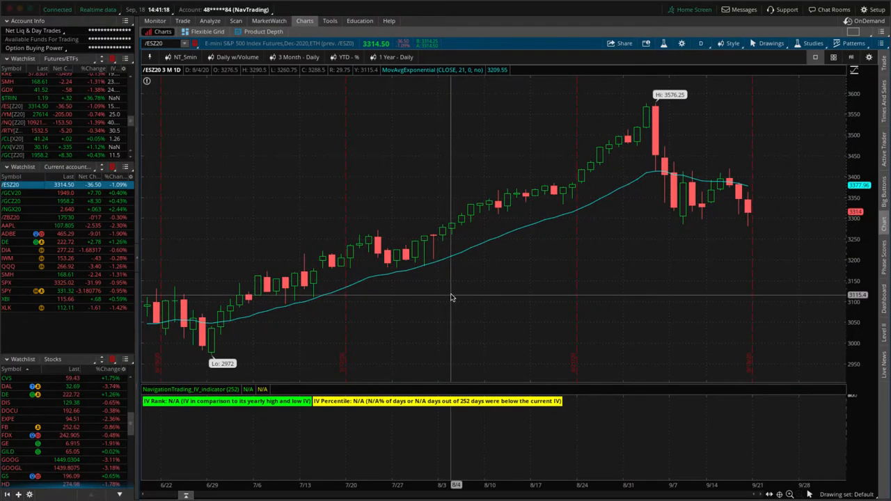
{"action": "mouse_move", "coordinate": [693, 214]}
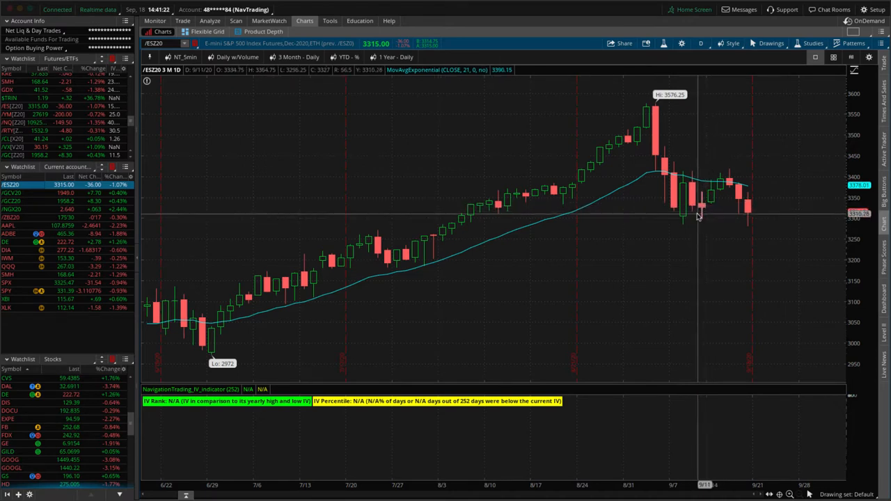
{"action": "mouse_move", "coordinate": [710, 193]}
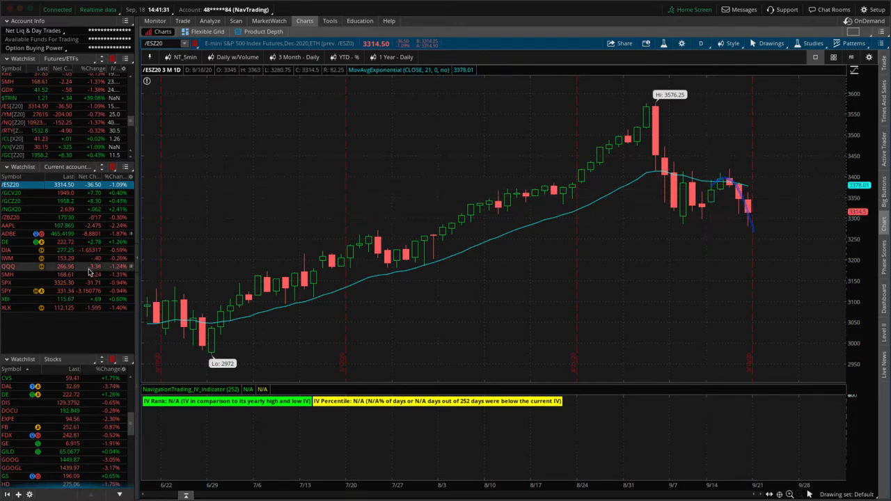
- Load the QQQ position's risk profile, including the Dec 20 272/298 put legs
{"action": "left_click", "coordinate": [209, 20]}
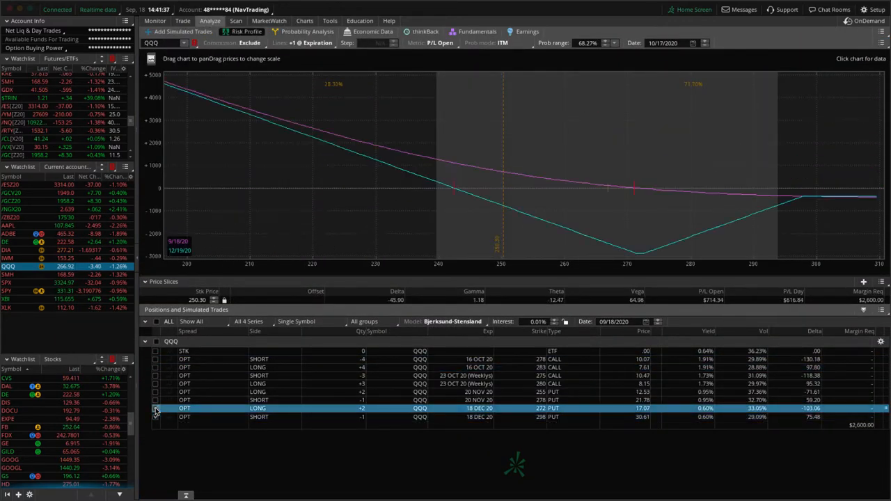
{"action": "mouse_move", "coordinate": [608, 191]}
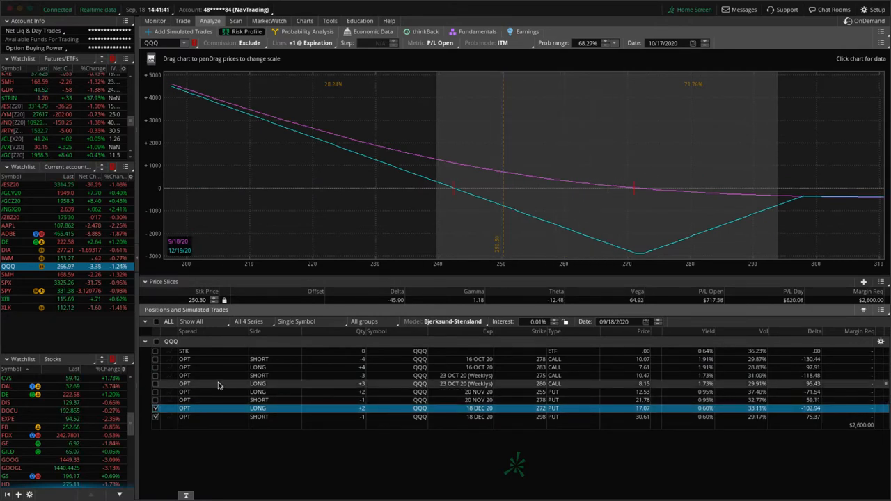
- Remove the December and November put legs, leaving the Oct 16 278/283 call spread
{"action": "left_click", "coordinate": [156, 408]}
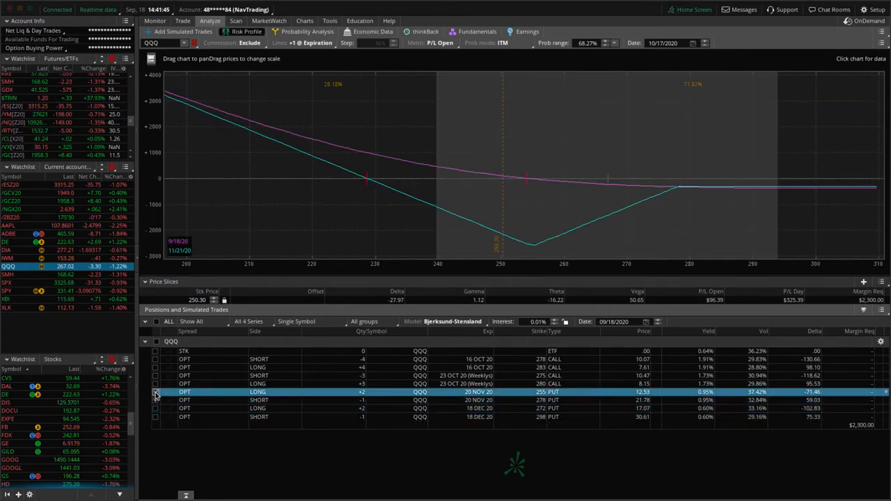
{"action": "mouse_move", "coordinate": [578, 205]}
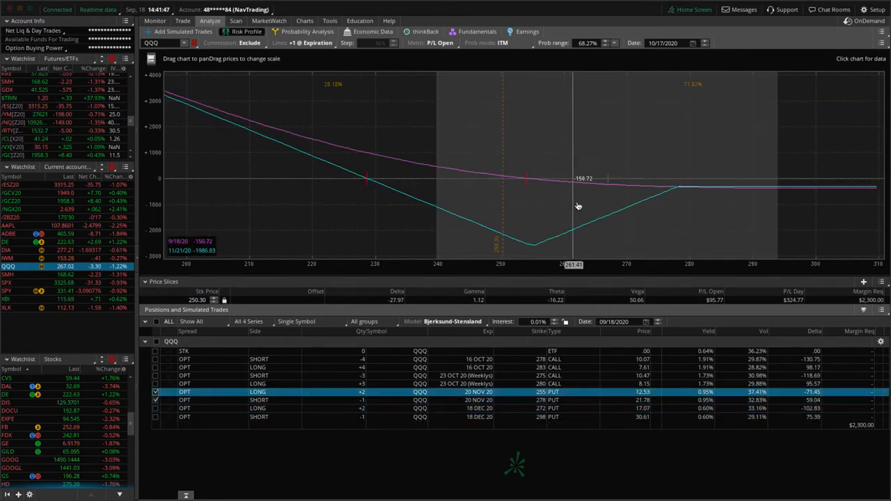
{"action": "mouse_move", "coordinate": [517, 186]}
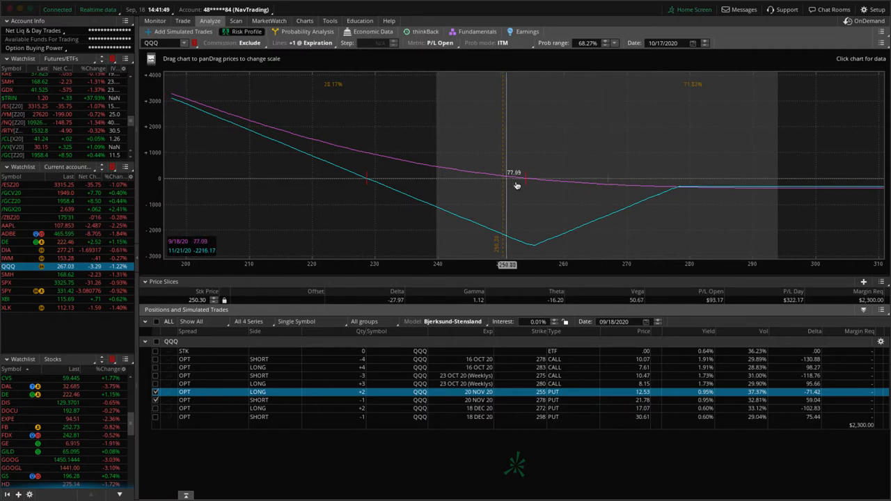
{"action": "mouse_move", "coordinate": [520, 184]}
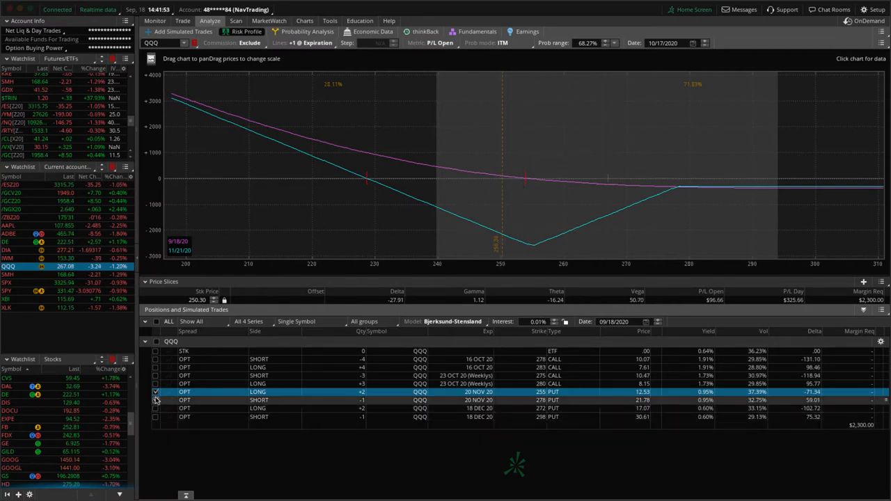
{"action": "left_click", "coordinate": [155, 392]}
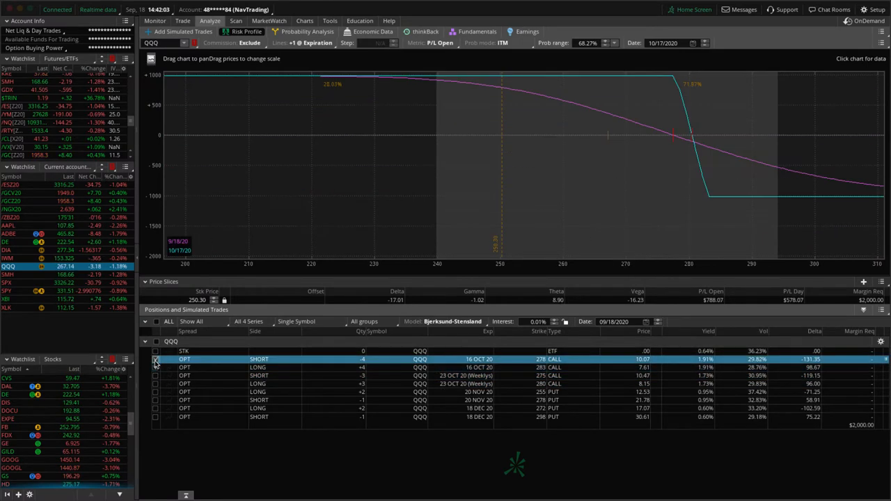
{"action": "mouse_move", "coordinate": [609, 224]}
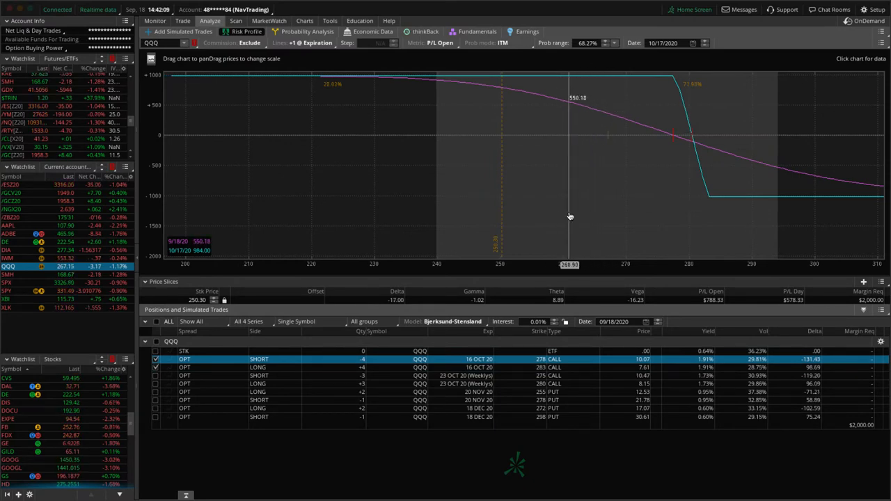
{"action": "mouse_move", "coordinate": [518, 308]}
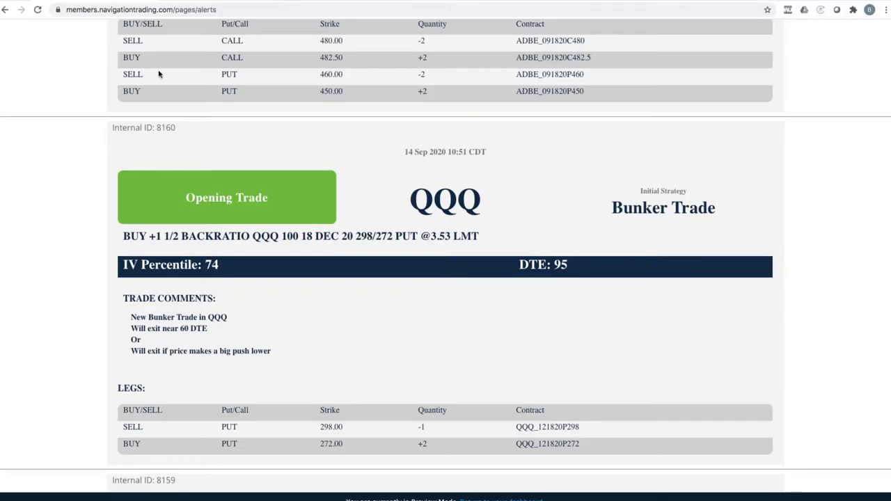
{"action": "scroll", "scroll_direction": "up", "scroll_amount": 3}
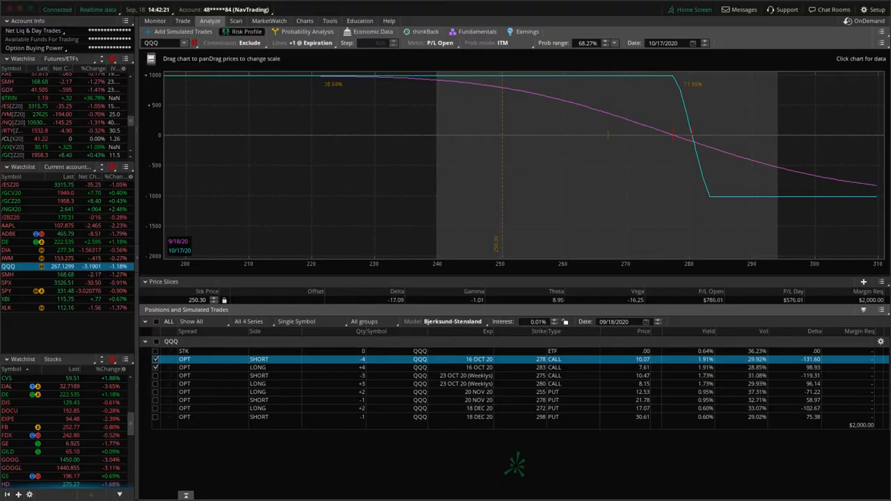
- Load the ADBE Sep 18 450/460 put and 480/482.5 call iron condor risk profile
{"action": "left_click", "coordinate": [9, 233]}
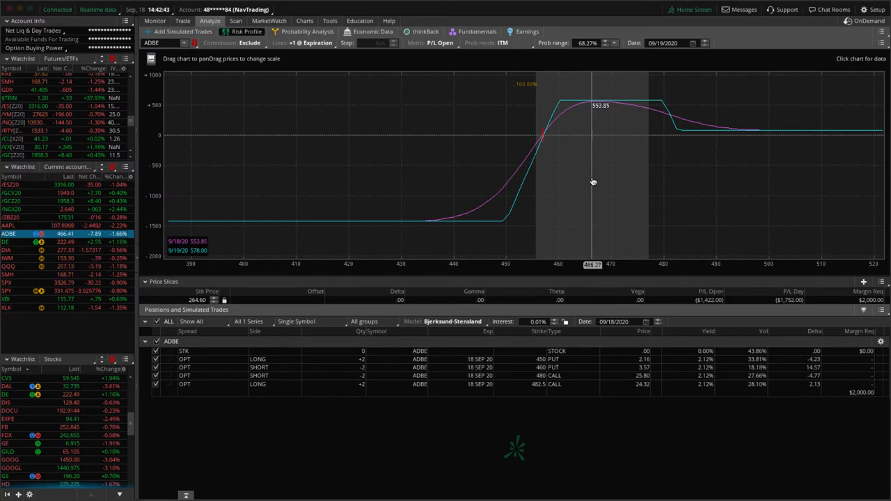
{"action": "mouse_move", "coordinate": [605, 183]}
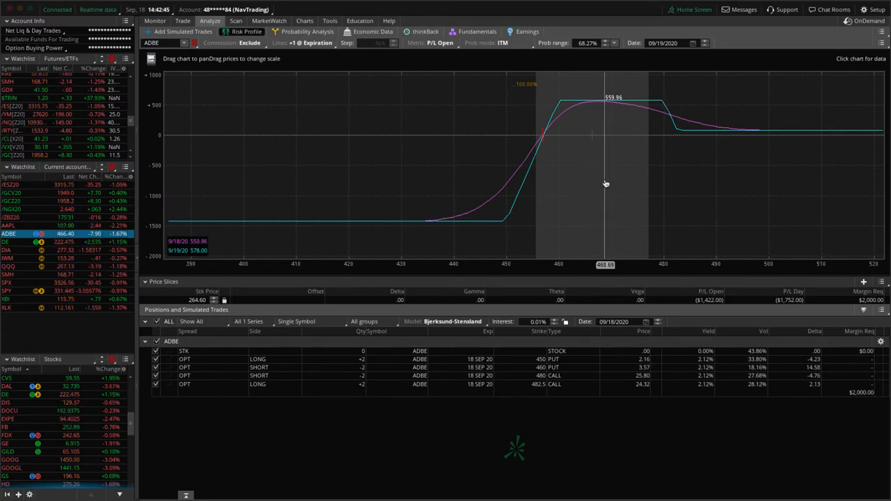
{"action": "mouse_move", "coordinate": [605, 184]}
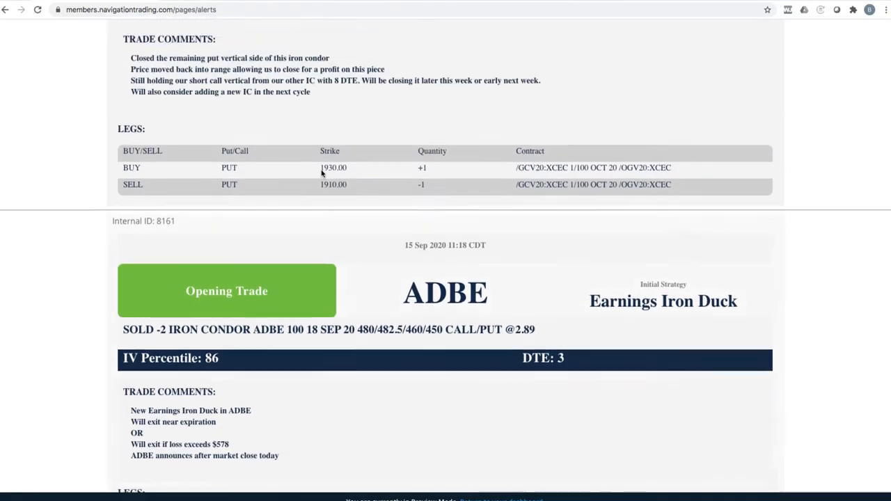
- Highlight '8 DTE' in the /GC Closing/Adjusting Trade alert's comments
{"action": "scroll", "scroll_direction": "up", "scroll_amount": 3}
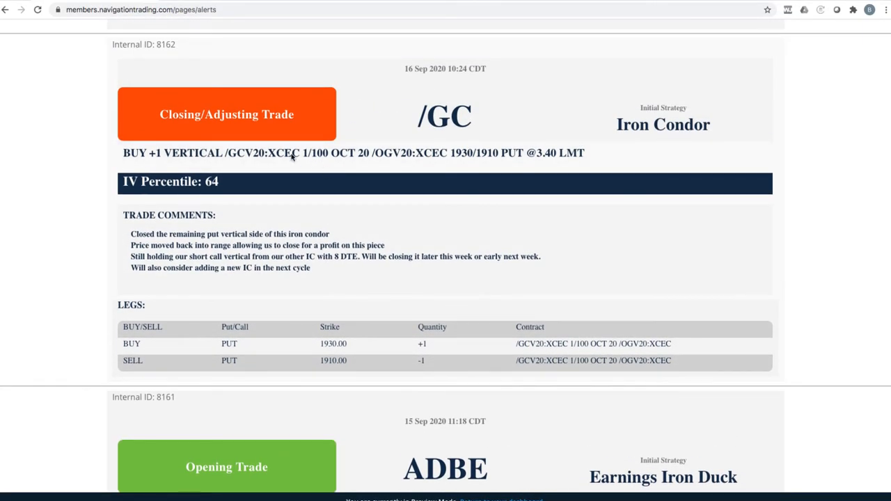
{"action": "mouse_move", "coordinate": [234, 127]}
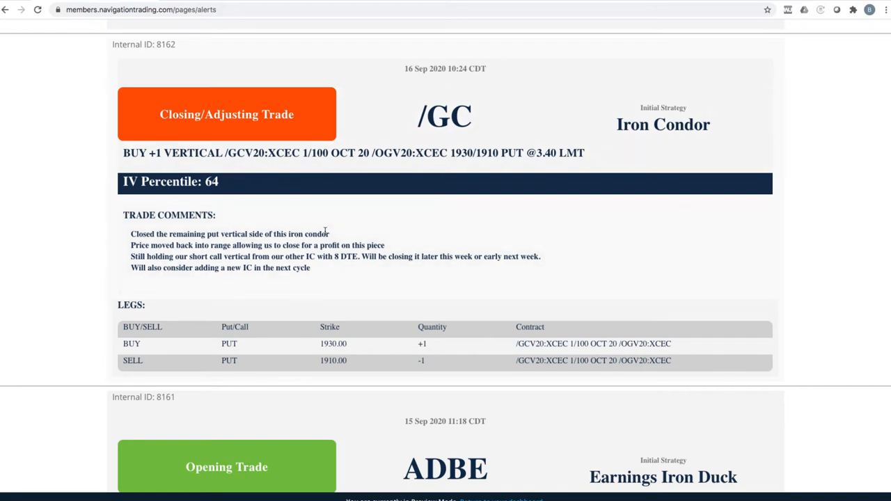
{"action": "mouse_move", "coordinate": [328, 231]}
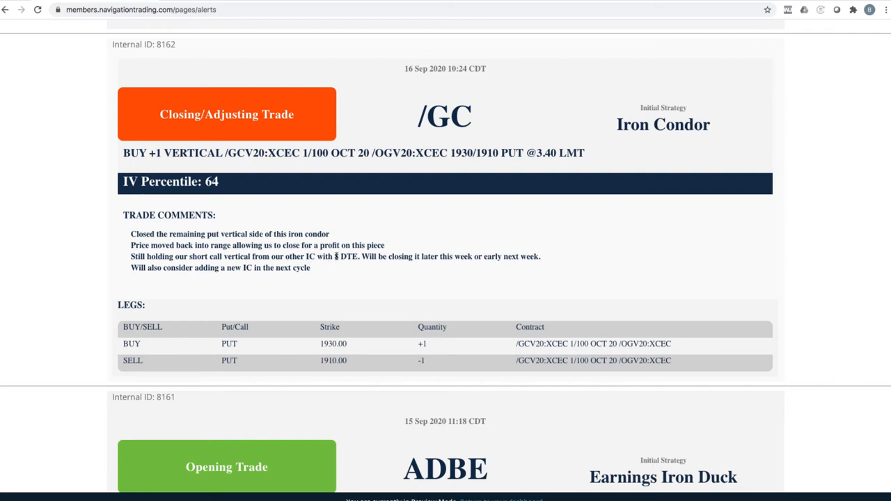
{"action": "double_click", "coordinate": [345, 257]}
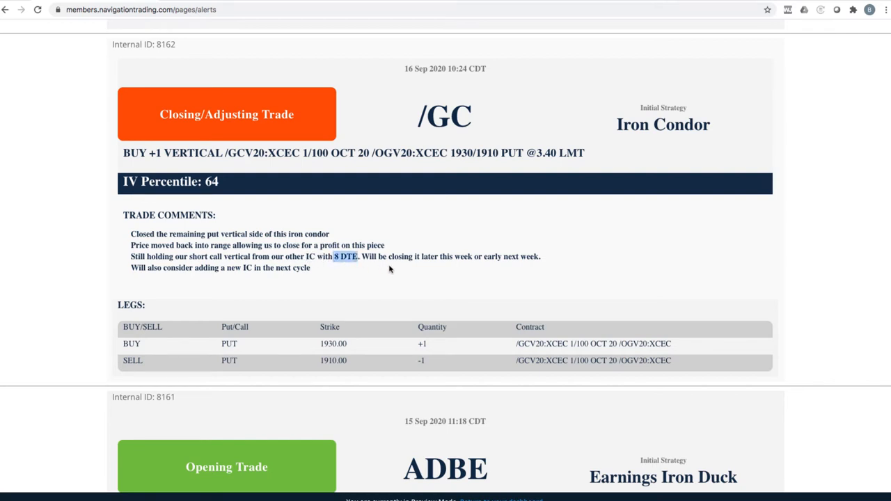
{"action": "scroll", "scroll_direction": "up", "scroll_amount": 3}
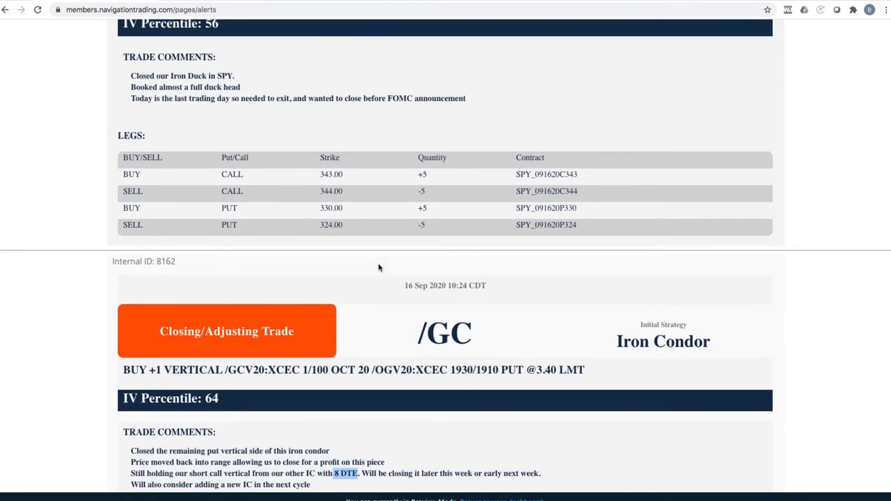
{"action": "scroll", "scroll_direction": "down", "scroll_amount": 3}
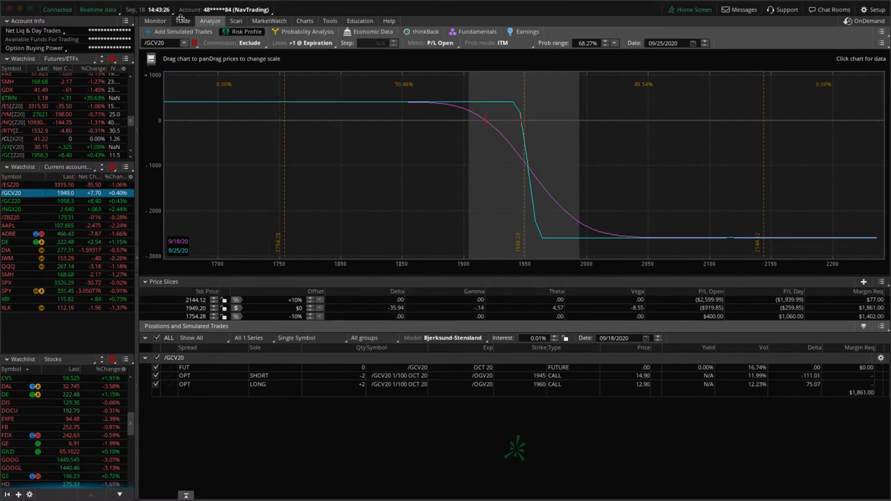
- Check the /GCV20 call vertical's days and P/L, then return to its risk profile
{"action": "left_click", "coordinate": [182, 20]}
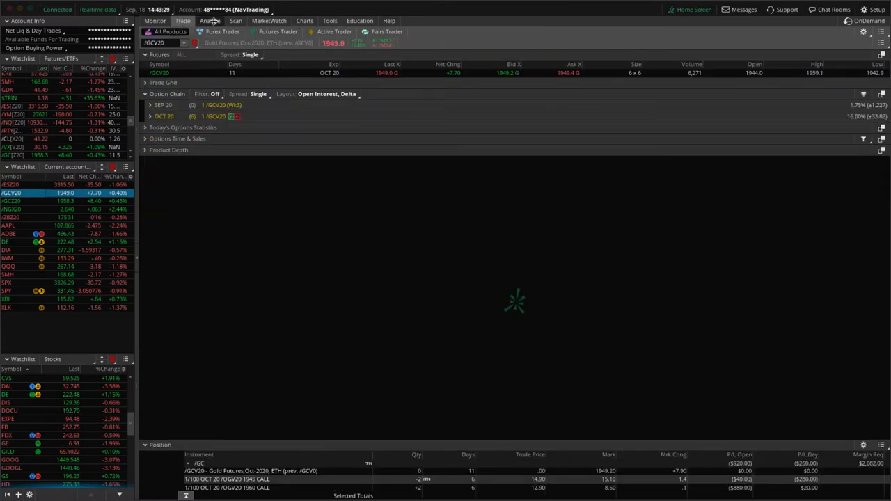
{"action": "left_click", "coordinate": [209, 20]}
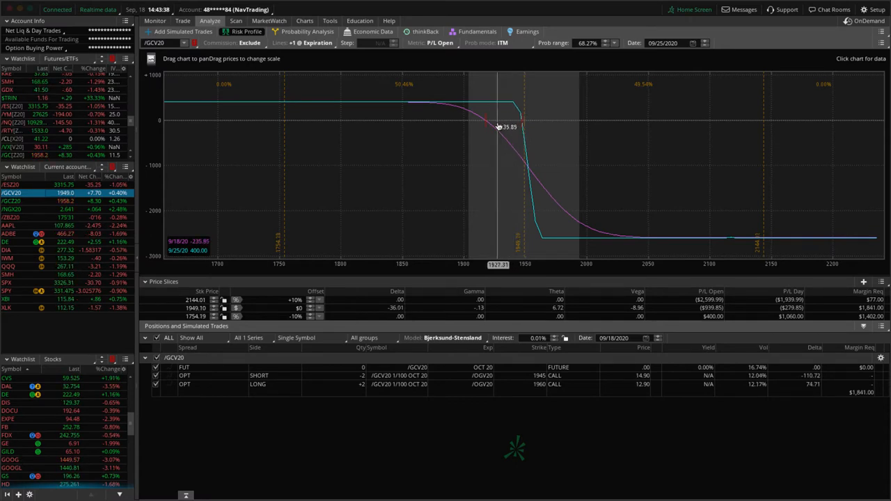
{"action": "mouse_move", "coordinate": [495, 127]}
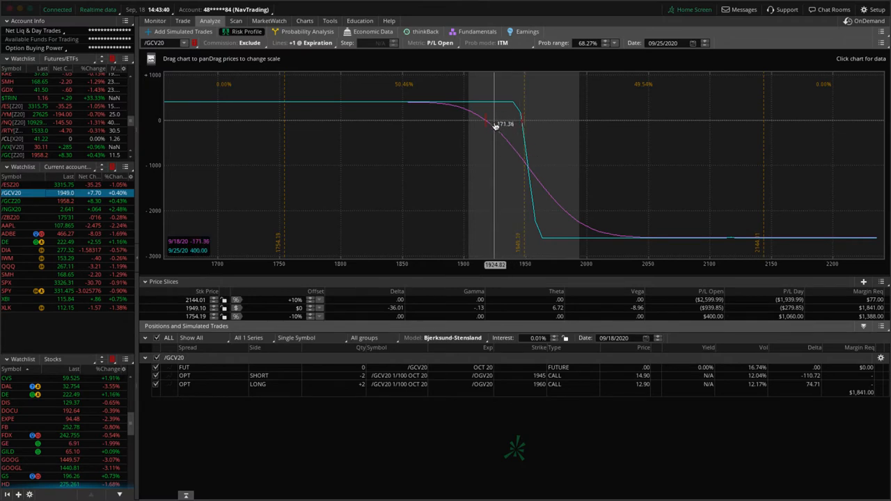
{"action": "mouse_move", "coordinate": [159, 191]}
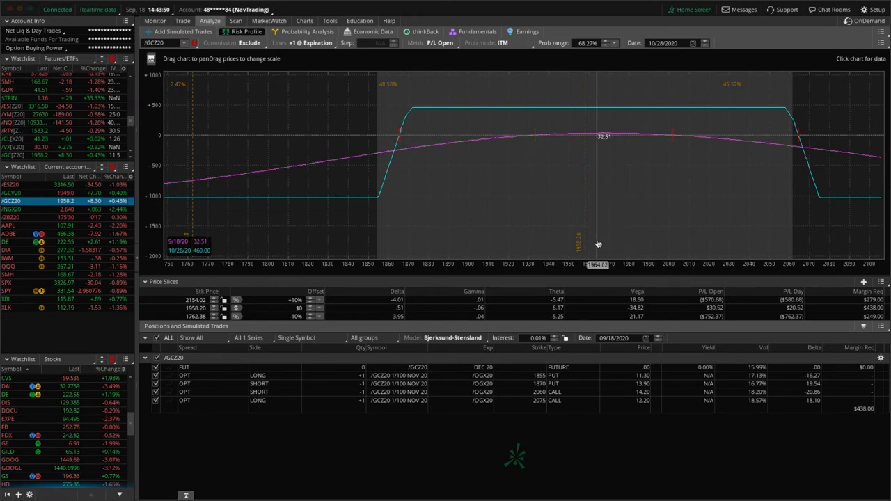
{"action": "mouse_move", "coordinate": [583, 220]}
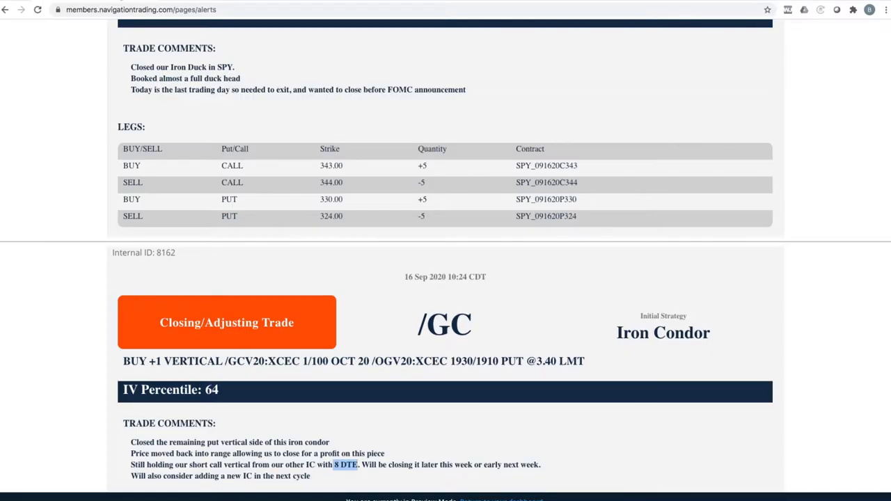
- Show the /ES alert rolling the 3380/3330 long put vertical from 1 to 36 DTE
{"action": "scroll", "scroll_direction": "up", "scroll_amount": 3}
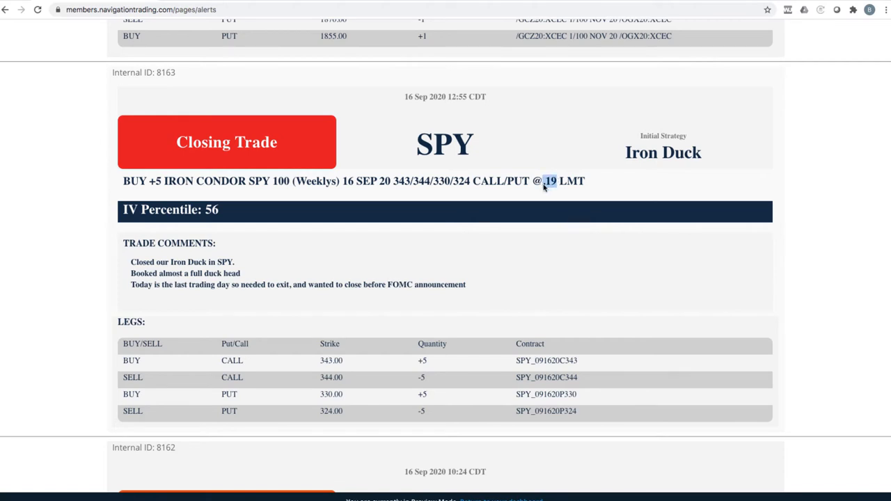
{"action": "mouse_move", "coordinate": [554, 208]}
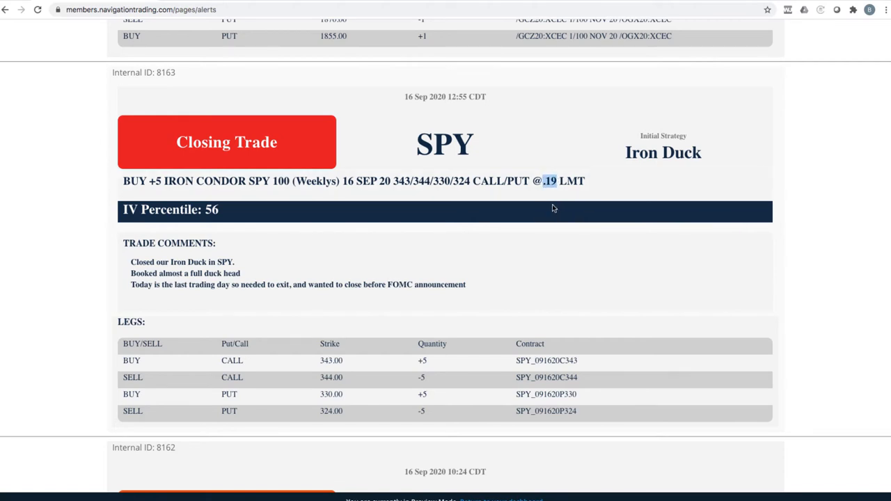
{"action": "mouse_move", "coordinate": [496, 226]}
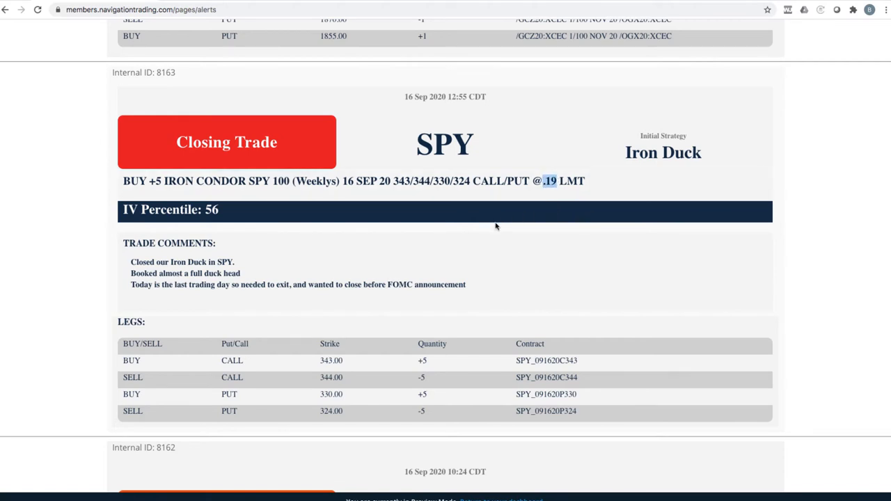
{"action": "scroll", "scroll_direction": "up", "scroll_amount": 3}
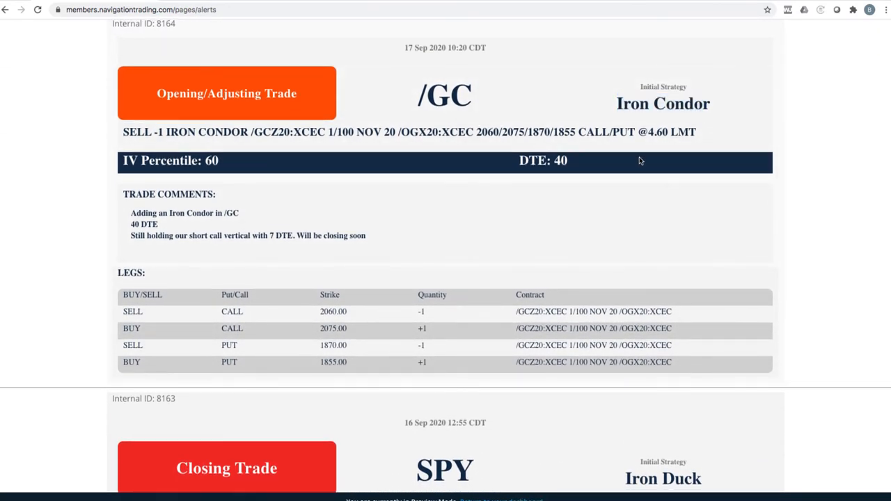
{"action": "mouse_move", "coordinate": [470, 183]}
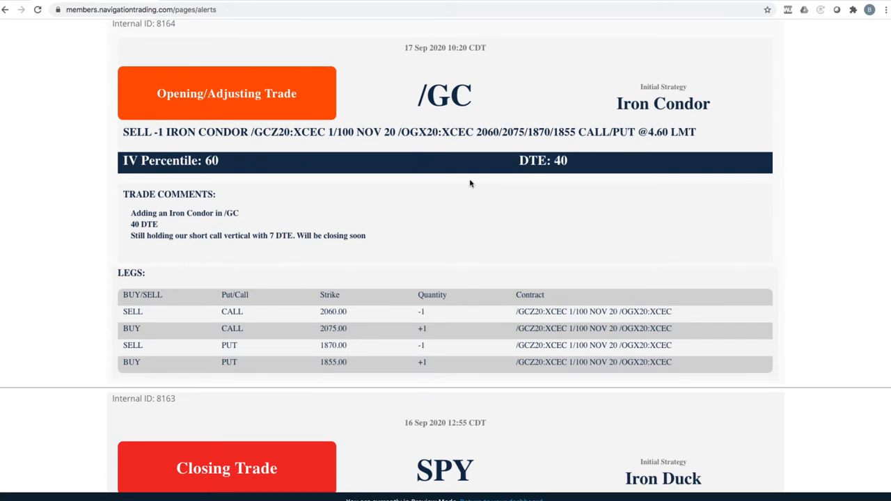
{"action": "scroll", "scroll_direction": "up", "scroll_amount": 3}
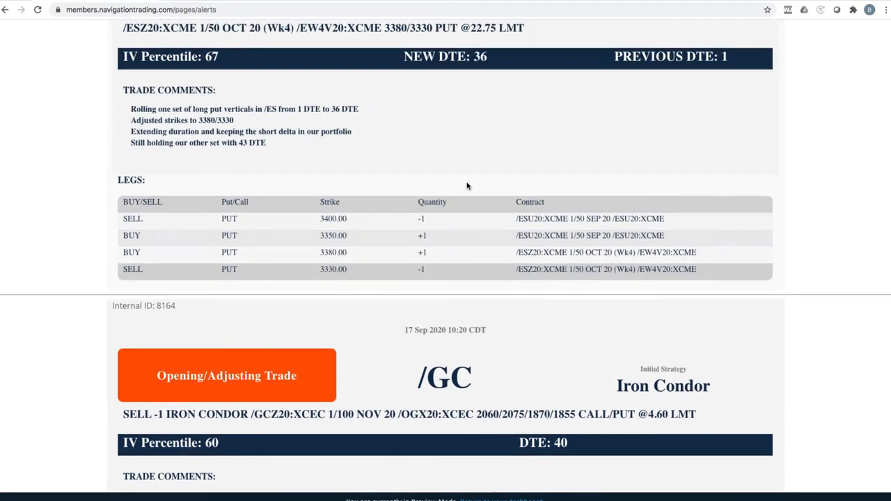
{"action": "scroll", "scroll_direction": "up", "scroll_amount": 3}
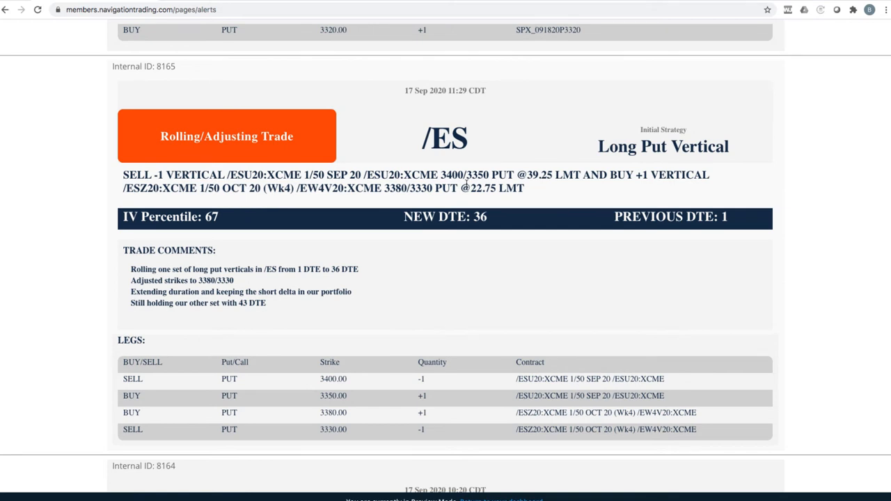
{"action": "mouse_move", "coordinate": [595, 156]}
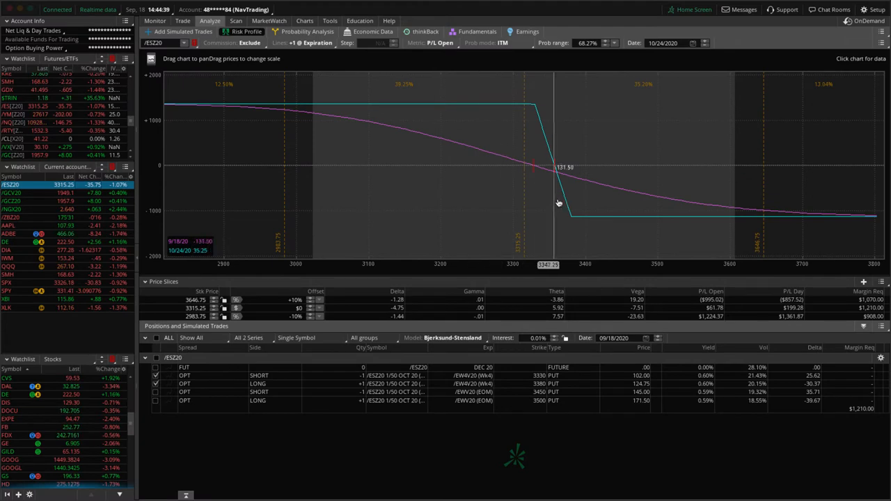
{"action": "mouse_move", "coordinate": [525, 188]}
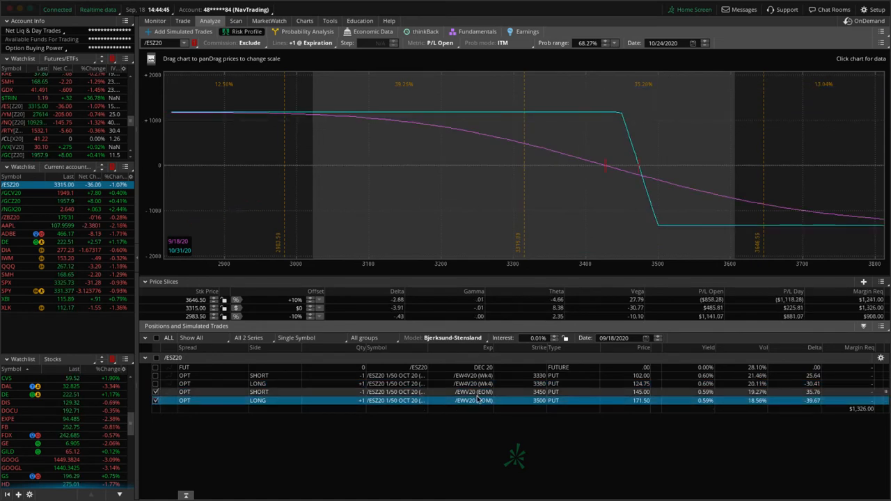
{"action": "mouse_move", "coordinate": [523, 211]}
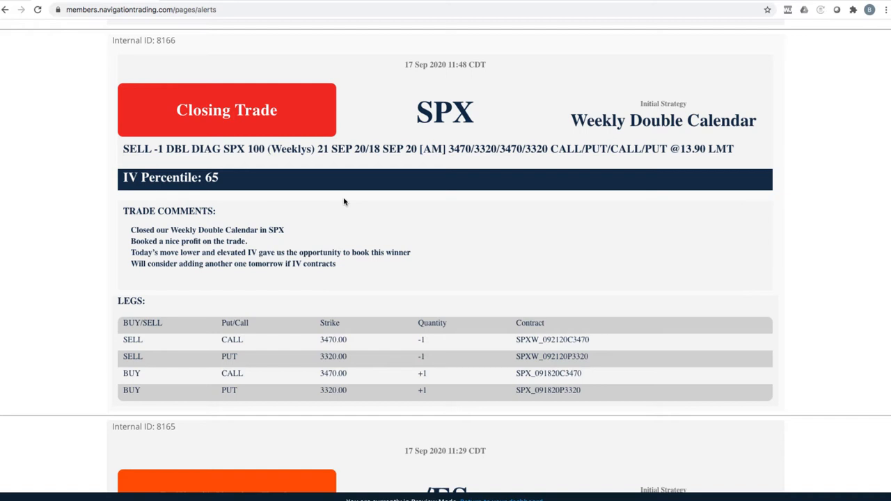
{"action": "mouse_move", "coordinate": [354, 203]}
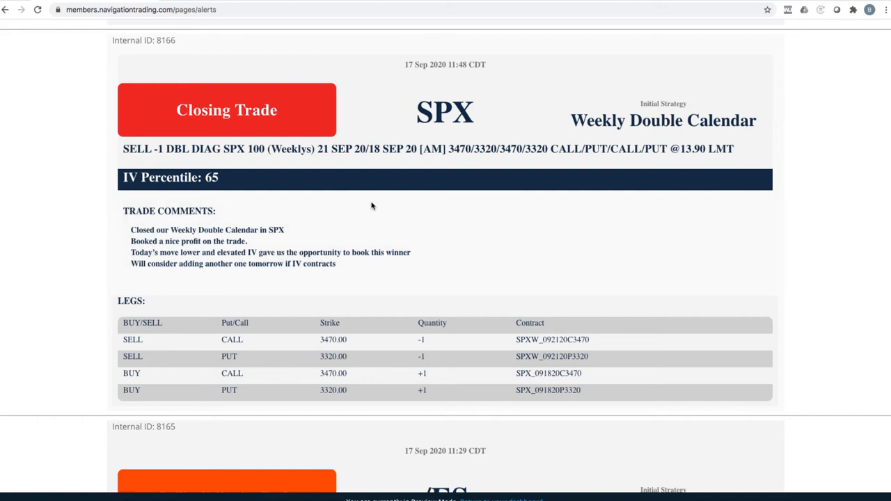
- Show the SPX Iron Duck alert selling the 3285/3290/3150/3125 iron condor at 6.05
{"action": "scroll", "scroll_direction": "up", "scroll_amount": 3}
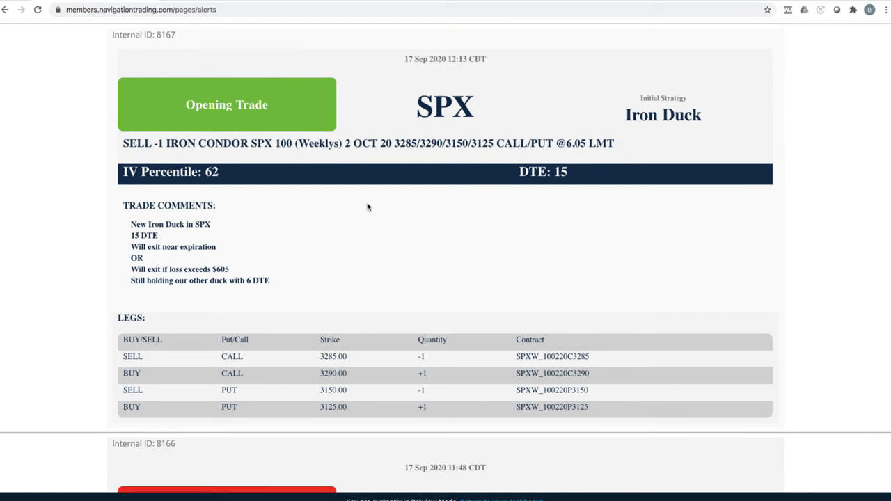
{"action": "mouse_move", "coordinate": [368, 208]}
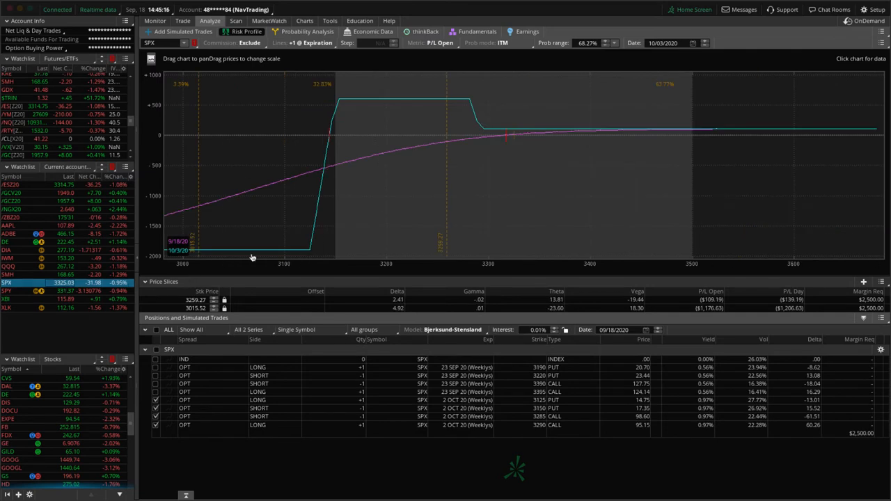
{"action": "mouse_move", "coordinate": [515, 160]}
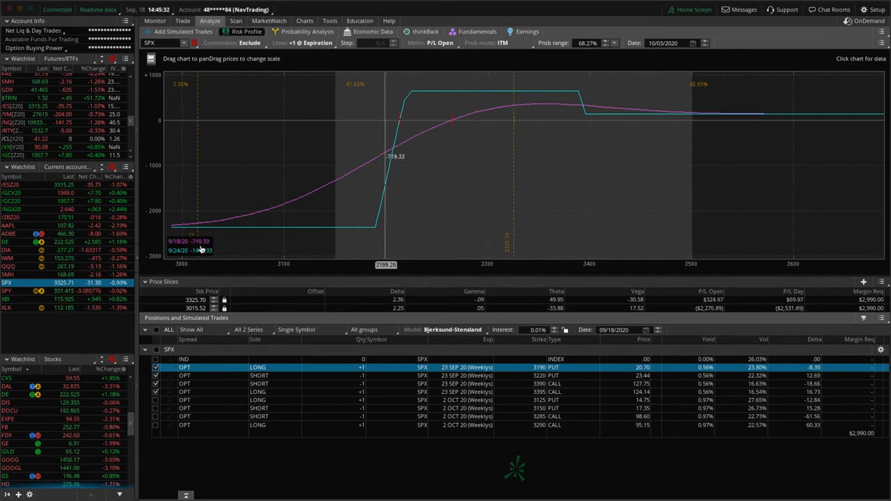
{"action": "mouse_move", "coordinate": [178, 251]}
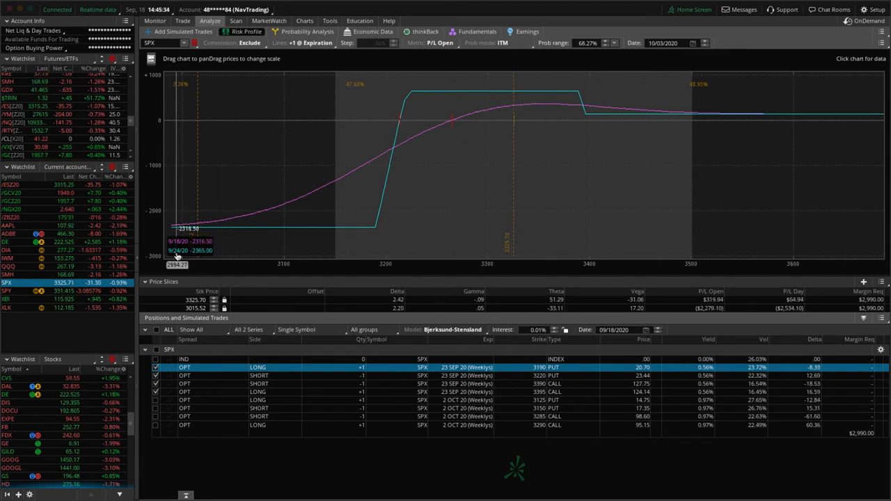
{"action": "mouse_move", "coordinate": [506, 182]}
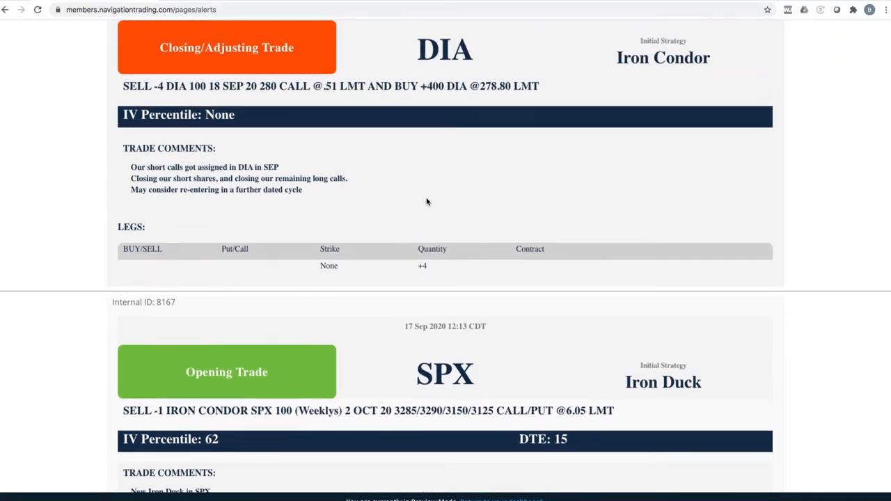
- Scroll to the 18 Sep 2020 DIA Closing/Adjusting Trade alert and double-click text in it
{"action": "scroll", "scroll_direction": "up", "scroll_amount": 3}
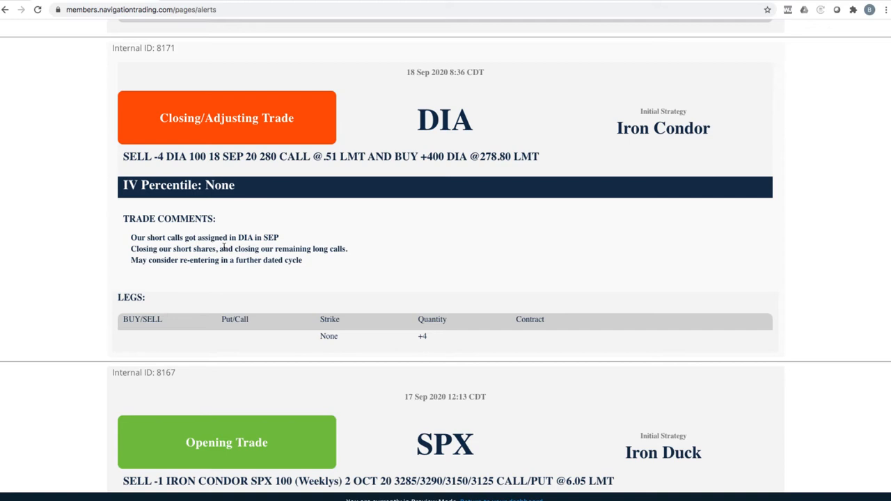
{"action": "mouse_move", "coordinate": [300, 207]}
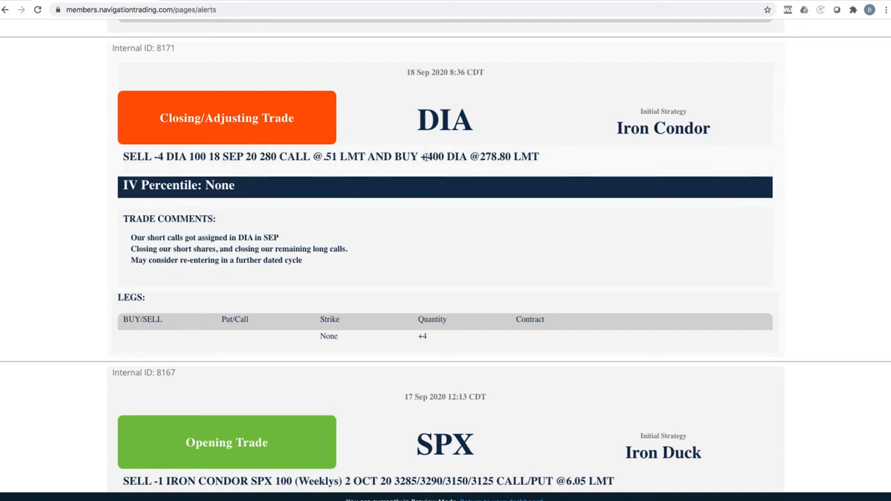
{"action": "mouse_move", "coordinate": [309, 237]}
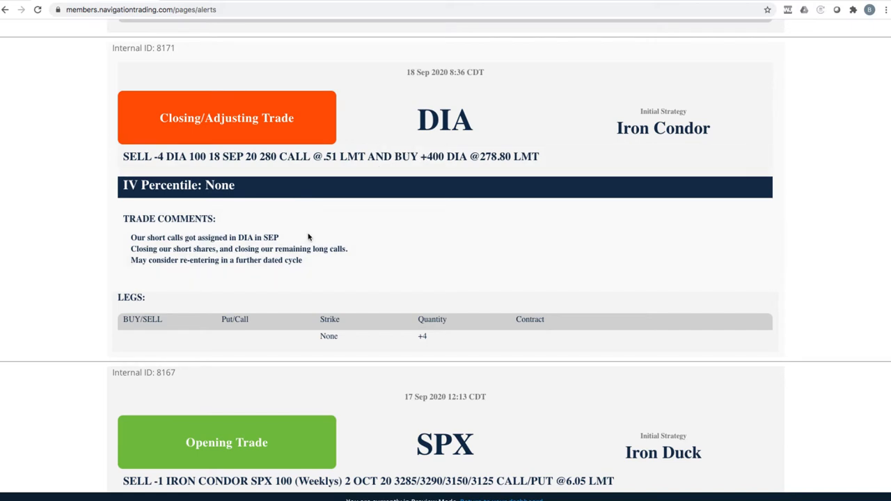
{"action": "mouse_move", "coordinate": [370, 215]}
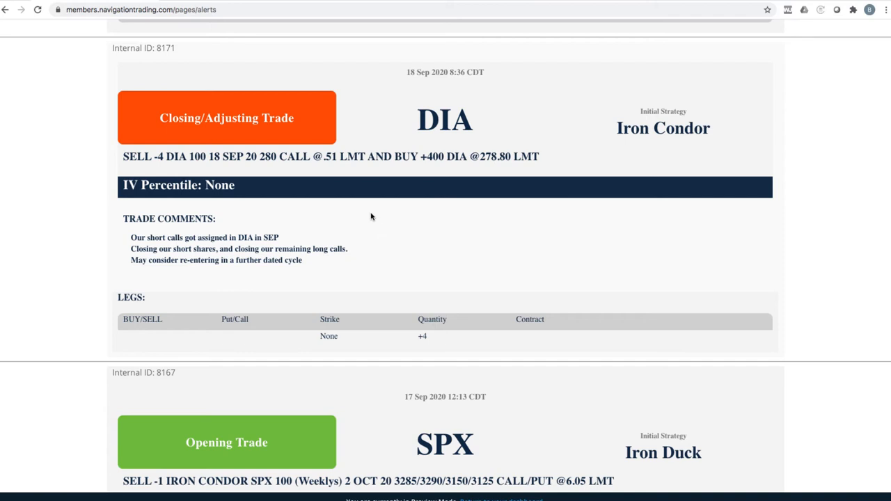
{"action": "double_click", "coordinate": [284, 156]}
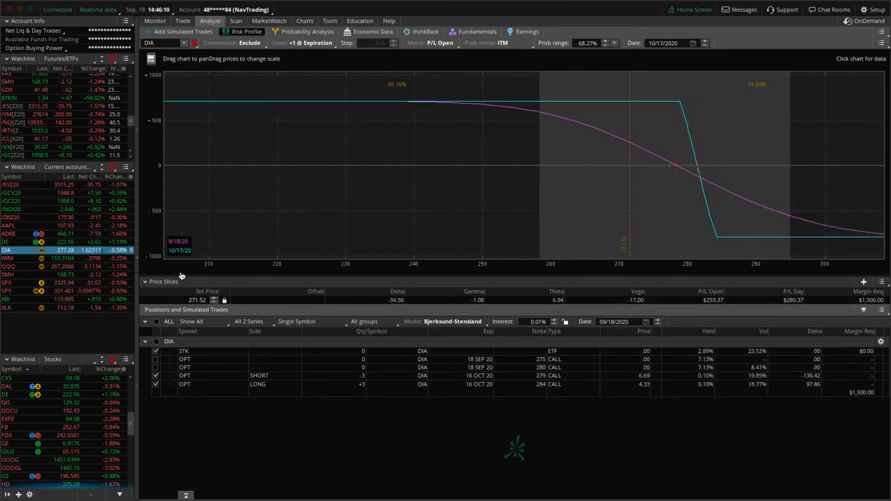
{"action": "mouse_move", "coordinate": [671, 207]}
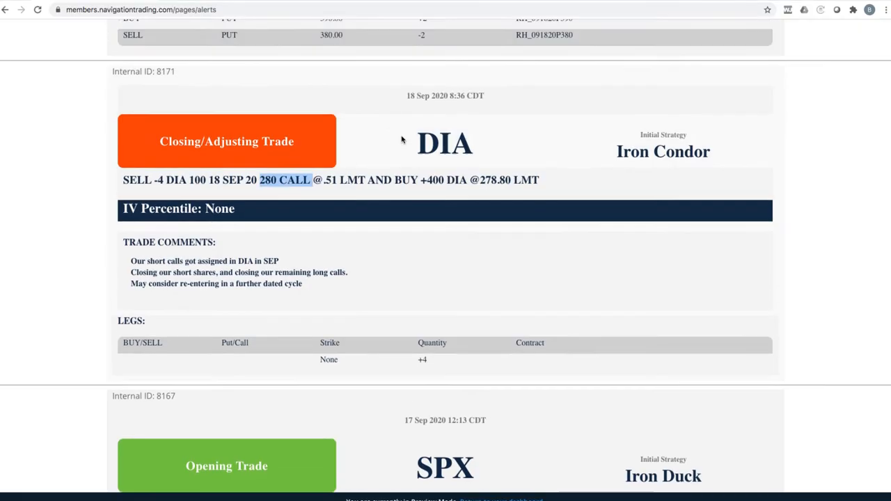
- Scroll up to the RH alert buying back the Sep 18 390/380 put vertical at 8.57
{"action": "scroll", "scroll_direction": "up", "scroll_amount": 3}
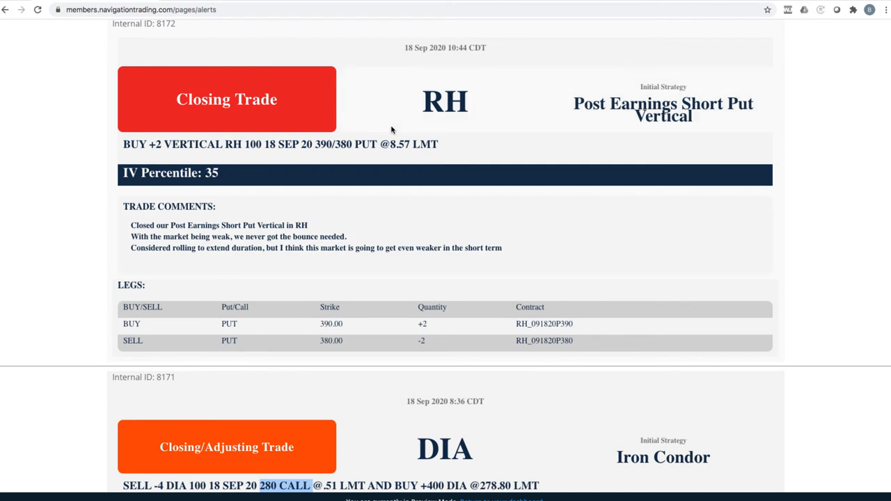
{"action": "mouse_move", "coordinate": [606, 126]}
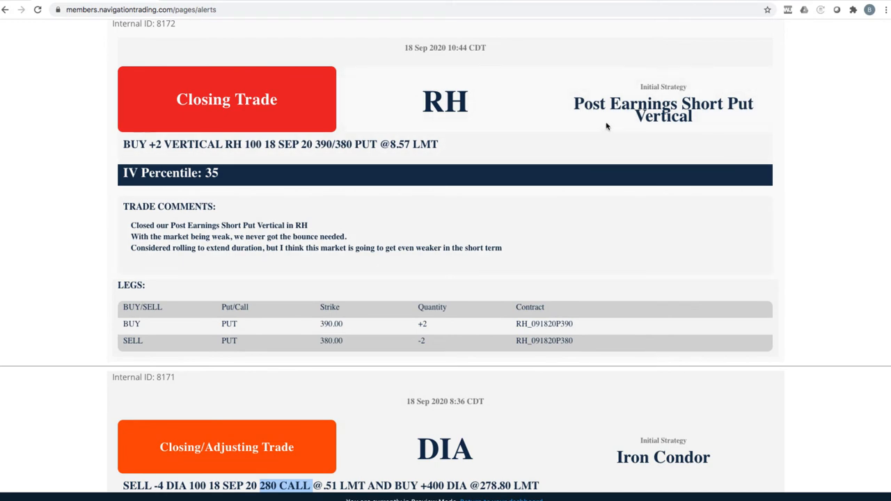
{"action": "mouse_move", "coordinate": [599, 131]}
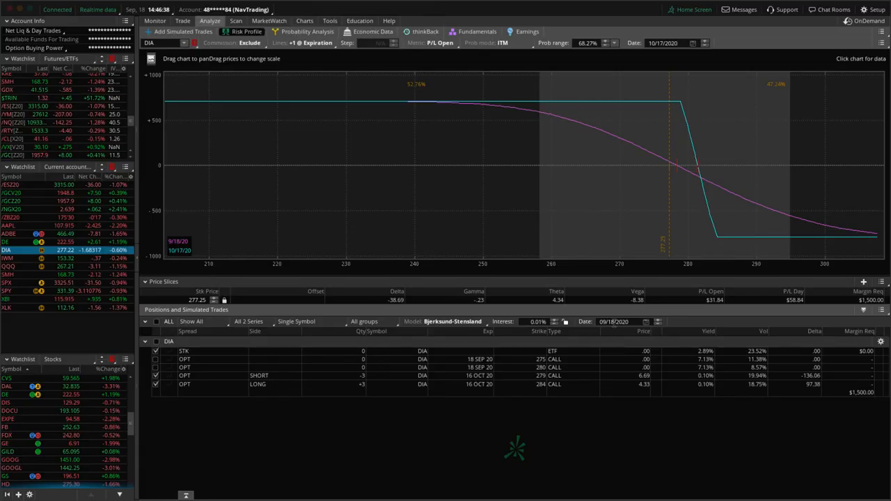
- View RH's three-month daily chart, near 376.65 below its 410.49 post-earnings high
{"action": "left_click", "coordinate": [305, 21]}
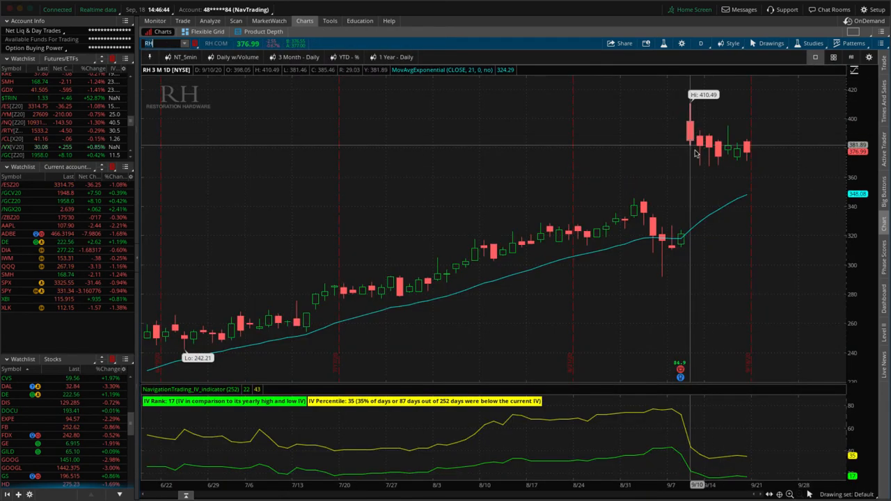
{"action": "mouse_move", "coordinate": [720, 159]}
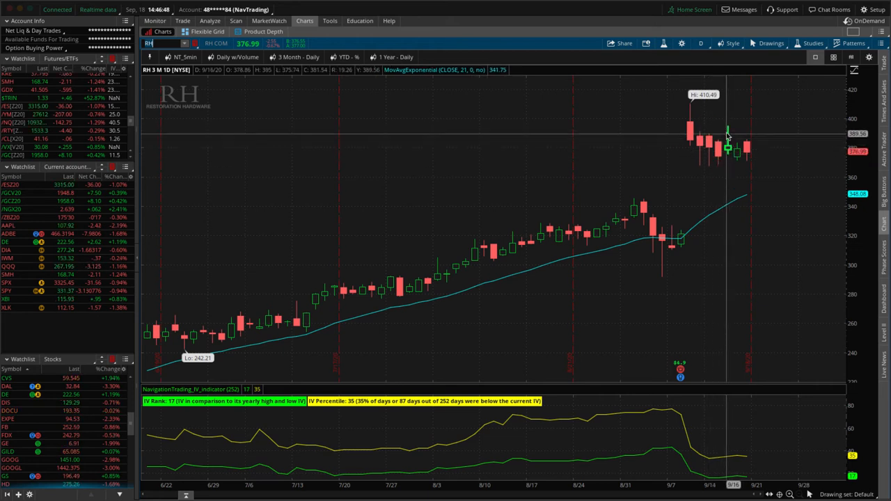
{"action": "mouse_move", "coordinate": [727, 140]}
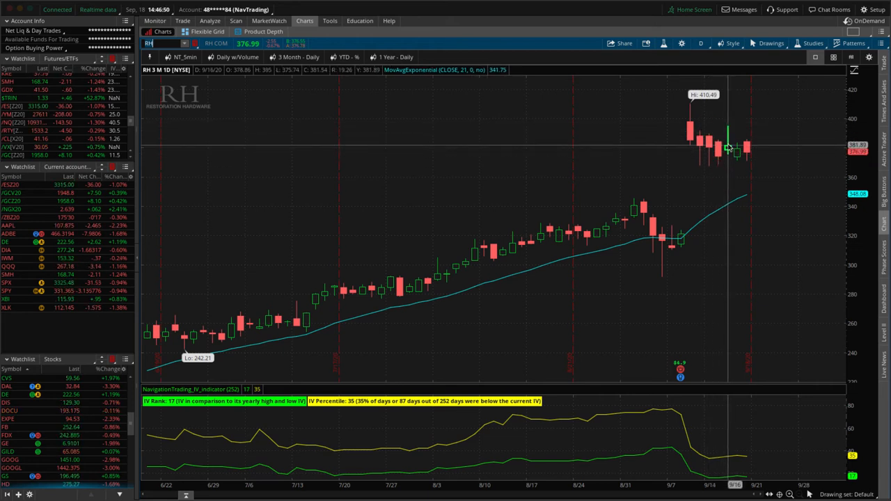
{"action": "mouse_move", "coordinate": [721, 165]}
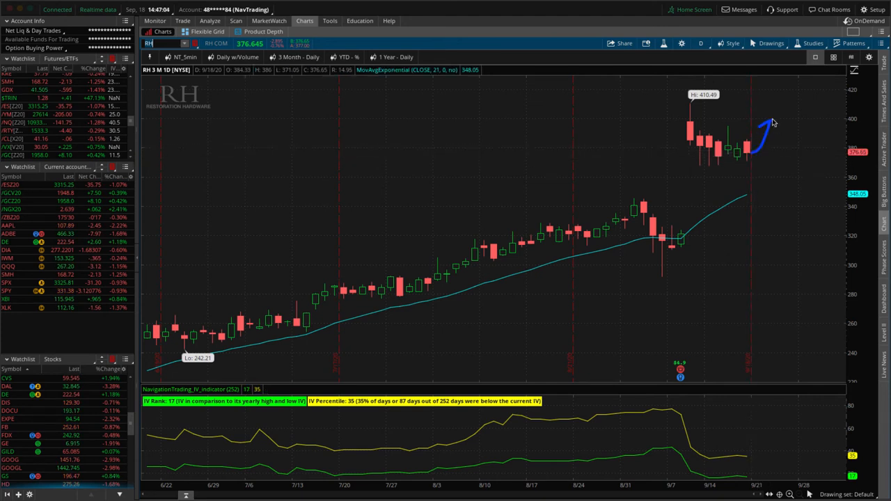
{"action": "mouse_move", "coordinate": [775, 180]}
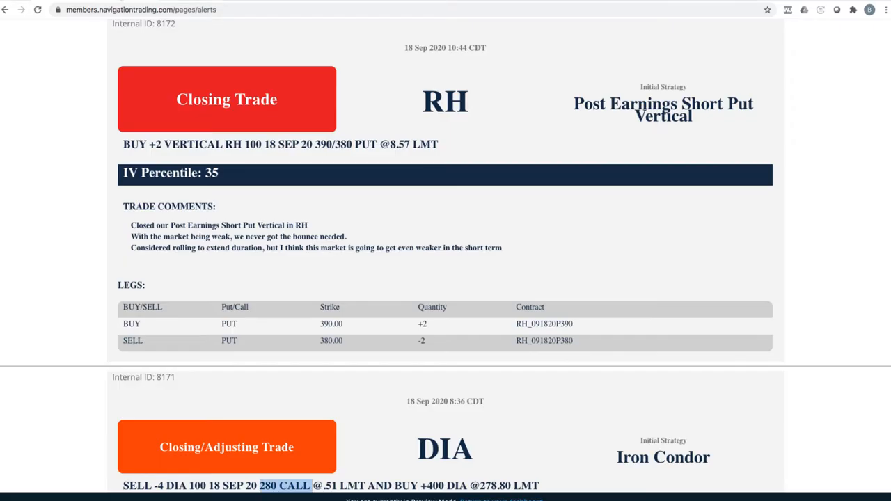
{"action": "scroll", "scroll_direction": "up", "scroll_amount": 3}
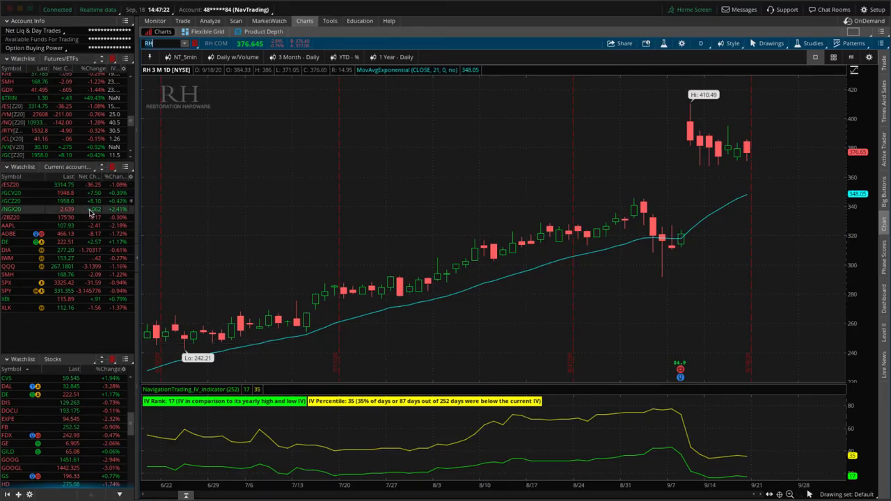
- Inspect the /ZBZ20 risk profile with the short Nov 20 178 put and 179 call
{"action": "left_click", "coordinate": [202, 20]}
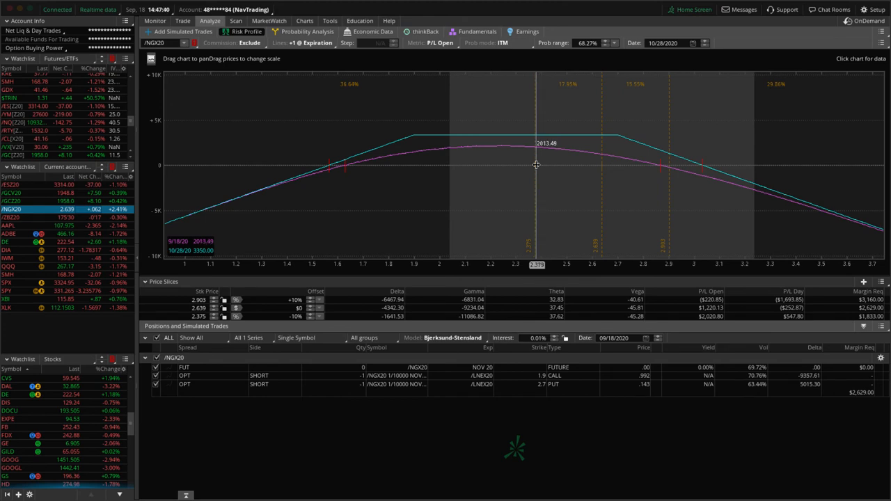
{"action": "left_click", "coordinate": [10, 217]}
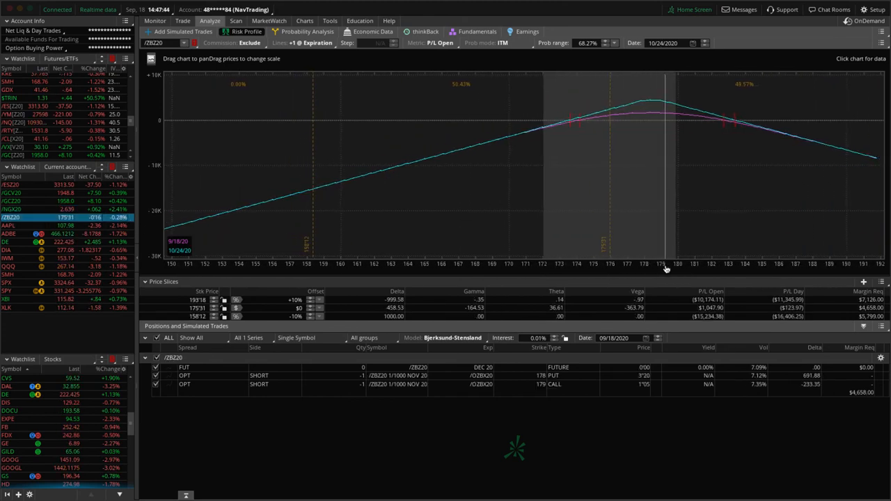
{"action": "mouse_move", "coordinate": [610, 240]}
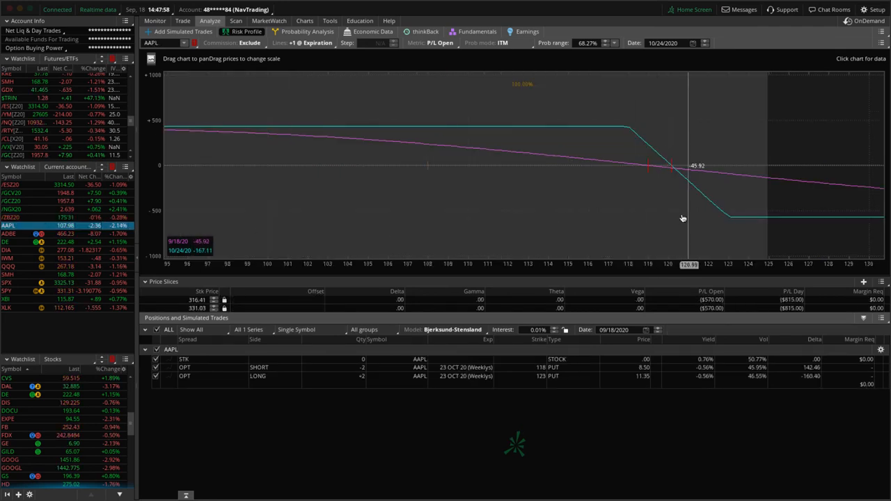
{"action": "mouse_move", "coordinate": [428, 199]}
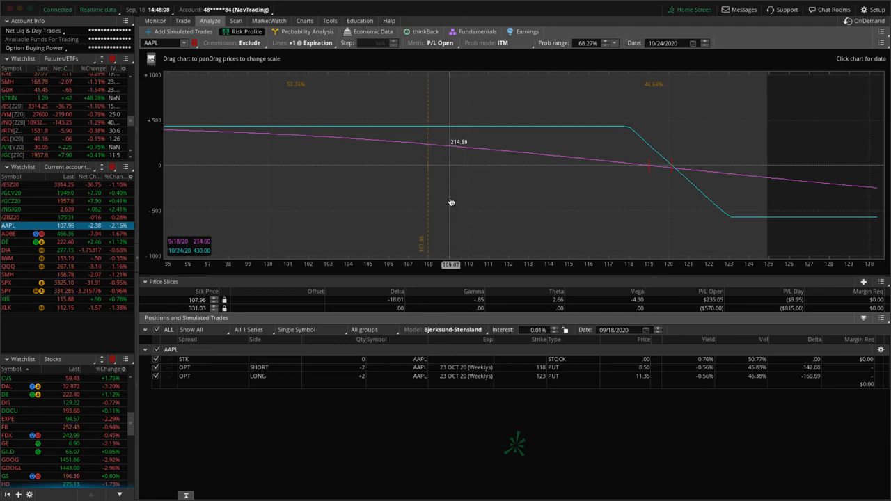
{"action": "mouse_move", "coordinate": [180, 249]}
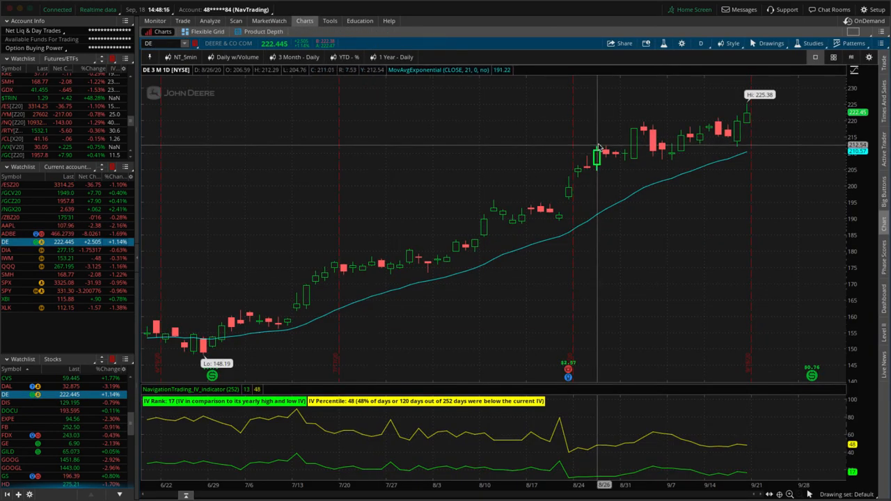
{"action": "mouse_move", "coordinate": [641, 160]}
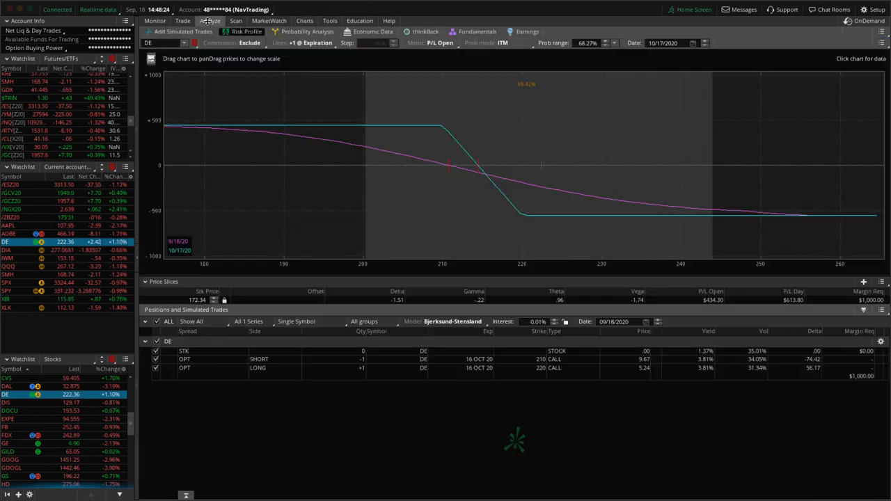
{"action": "mouse_move", "coordinate": [174, 234]}
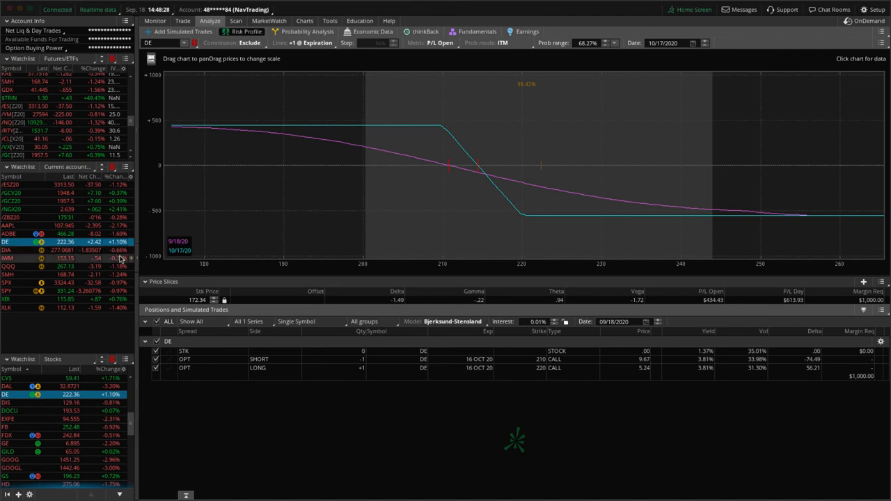
- Load IWM and step its risk profile through the October and November put spreads
{"action": "left_click", "coordinate": [7, 258]}
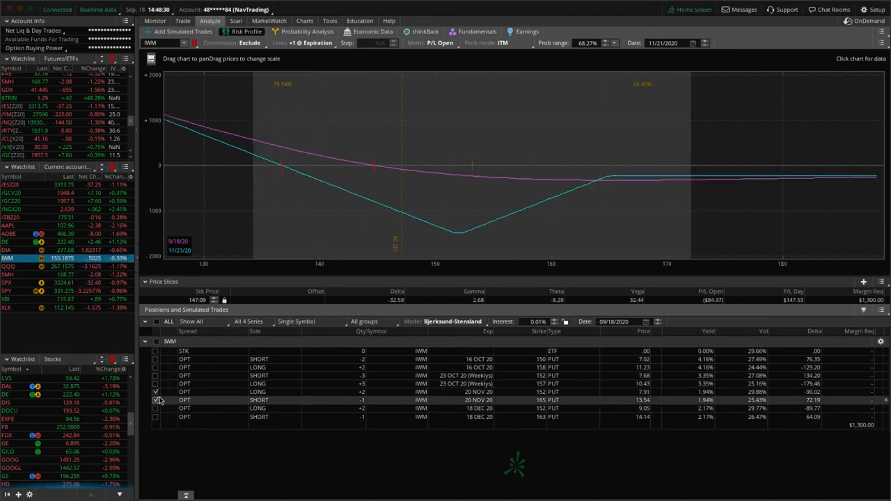
{"action": "left_click", "coordinate": [156, 359]}
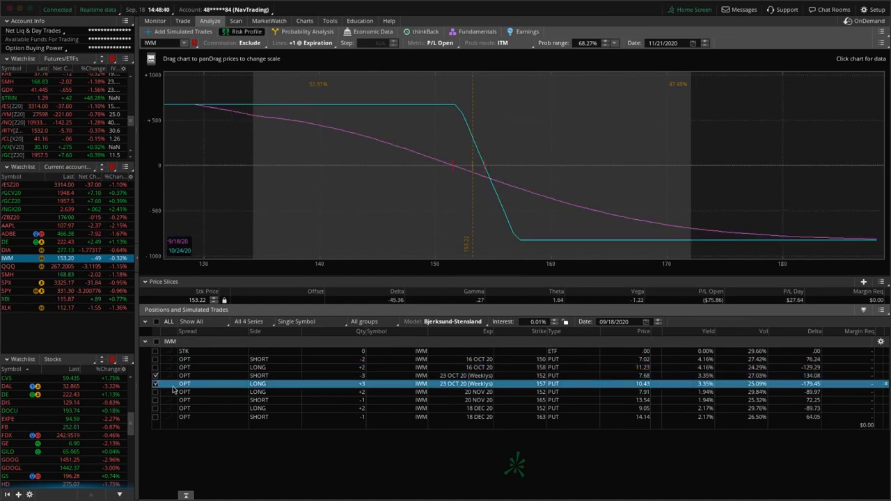
{"action": "mouse_move", "coordinate": [421, 218]}
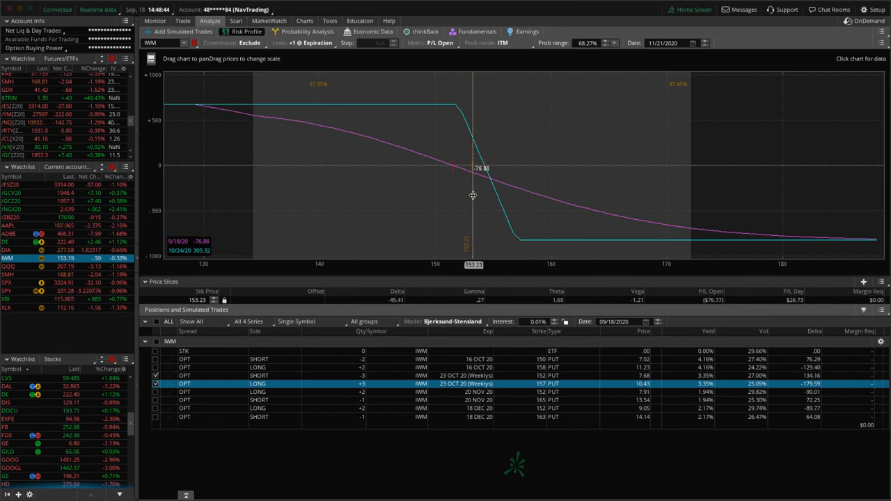
{"action": "left_click", "coordinate": [155, 375]}
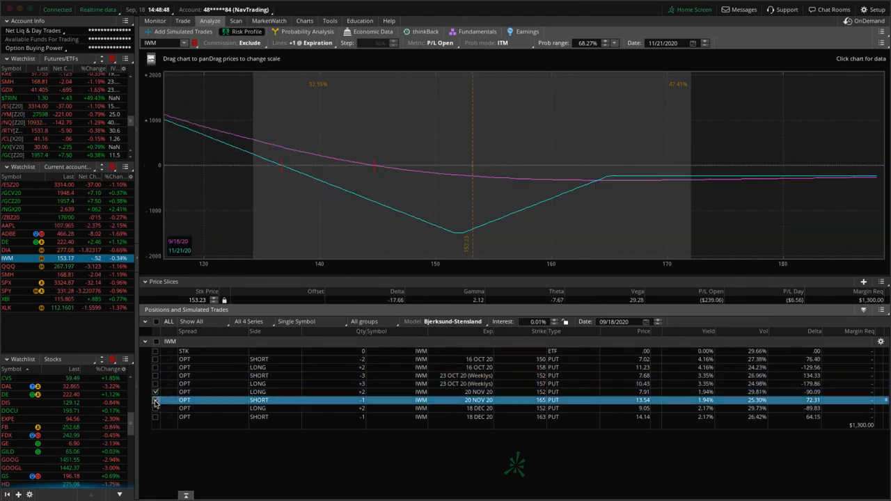
{"action": "mouse_move", "coordinate": [470, 214]}
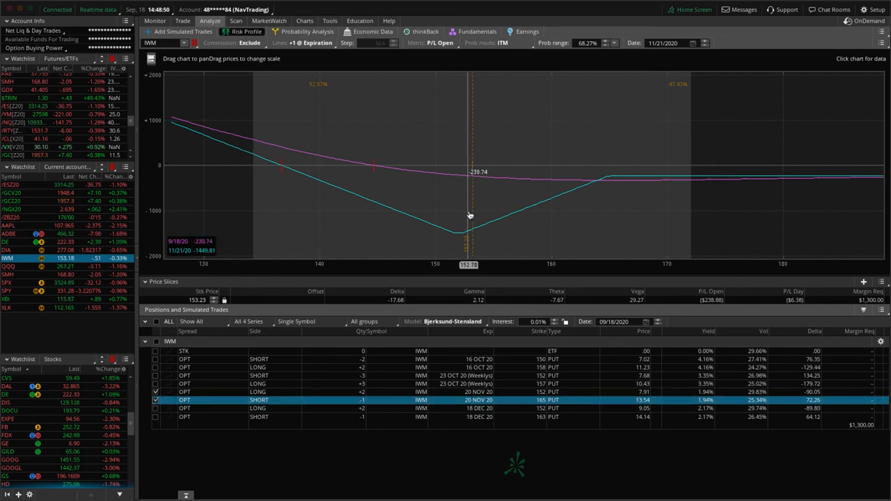
{"action": "mouse_move", "coordinate": [191, 253]}
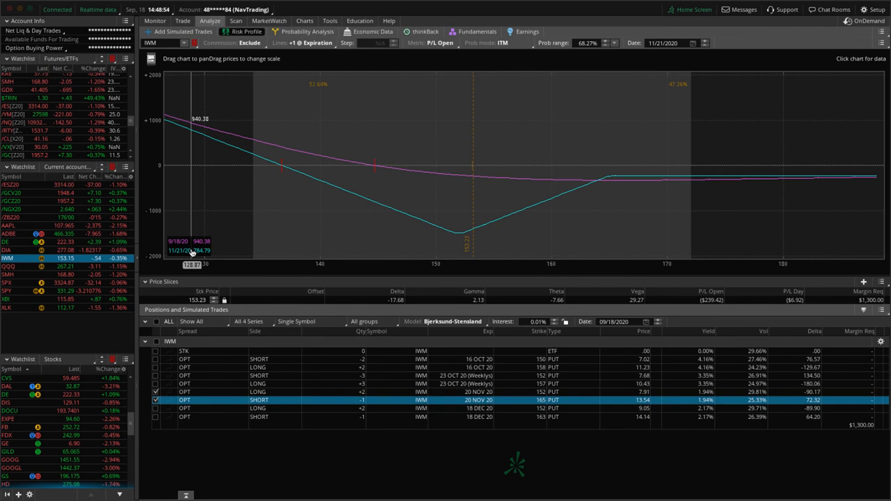
{"action": "mouse_move", "coordinate": [422, 191]}
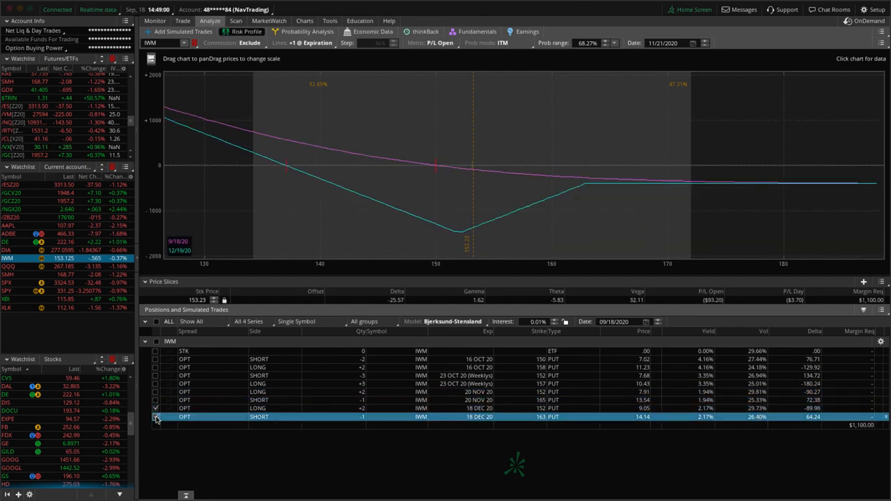
{"action": "mouse_move", "coordinate": [401, 245]}
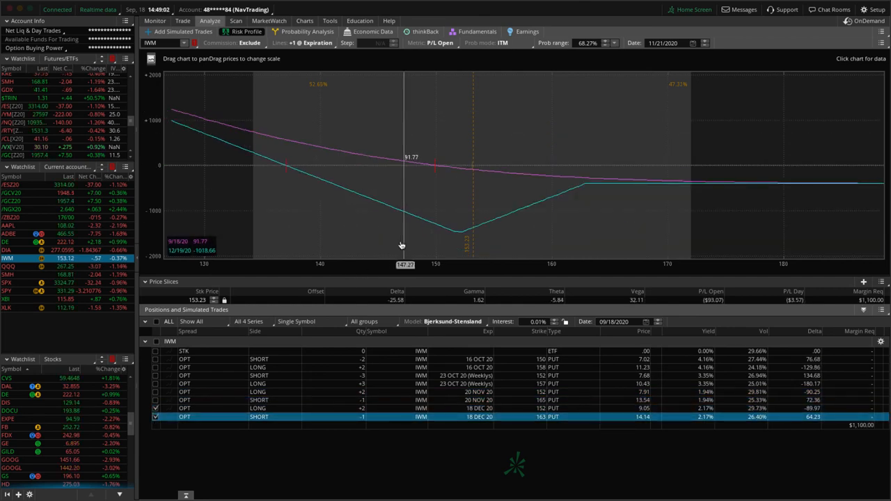
{"action": "mouse_move", "coordinate": [332, 189]}
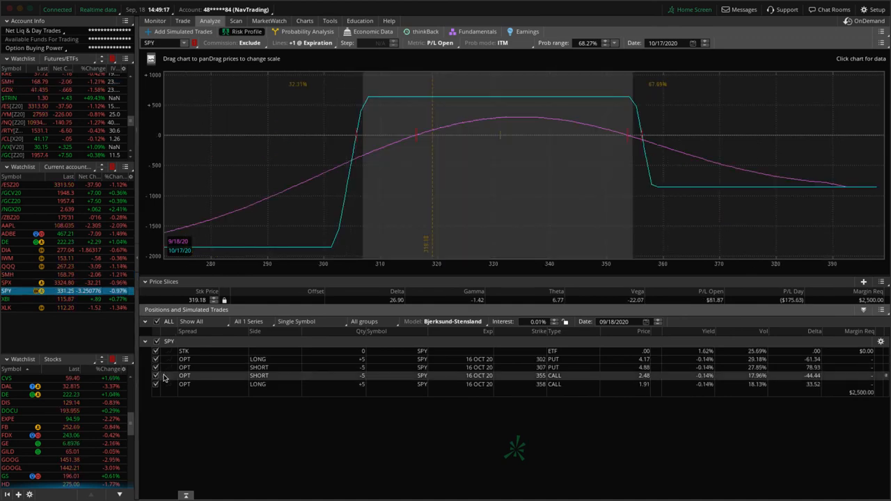
{"action": "mouse_move", "coordinate": [501, 218]}
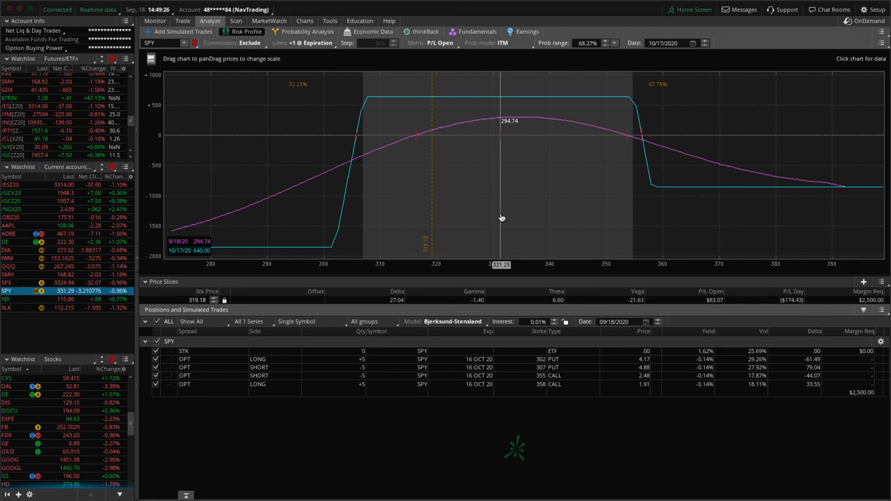
{"action": "mouse_move", "coordinate": [508, 216]}
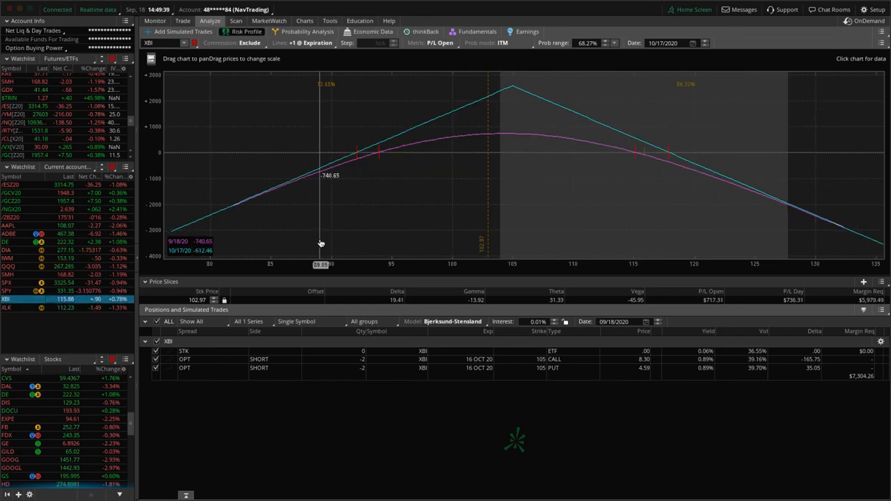
- Switch to the Charts view to bring up XBI's price chart
{"action": "left_click", "coordinate": [304, 20]}
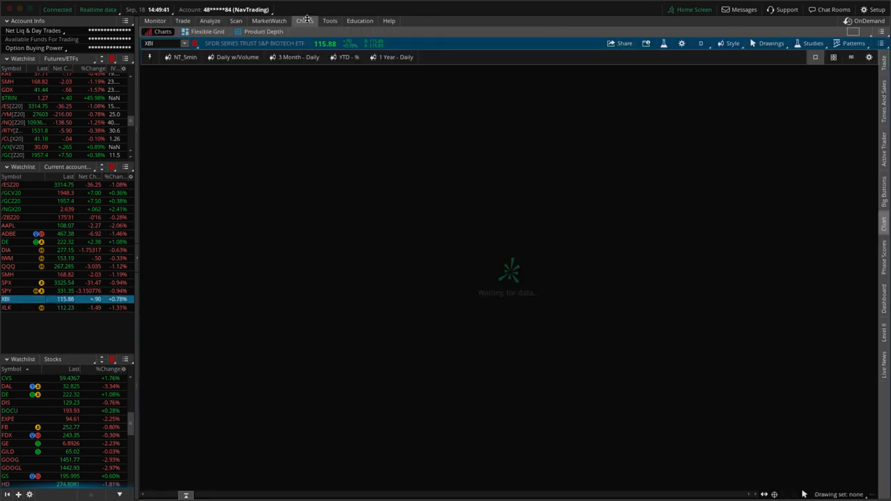
{"action": "left_click", "coordinate": [305, 21]}
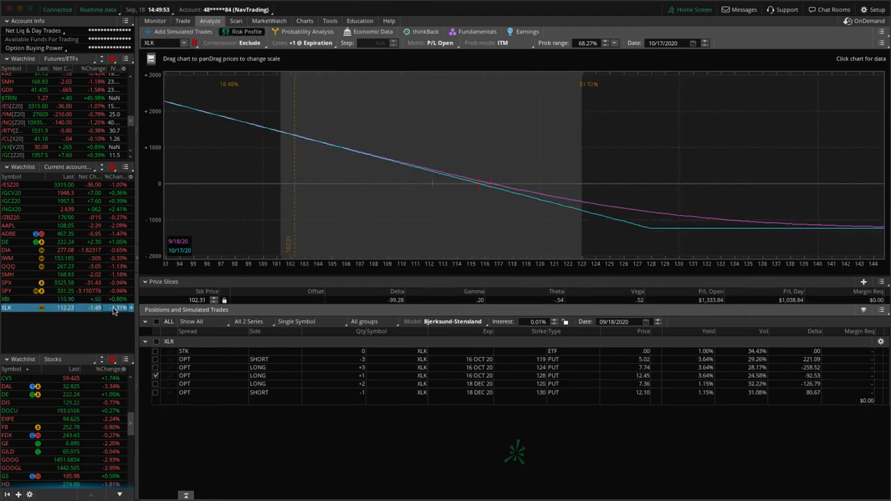
{"action": "mouse_move", "coordinate": [434, 236]}
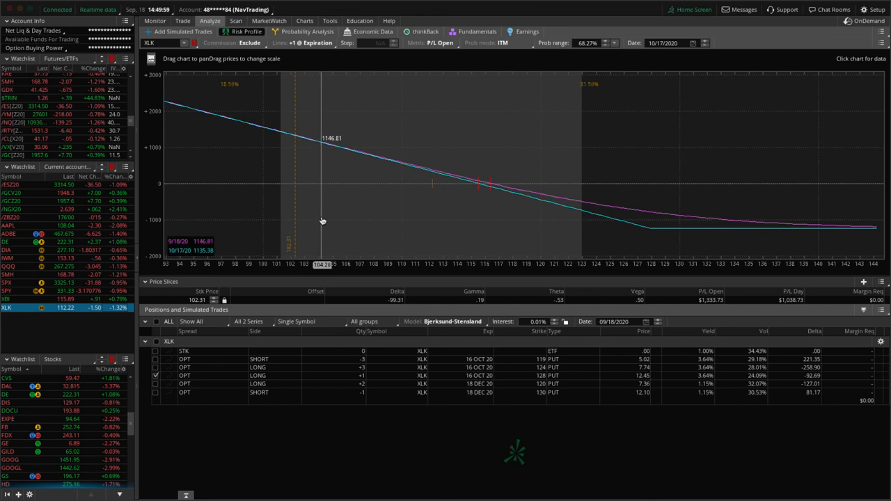
{"action": "mouse_move", "coordinate": [327, 223]}
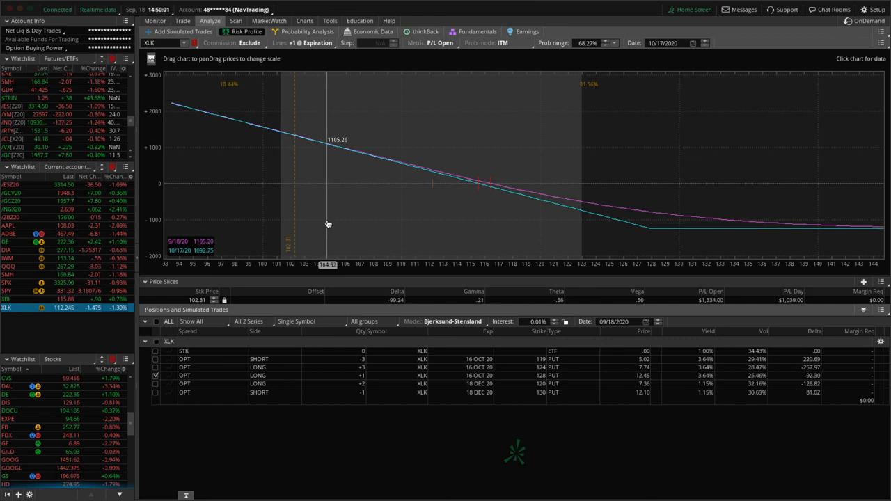
{"action": "mouse_move", "coordinate": [687, 236]}
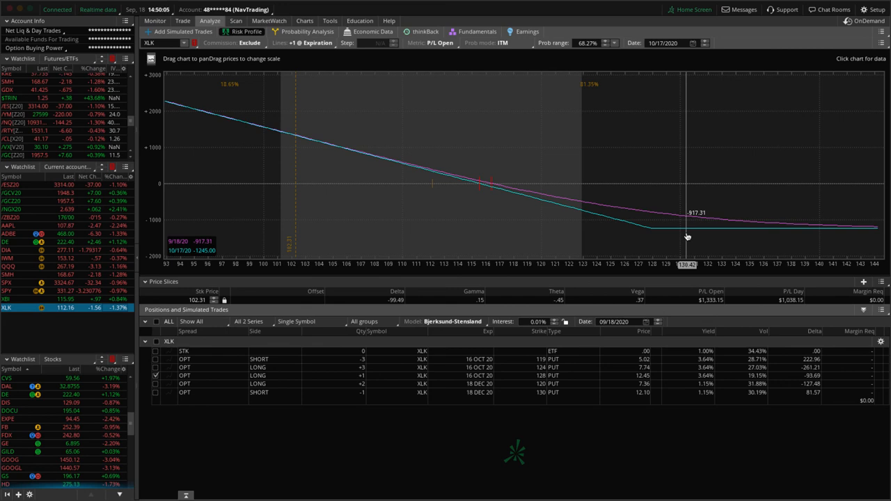
{"action": "mouse_move", "coordinate": [353, 179]}
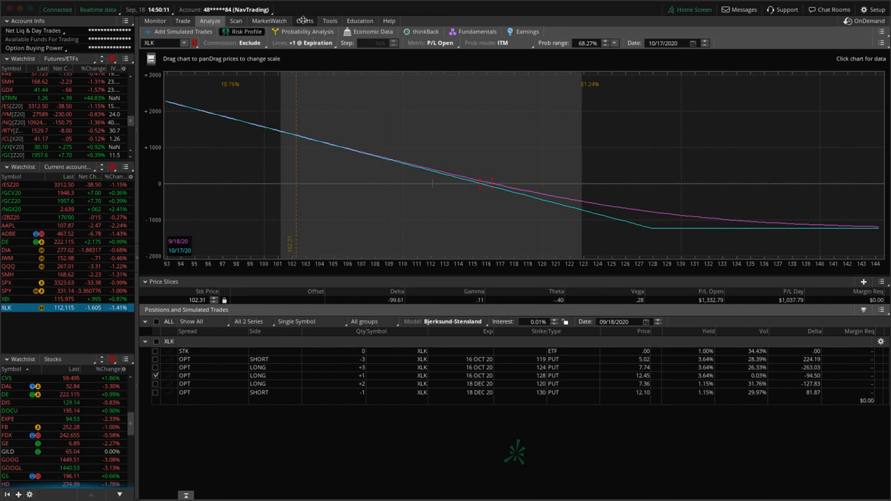
- Check XLK's three-month daily chart, then return to the XLK risk profile
{"action": "left_click", "coordinate": [304, 20]}
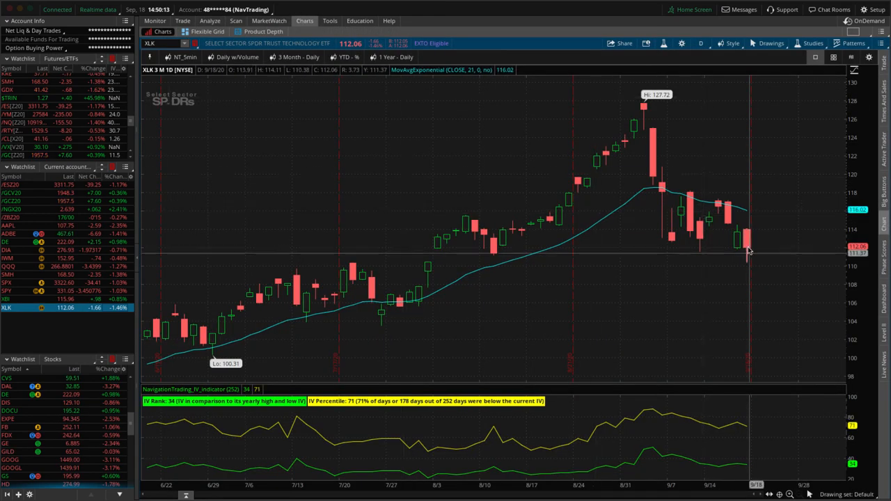
{"action": "mouse_move", "coordinate": [759, 282]}
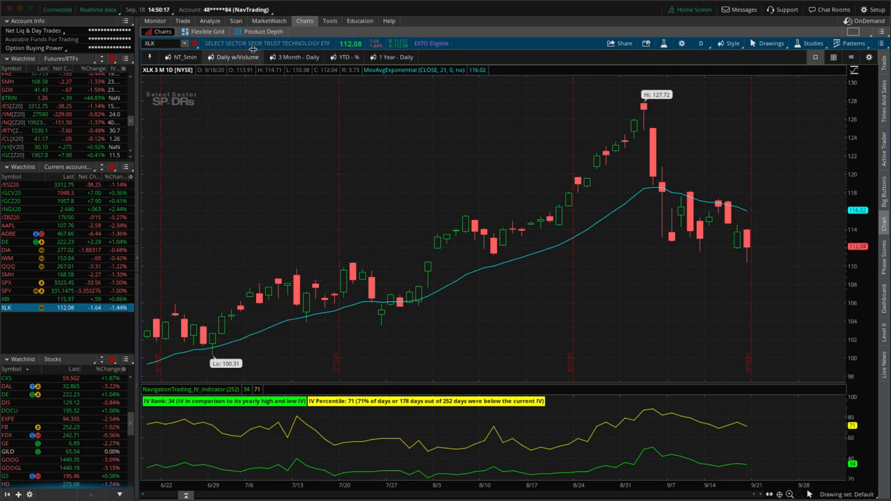
{"action": "left_click", "coordinate": [210, 20]}
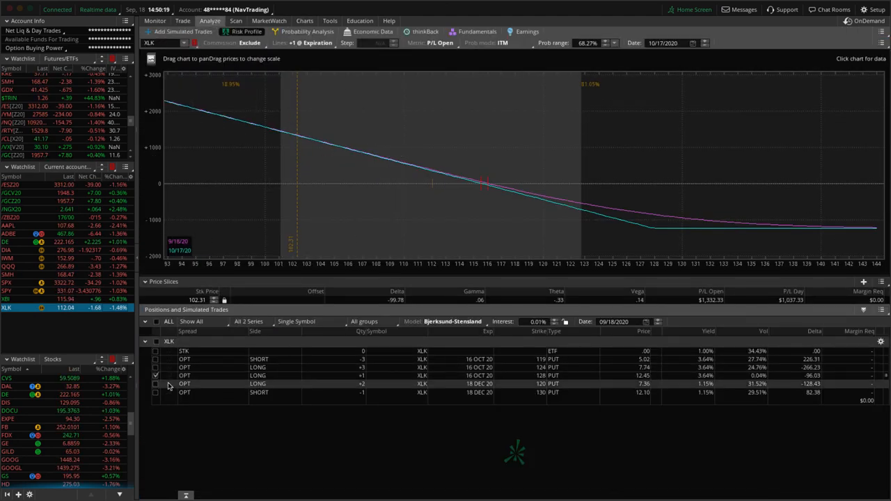
- Model the October 119/124 XLK spread, then isolate the December 120/130 put legs
{"action": "left_click", "coordinate": [156, 360]}
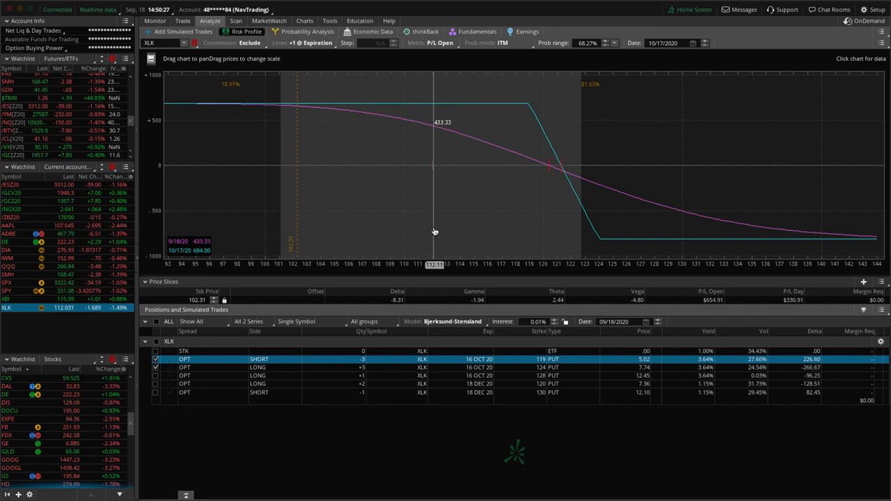
{"action": "left_click", "coordinate": [156, 359]}
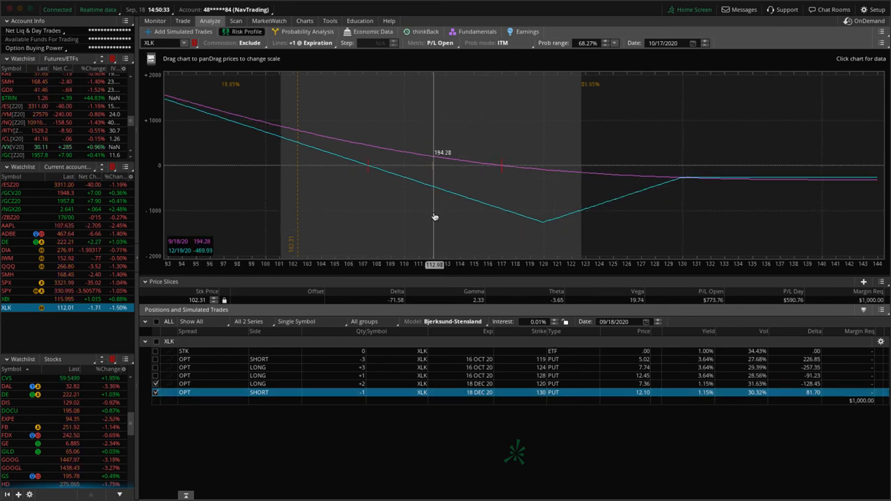
{"action": "mouse_move", "coordinate": [354, 193]}
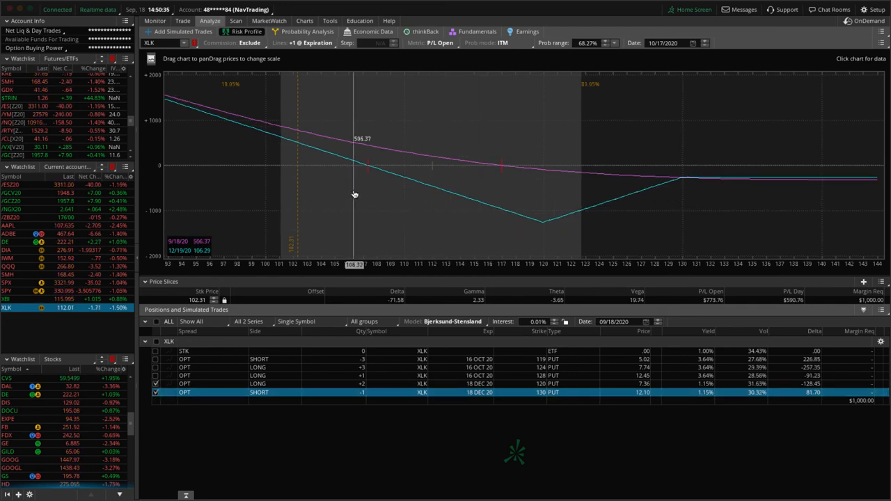